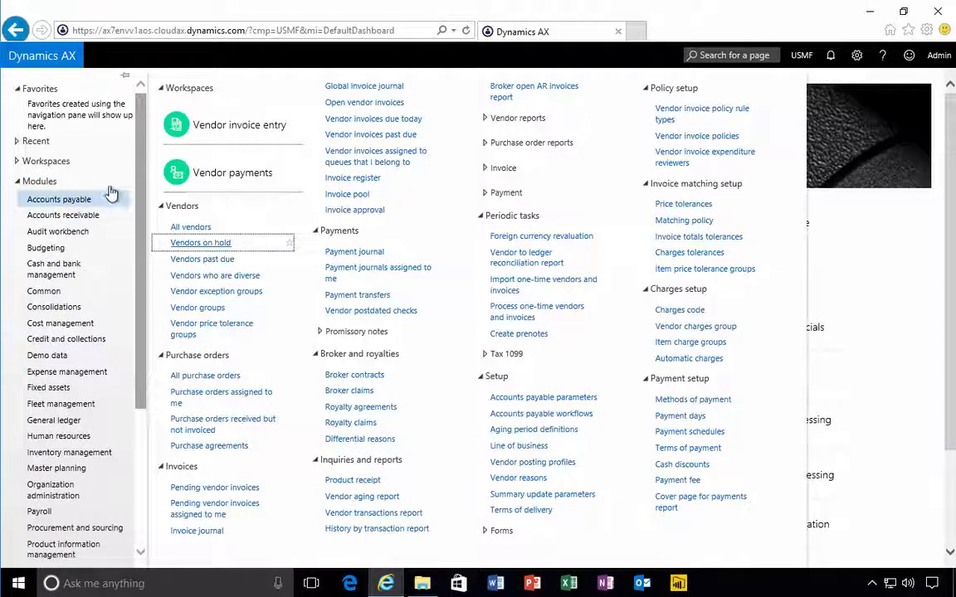
pyautogui.moveTo(99, 202)
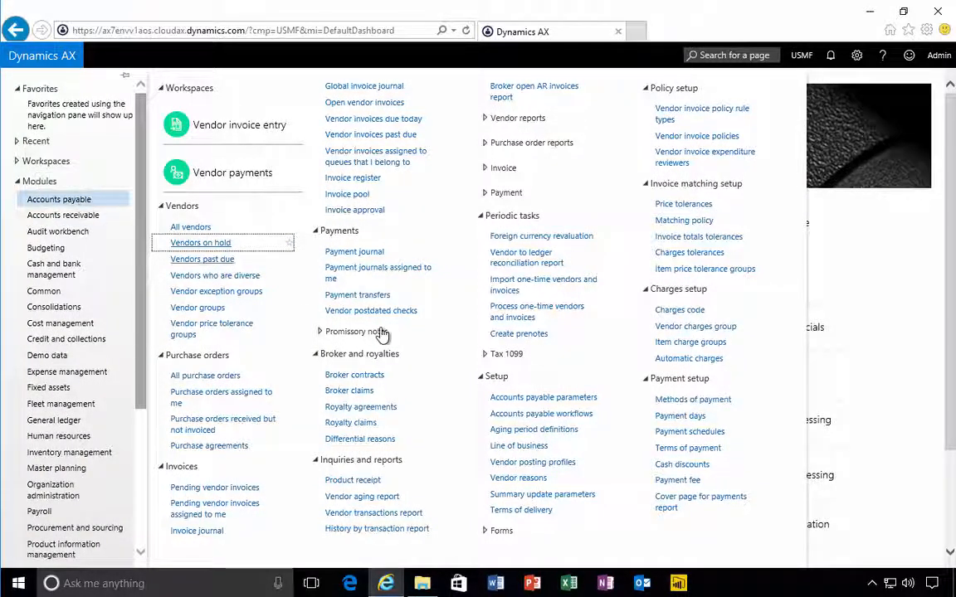
pyautogui.moveTo(541, 413)
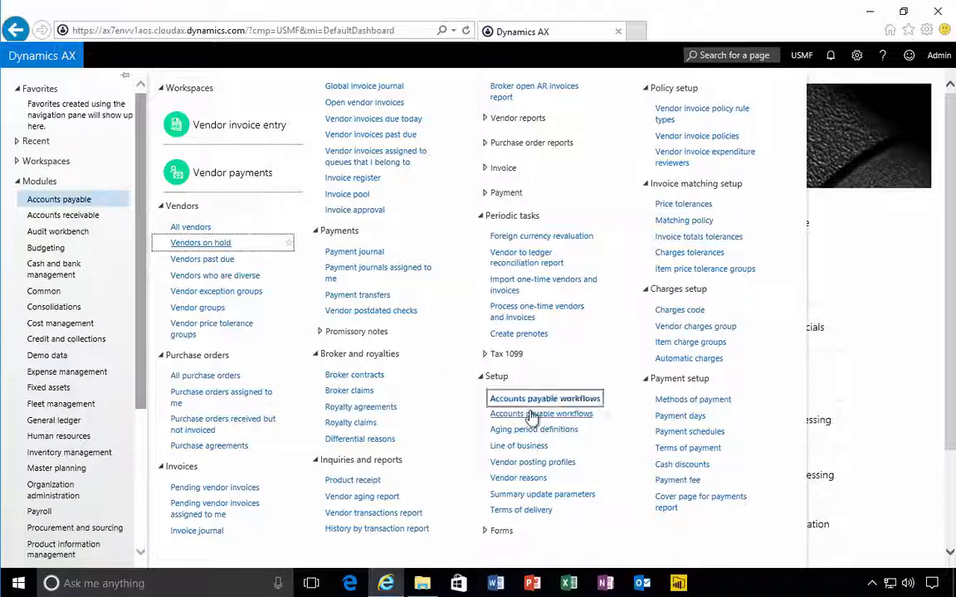
# Step: Show the Accounts payable workflows list with its vendor invoice workflows
pyautogui.click(541, 415)
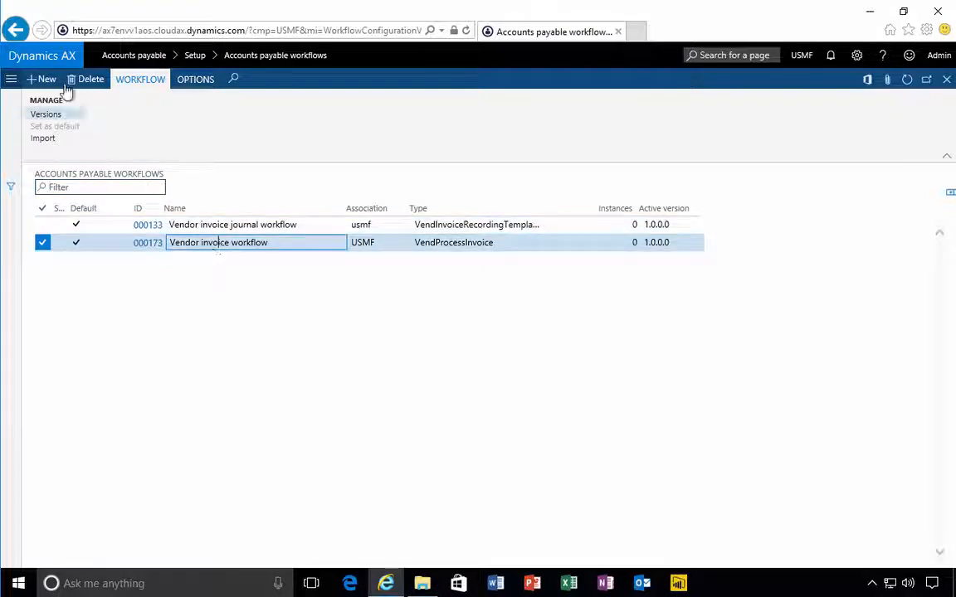
# Step: Delete the old vendor invoice workflow and start creating a new one
pyautogui.click(90, 80)
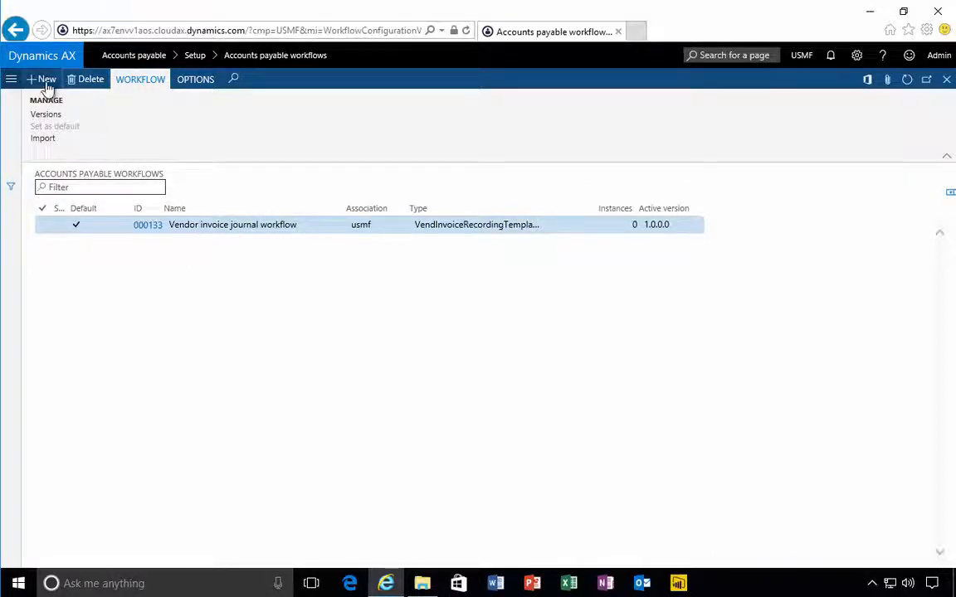
pyautogui.click(47, 79)
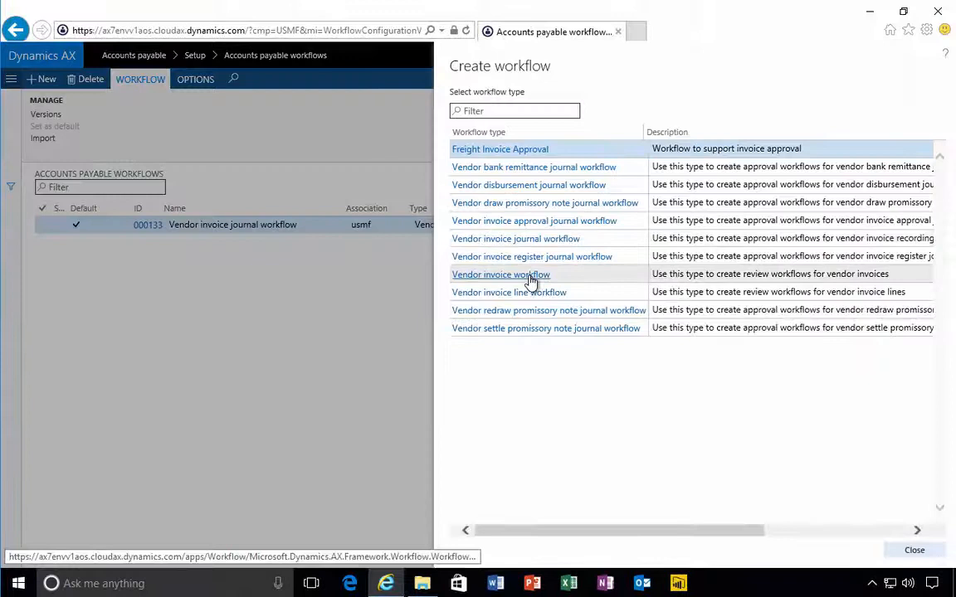
pyautogui.moveTo(572, 285)
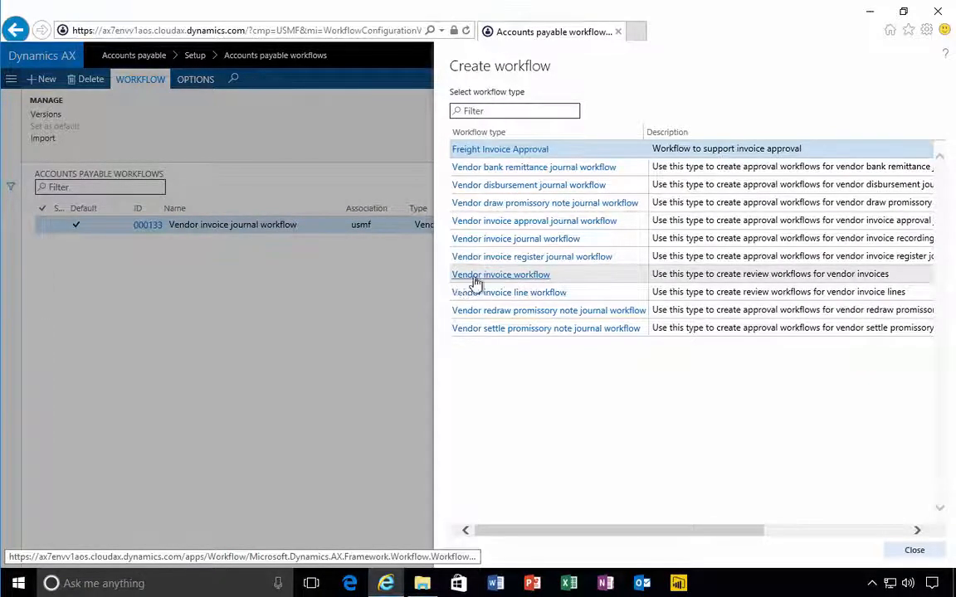
pyautogui.moveTo(514, 281)
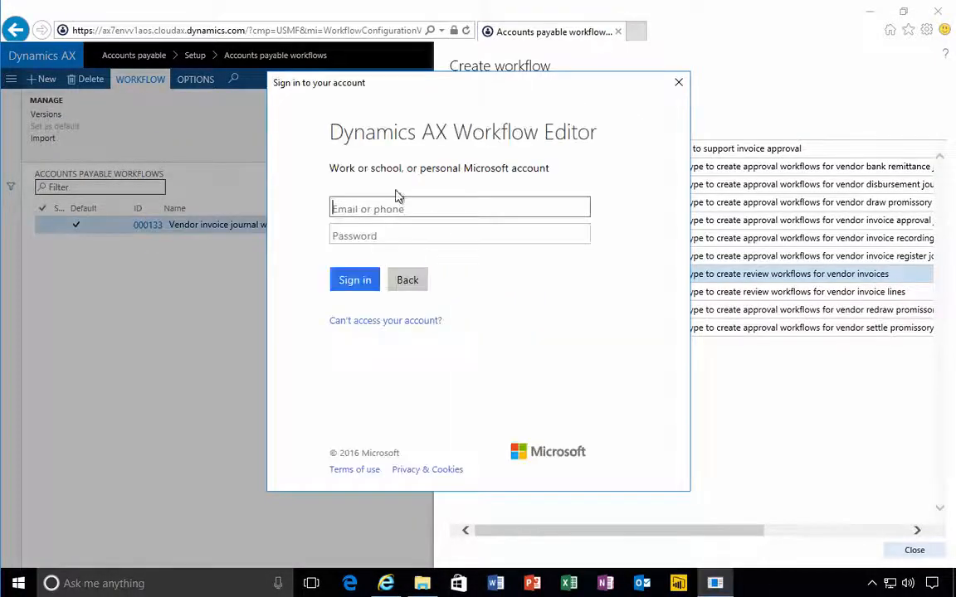
pyautogui.moveTo(488, 259)
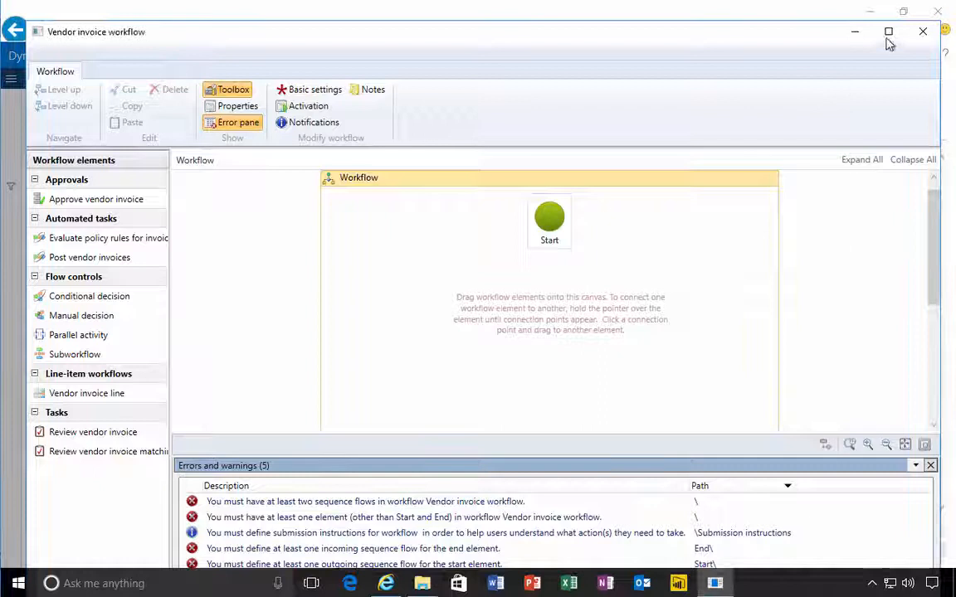
# Step: Set the workflow's submission instructions to 'Please submit when ready' in Basic settings
pyautogui.click(886, 32)
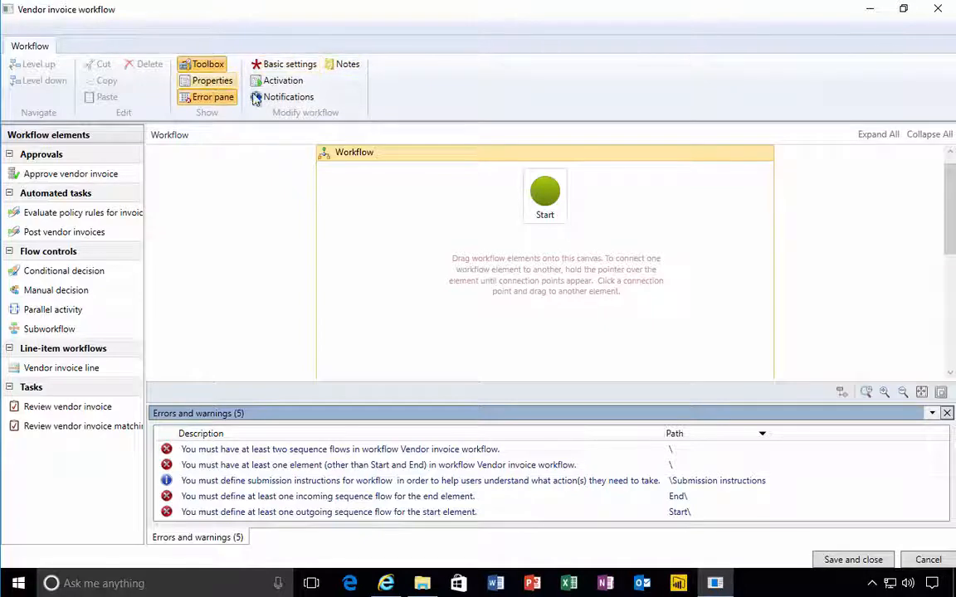
pyautogui.moveTo(285, 66)
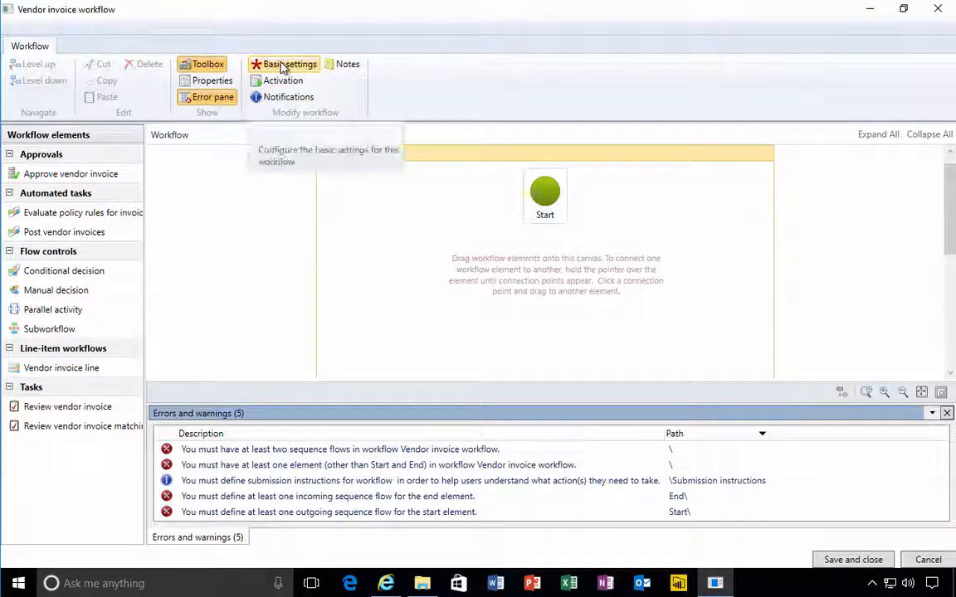
pyautogui.click(288, 63)
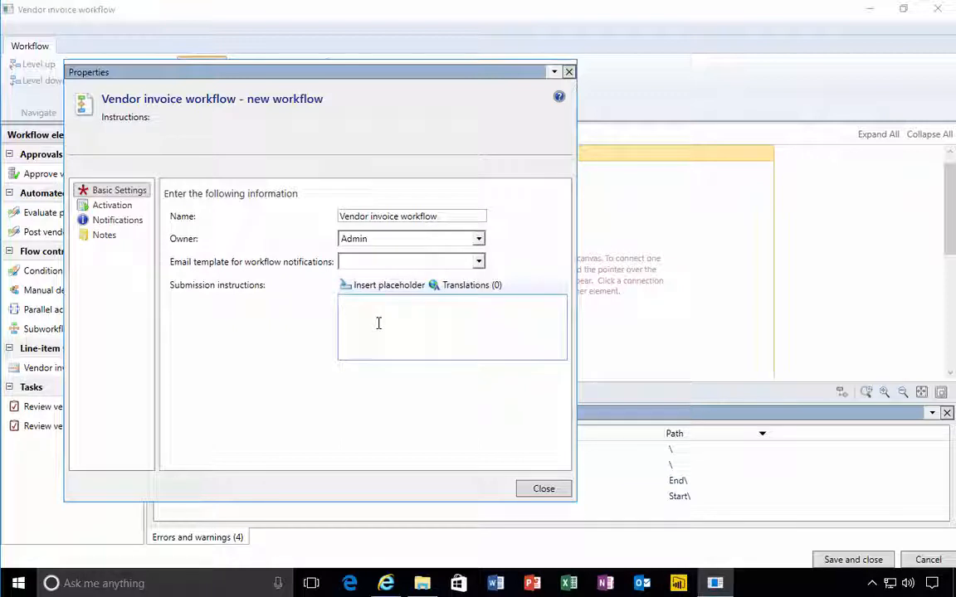
pyautogui.write('Please')
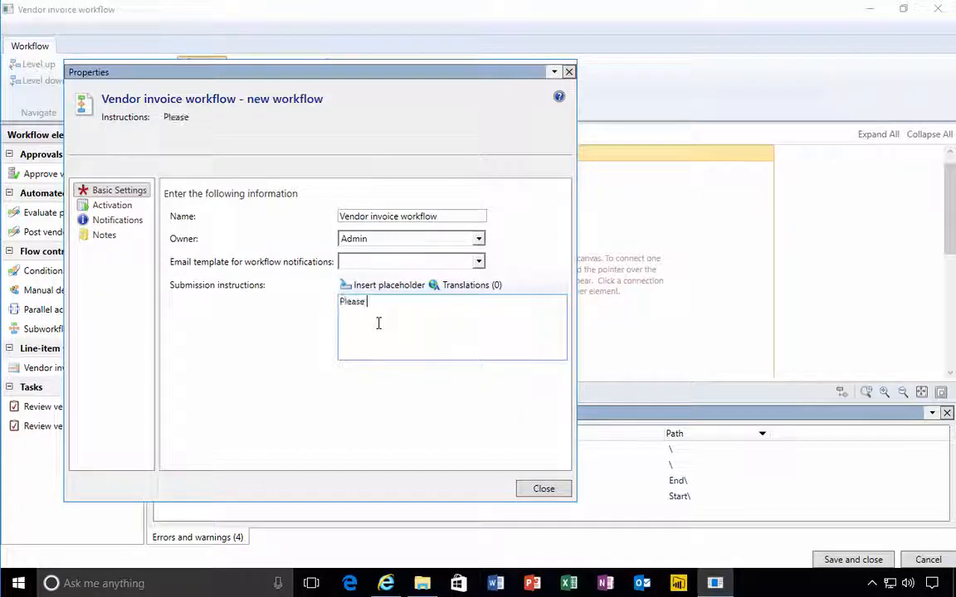
pyautogui.write('submit when')
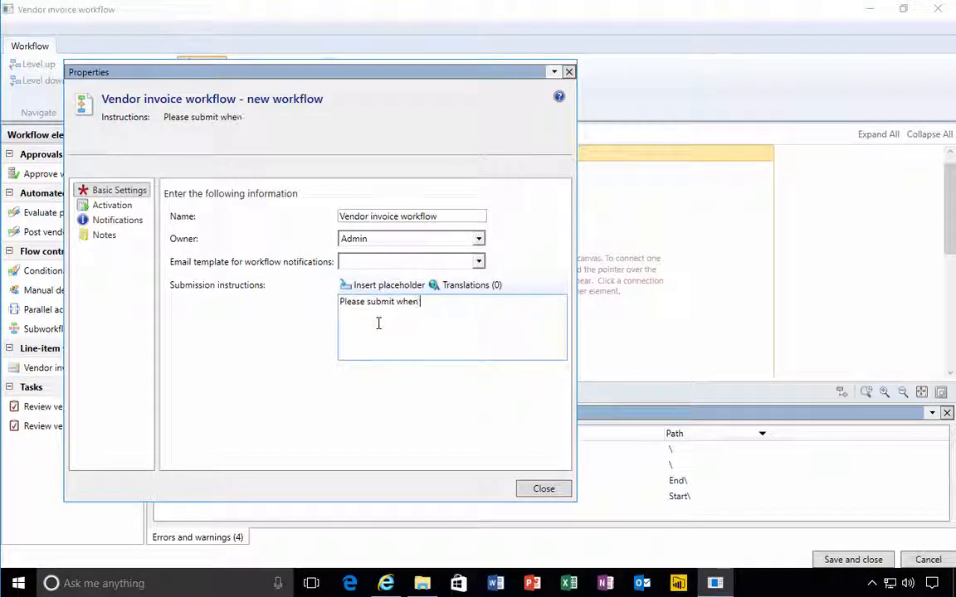
pyautogui.write('ready')
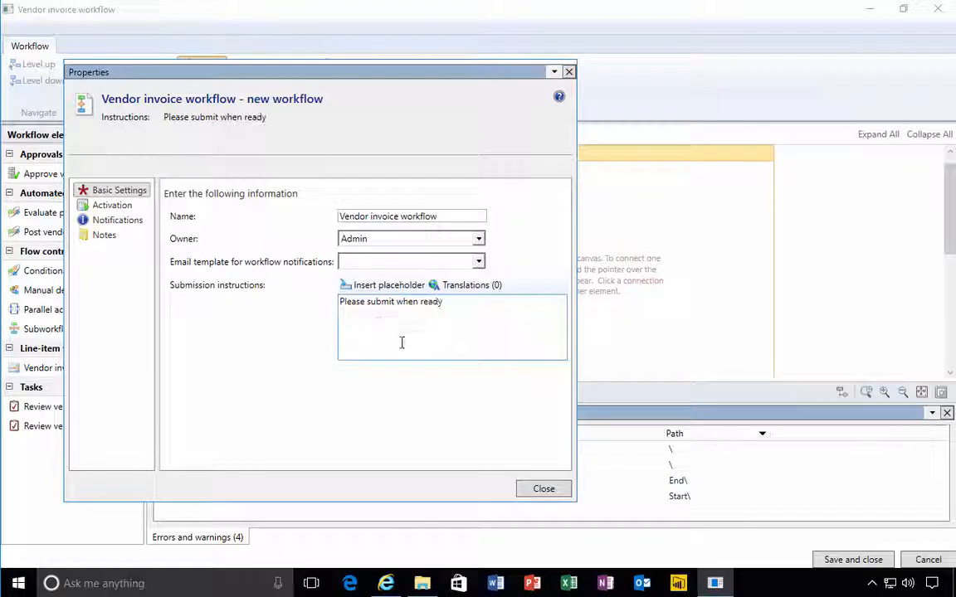
pyautogui.moveTo(387, 285)
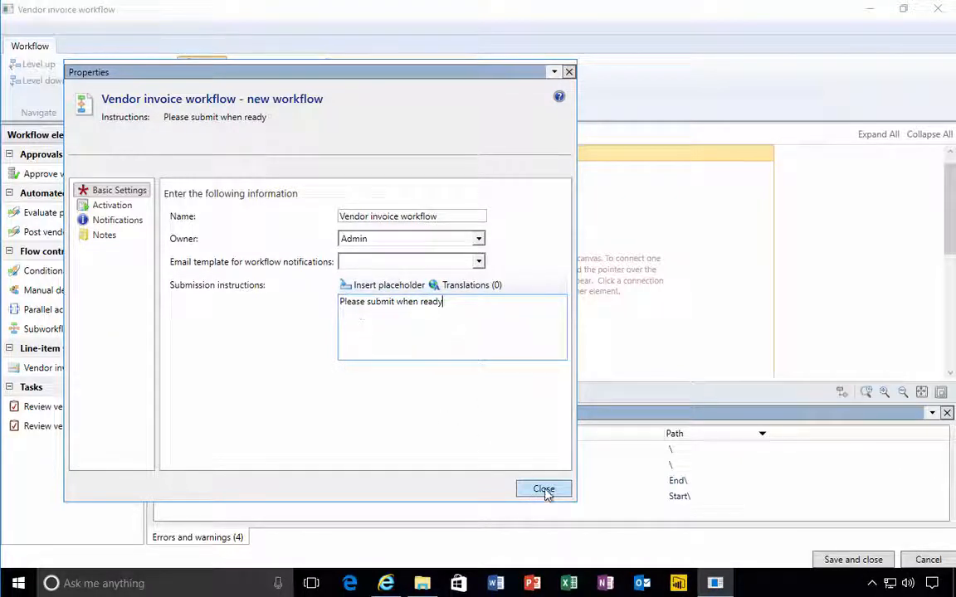
pyautogui.click(545, 488)
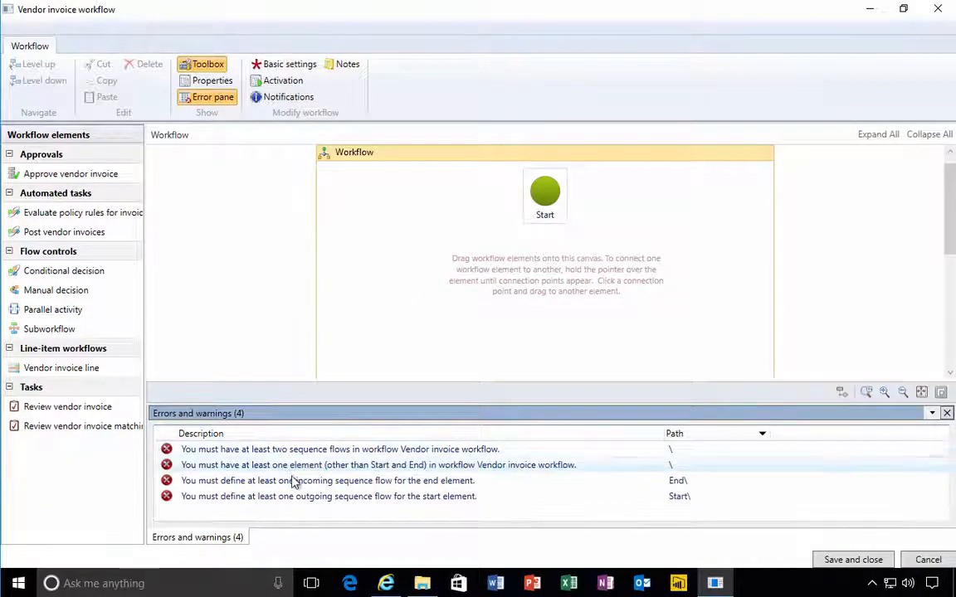
pyautogui.moveTo(309, 510)
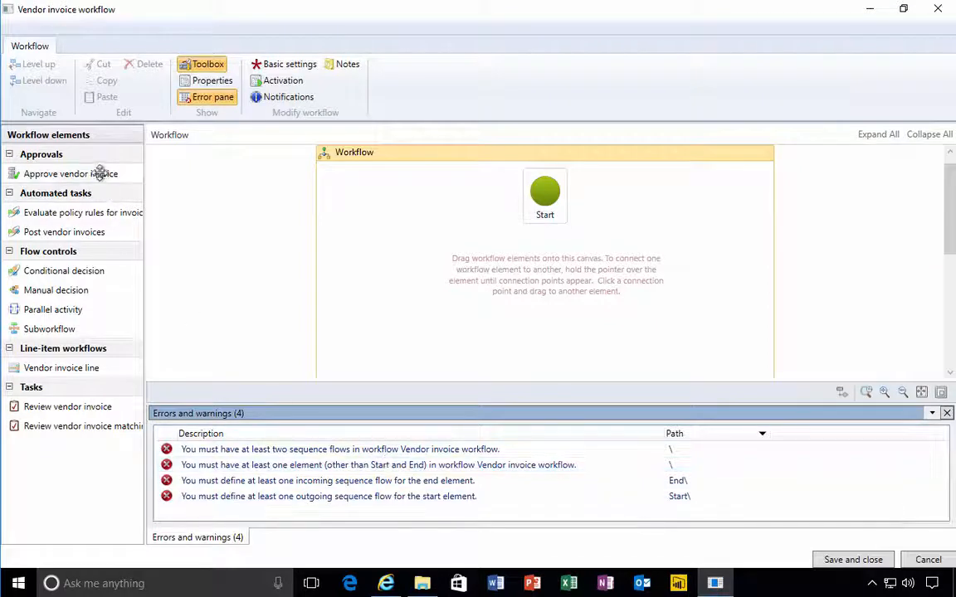
# Step: Place an Approve vendor invoice element on the canvas beneath Start
pyautogui.click(70, 175)
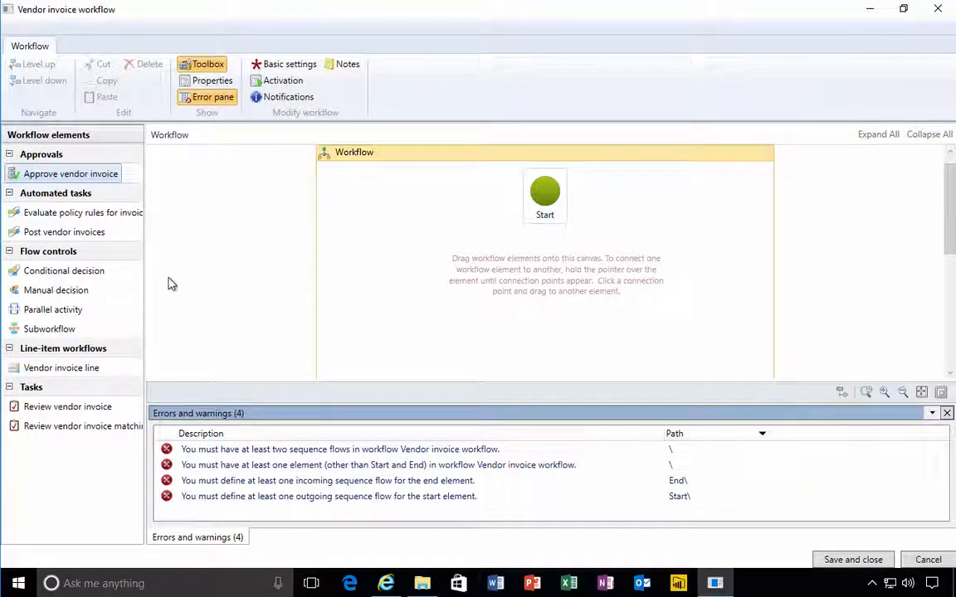
pyautogui.moveTo(86, 175)
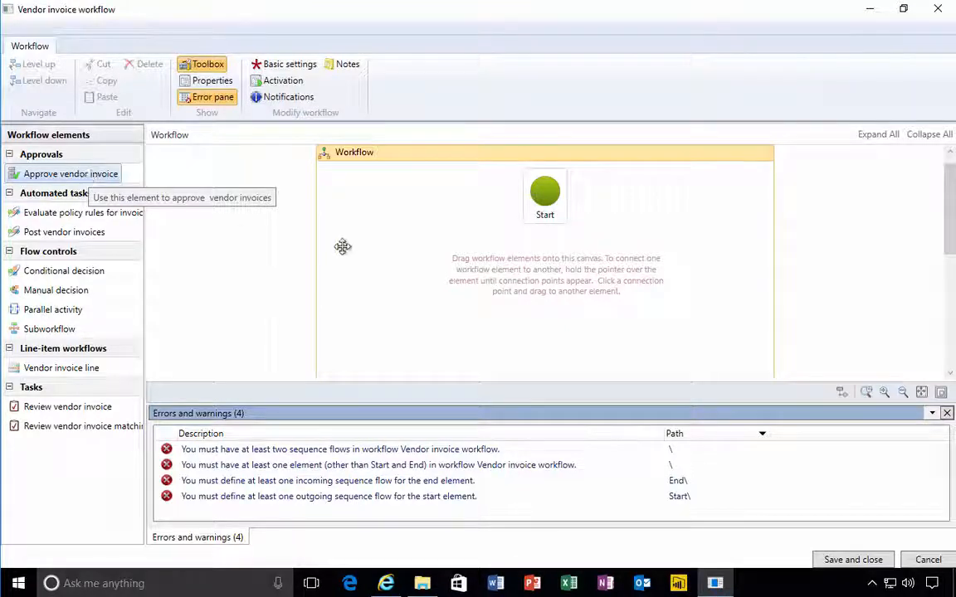
pyautogui.moveTo(70, 174); pyautogui.dragTo(388, 315)
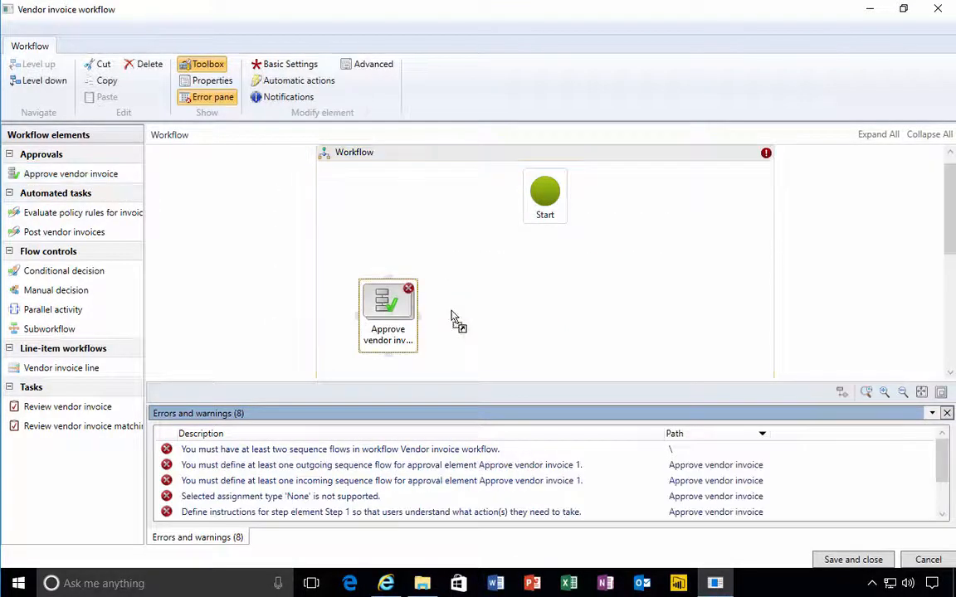
pyautogui.moveTo(388, 313); pyautogui.dragTo(544, 313)
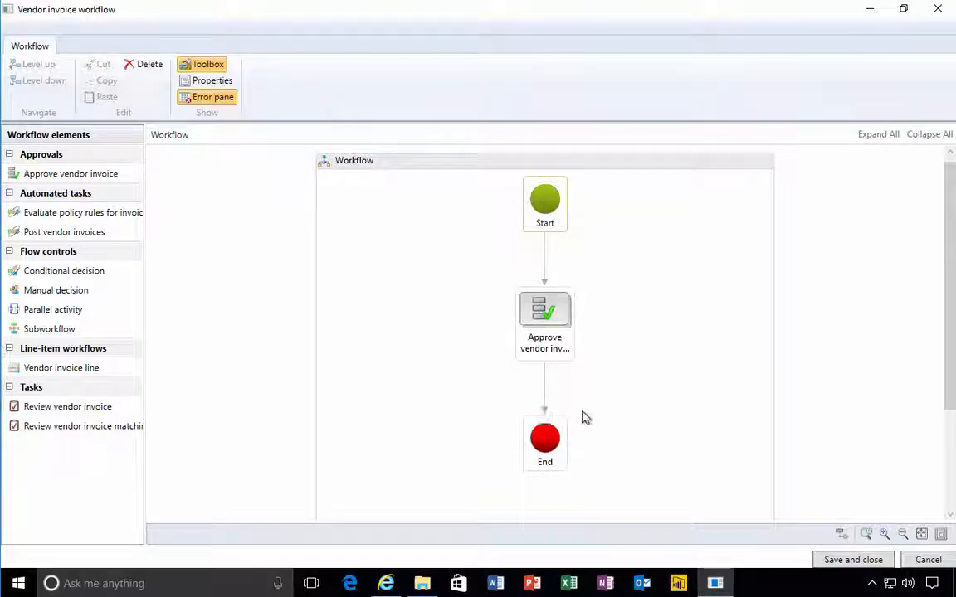
pyautogui.moveTo(544, 310)
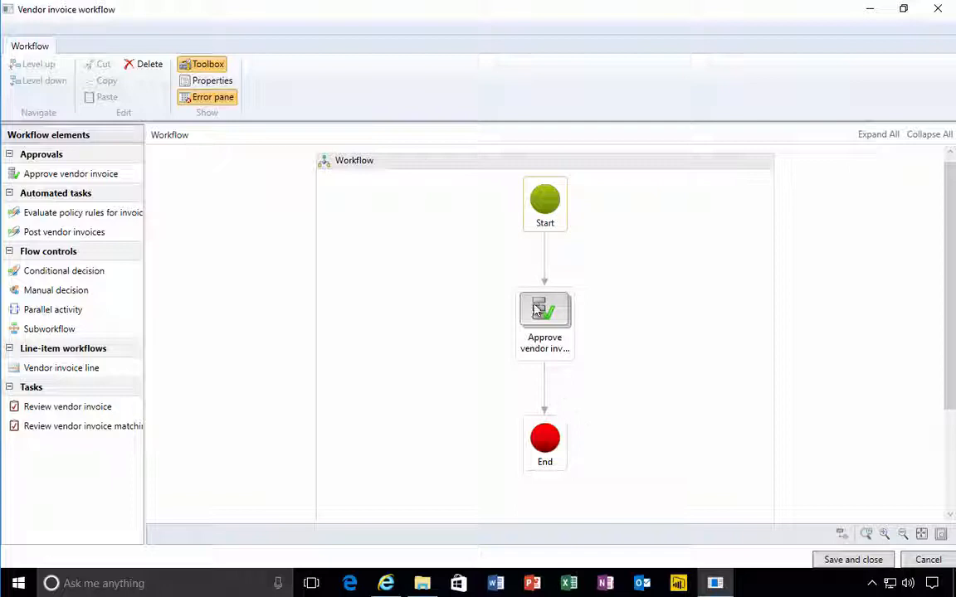
# Step: Review the approval element's automatic actions, notifications and advanced settings, then close its properties
pyautogui.click(545, 312)
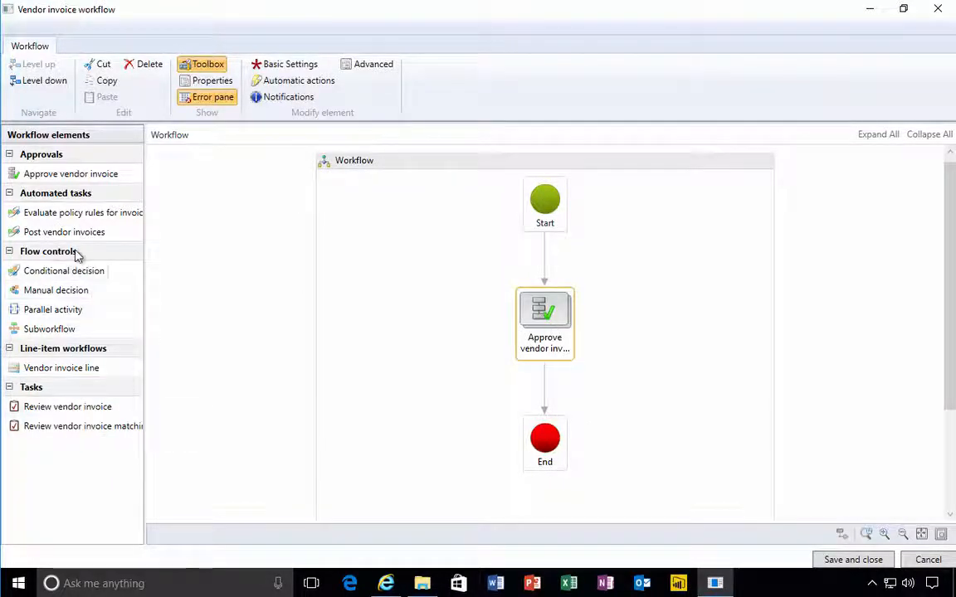
pyautogui.moveTo(83, 450)
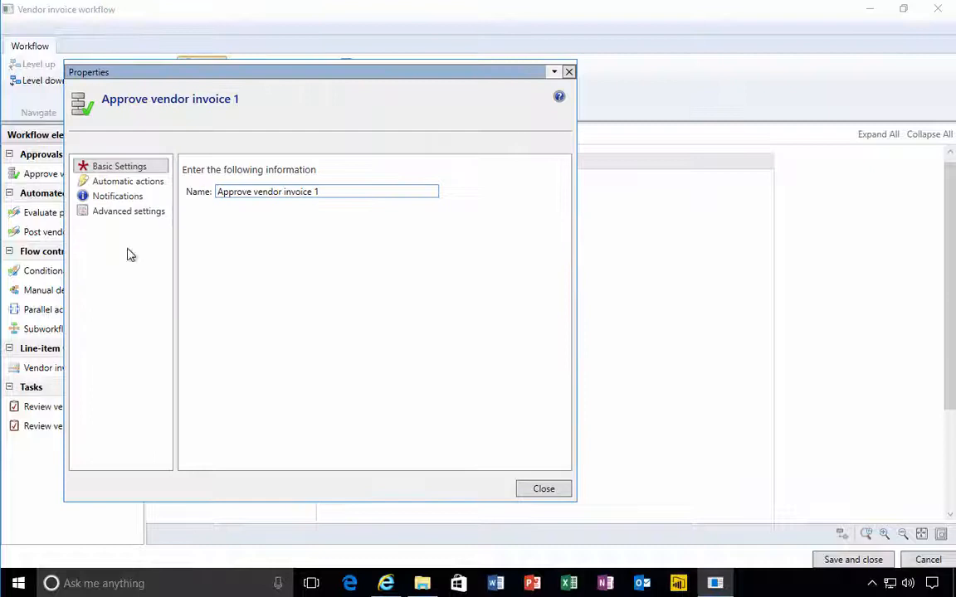
pyautogui.click(127, 181)
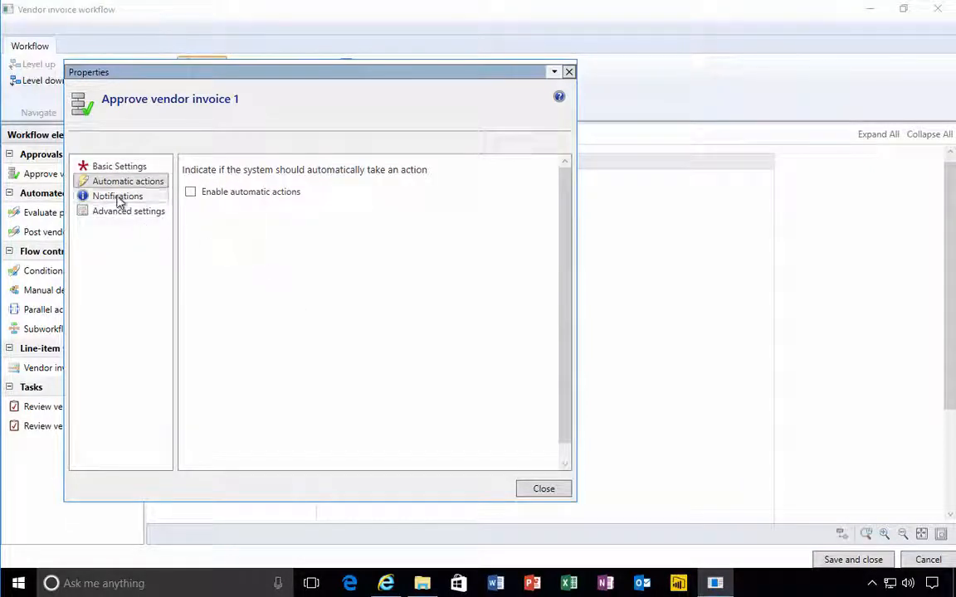
pyautogui.click(116, 196)
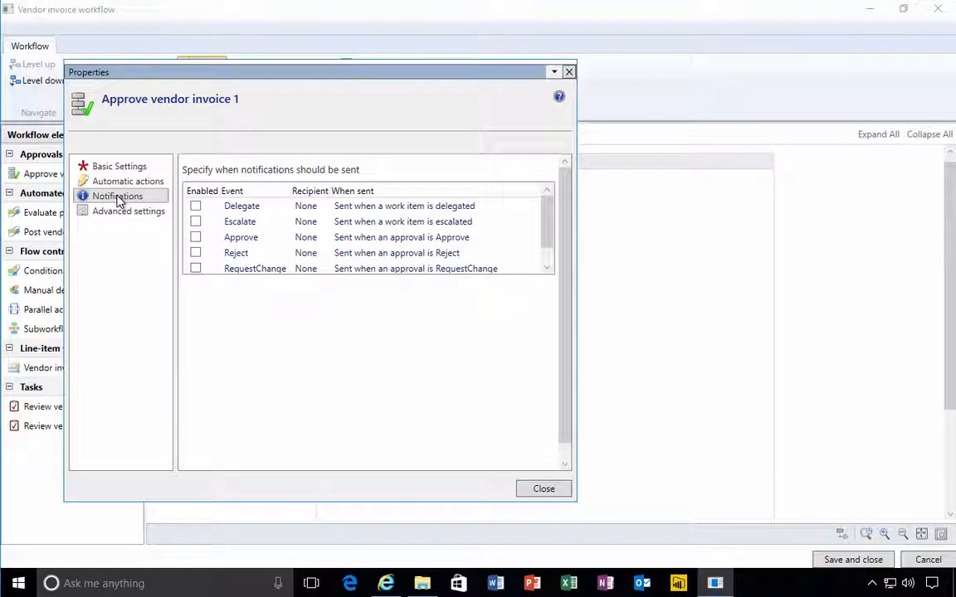
pyautogui.moveTo(137, 216)
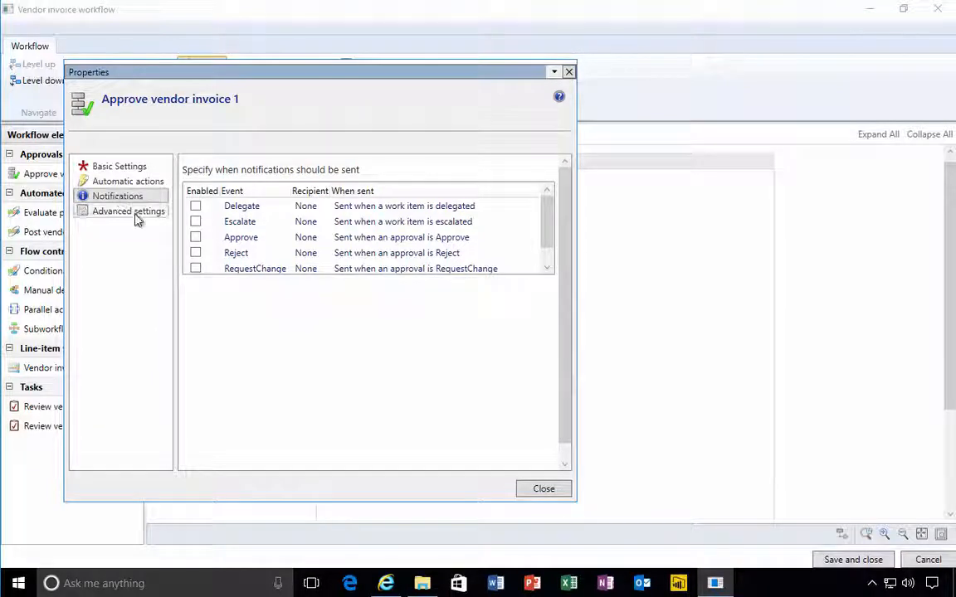
pyautogui.click(130, 211)
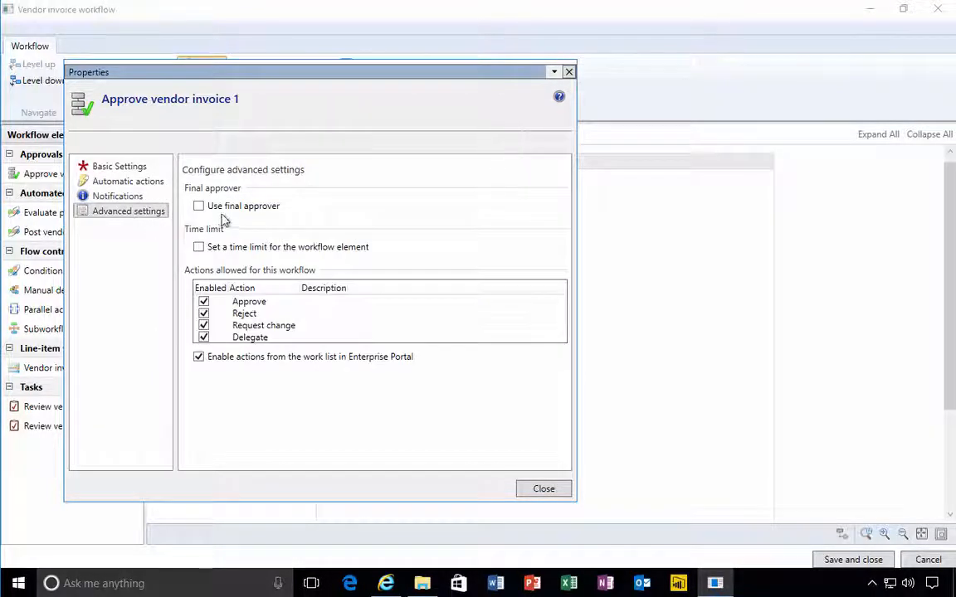
pyautogui.moveTo(219, 322)
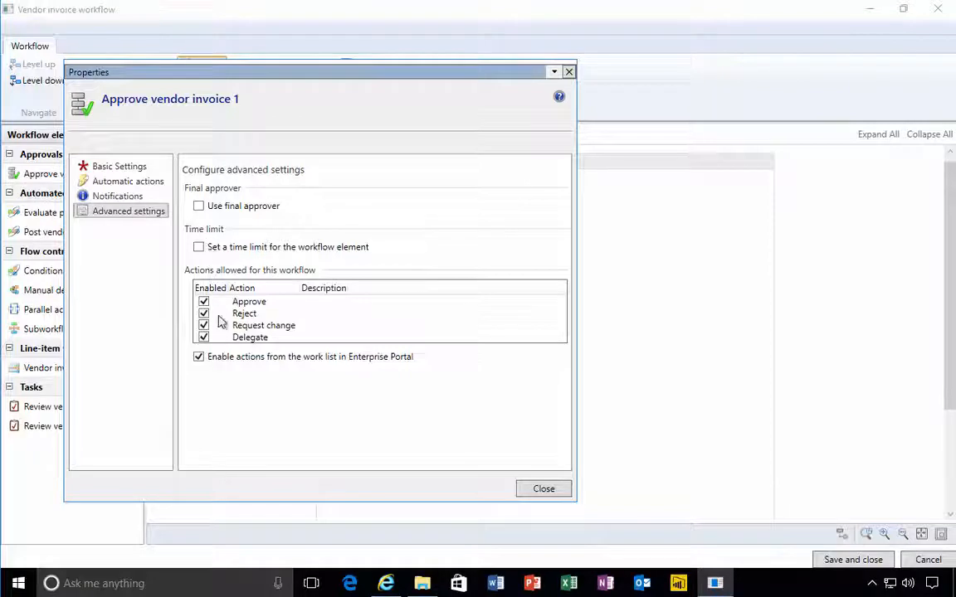
pyautogui.moveTo(226, 213)
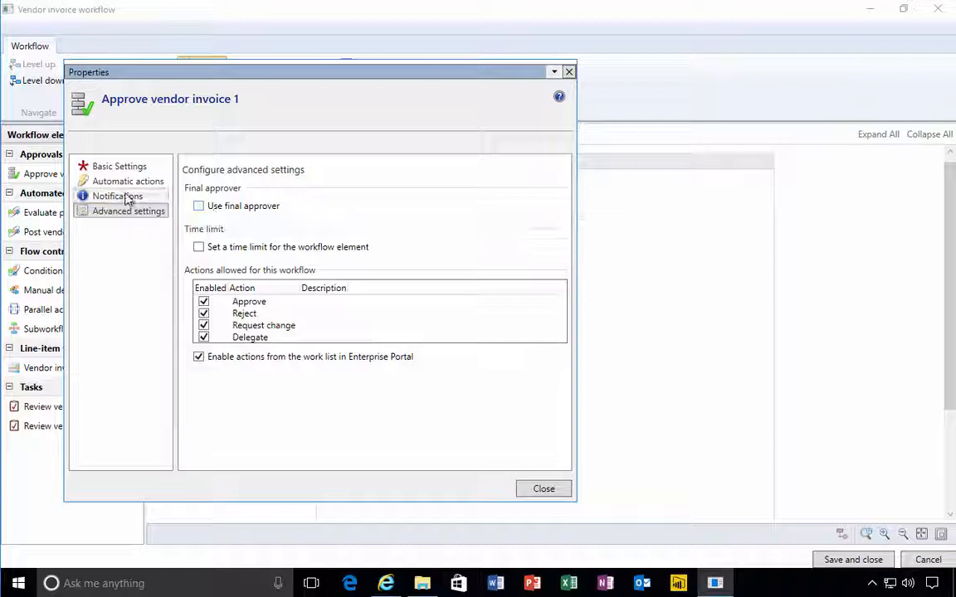
pyautogui.click(116, 196)
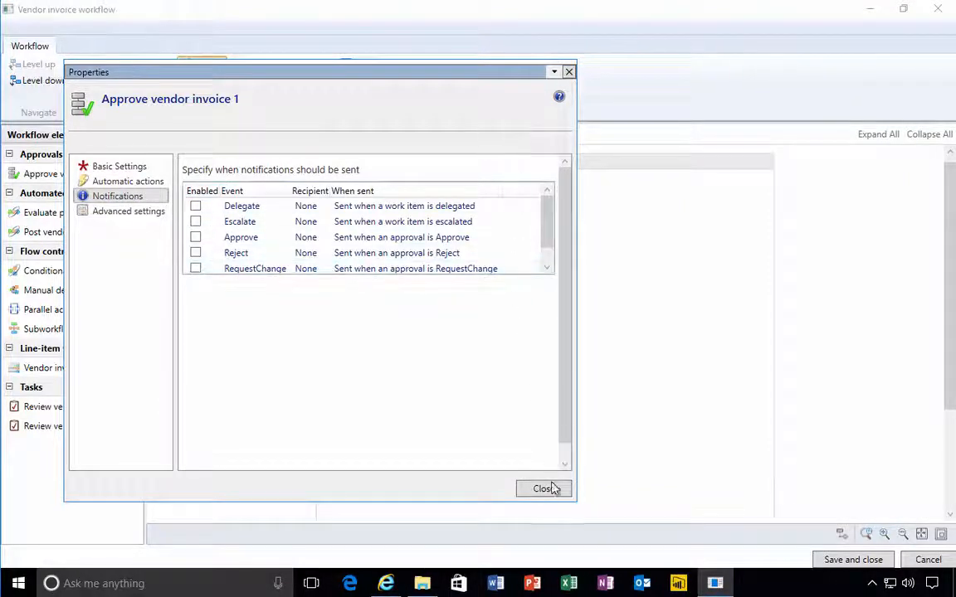
pyautogui.click(544, 488)
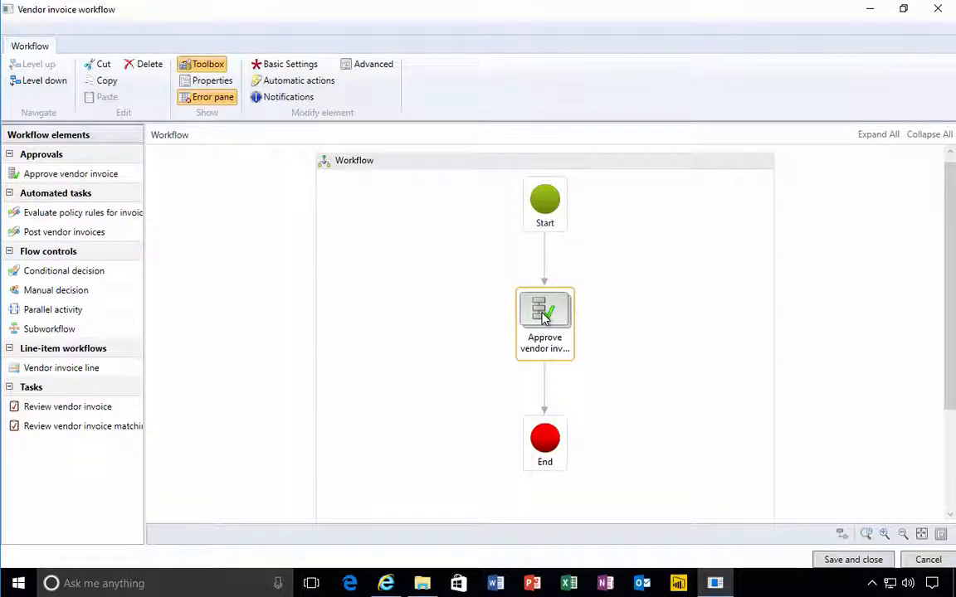
# Step: Give Step 1 subject 'Please approve invoice' and instructions 'Review document and approve as appropriate'
pyautogui.doubleClick(544, 310)
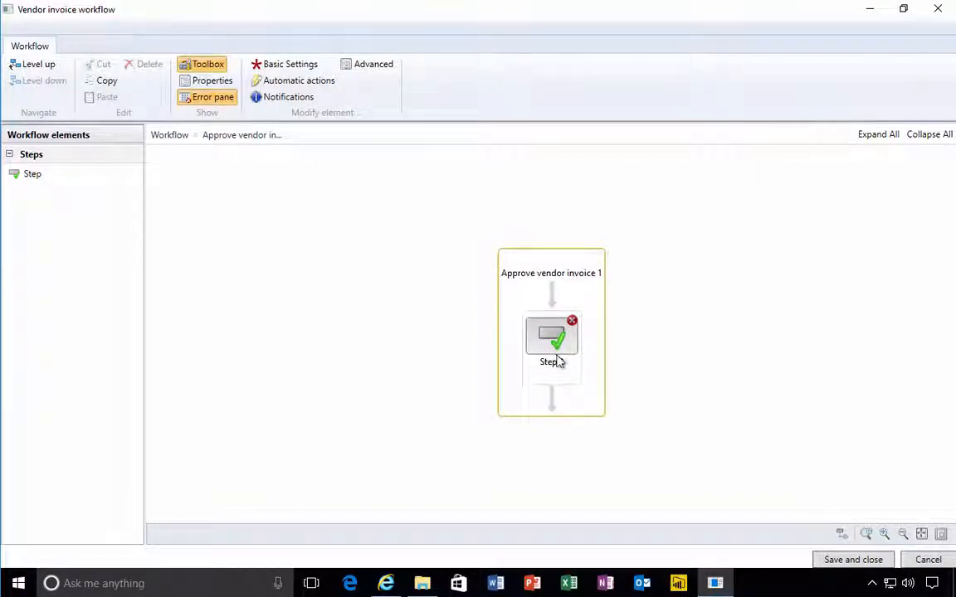
pyautogui.click(551, 340)
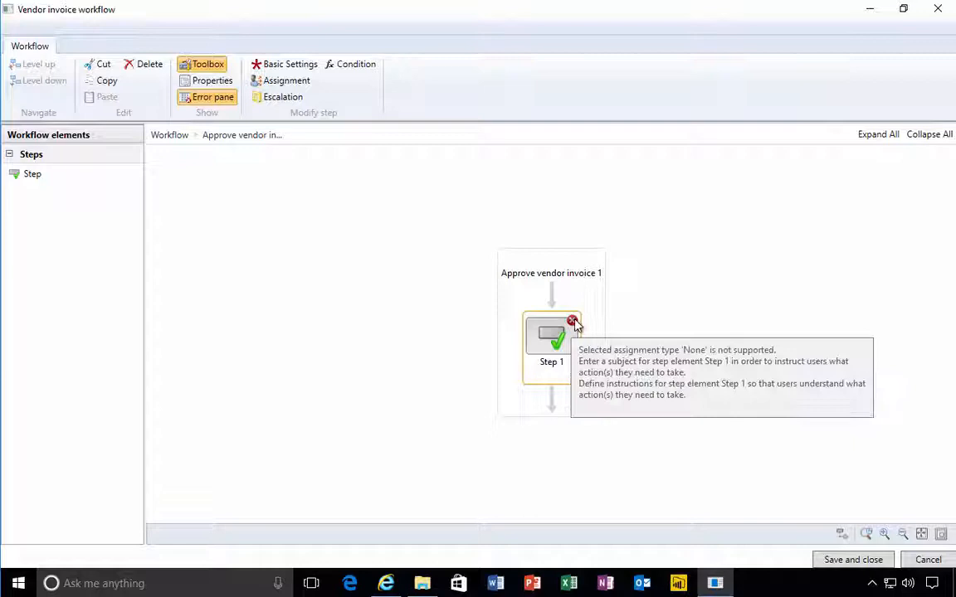
pyautogui.moveTo(285, 131)
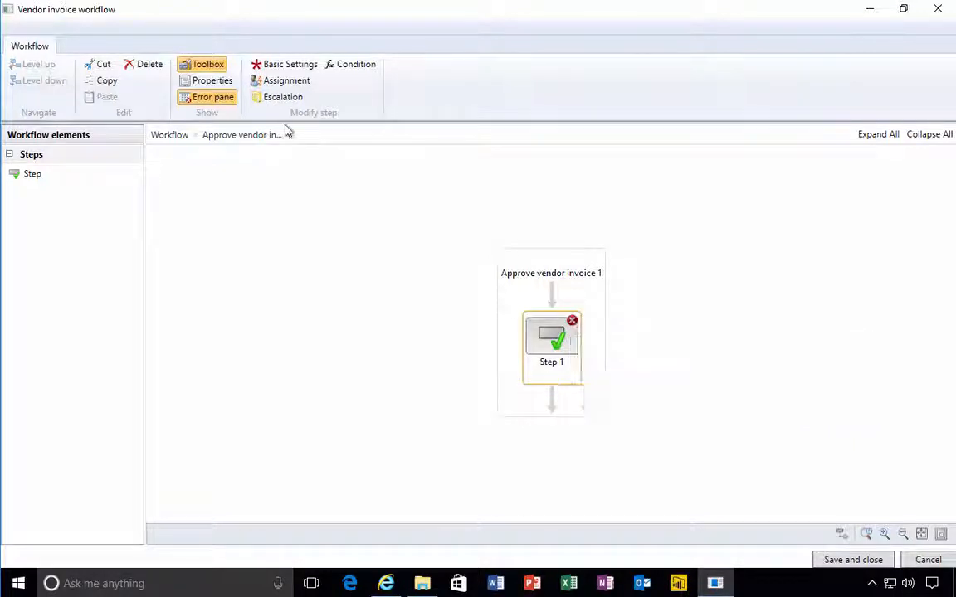
pyautogui.click(212, 79)
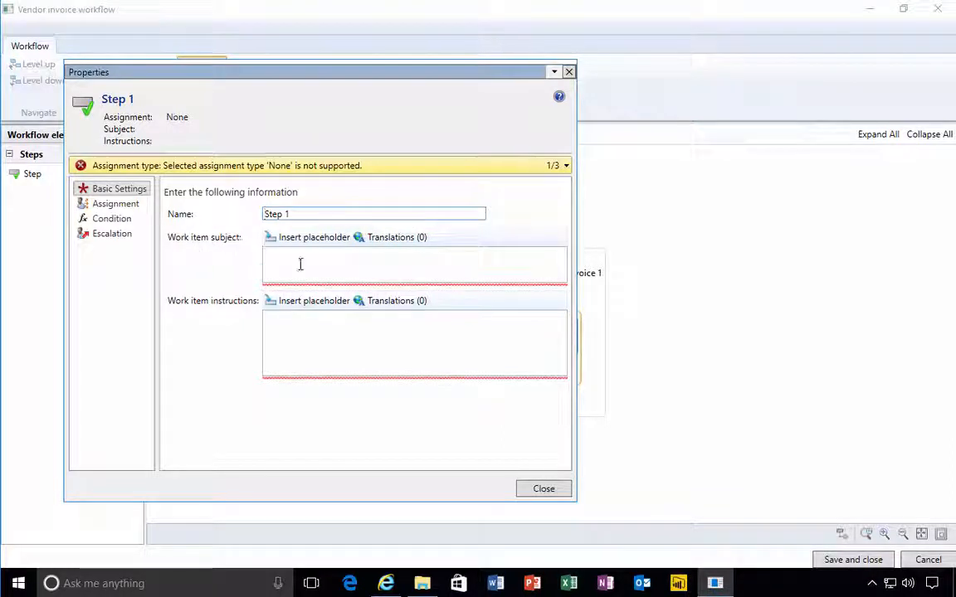
pyautogui.write('Please')
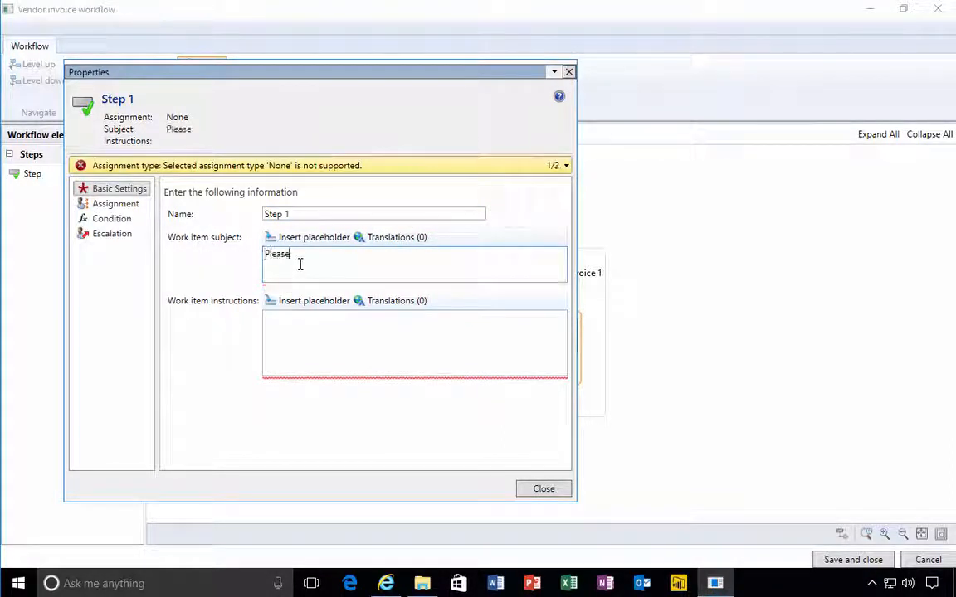
pyautogui.write('approve invoice')
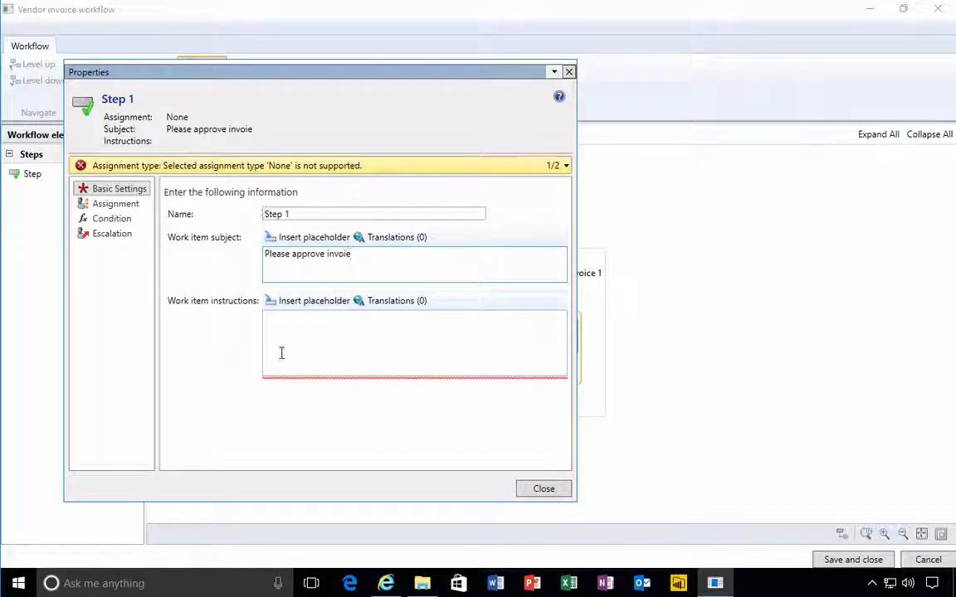
pyautogui.write('Review document and')
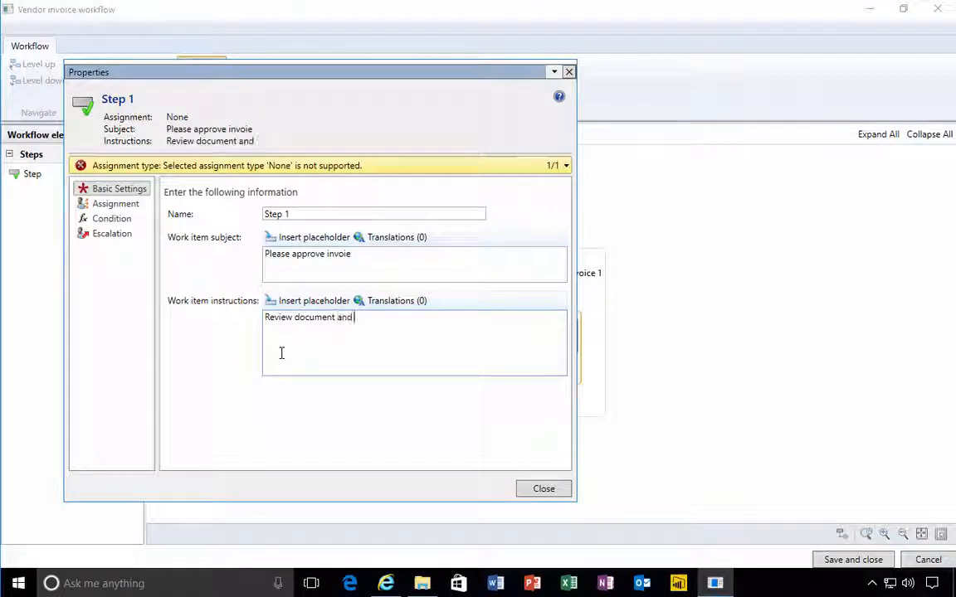
pyautogui.write('approve as appropriate')
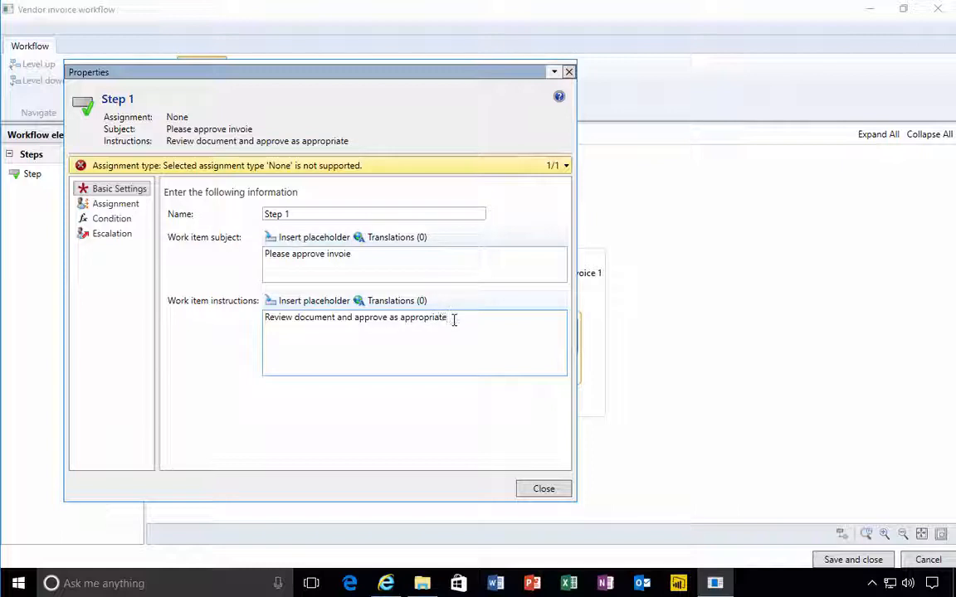
pyautogui.doubleClick(423, 317)
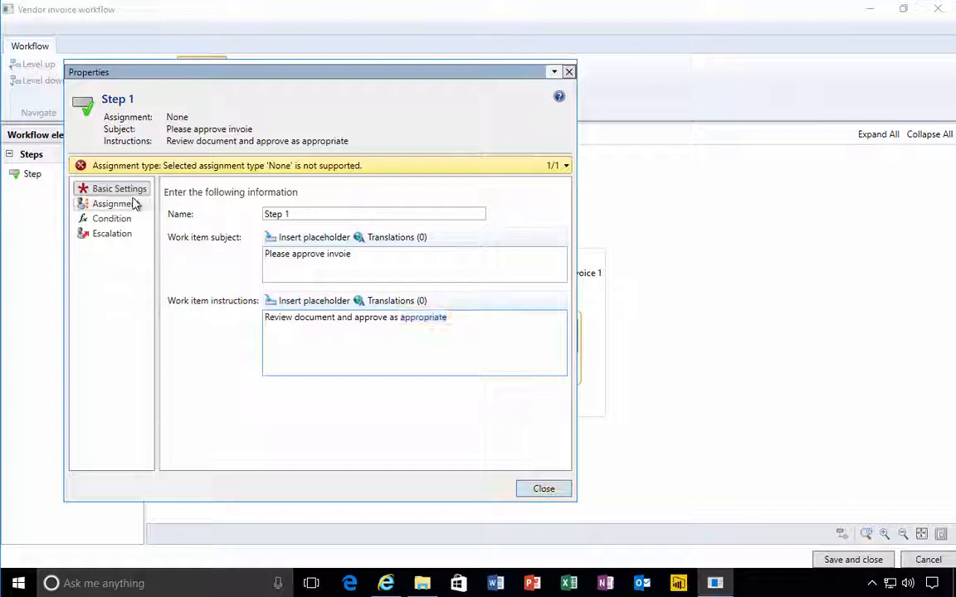
# Step: Assign Step 1 to user Admin, check its condition and escalation, and close its properties
pyautogui.click(116, 202)
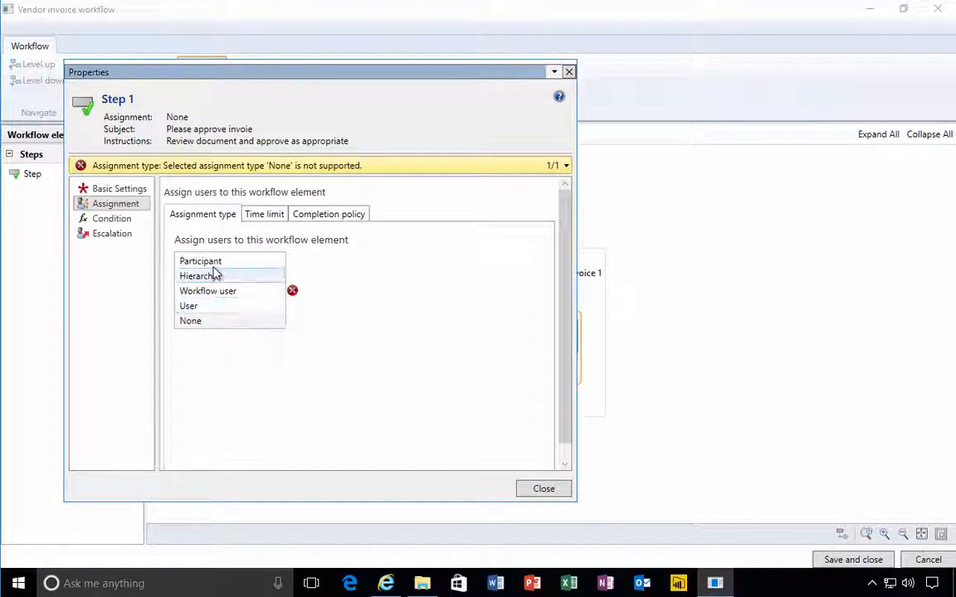
pyautogui.moveTo(226, 279)
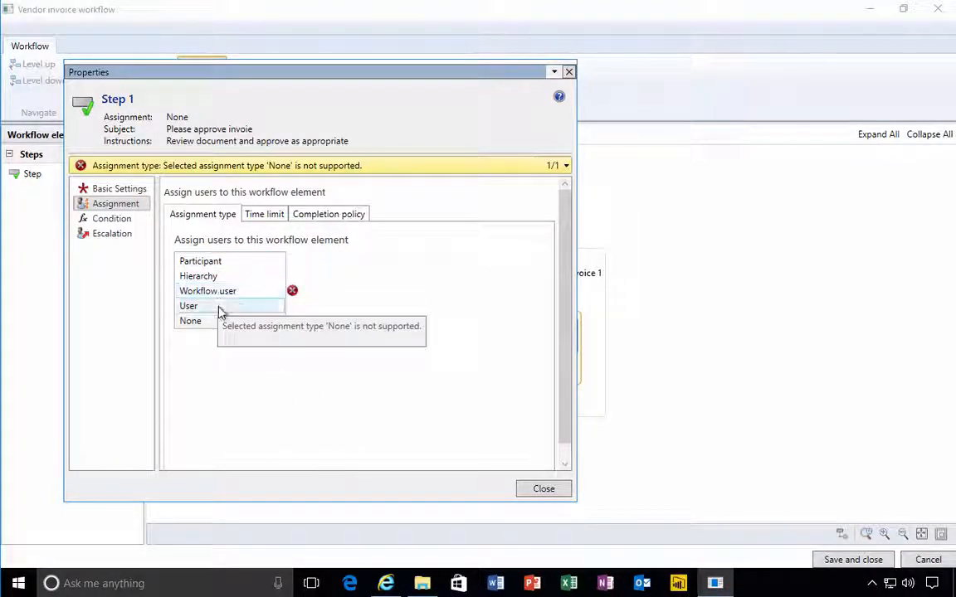
pyautogui.click(189, 305)
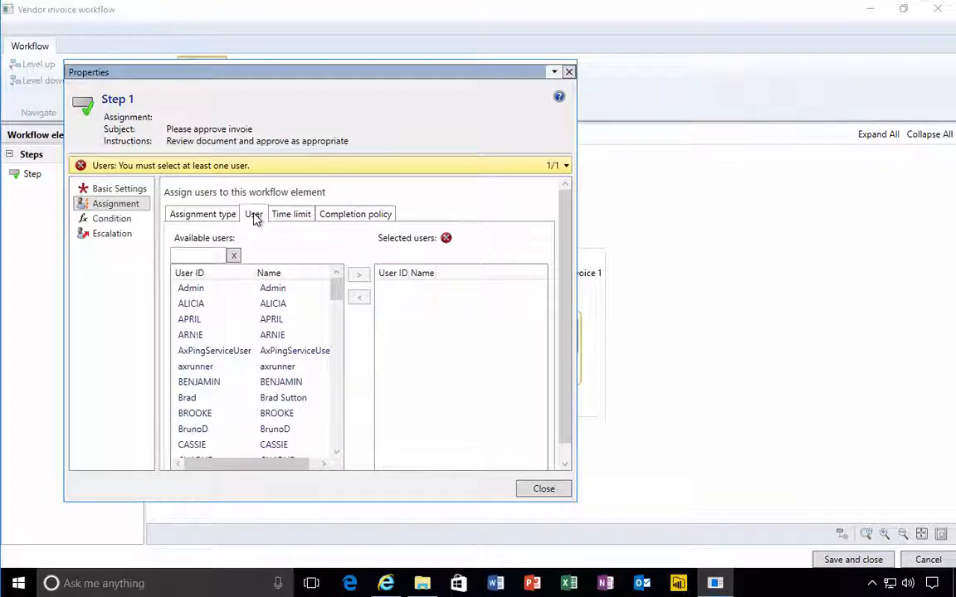
pyautogui.click(191, 288)
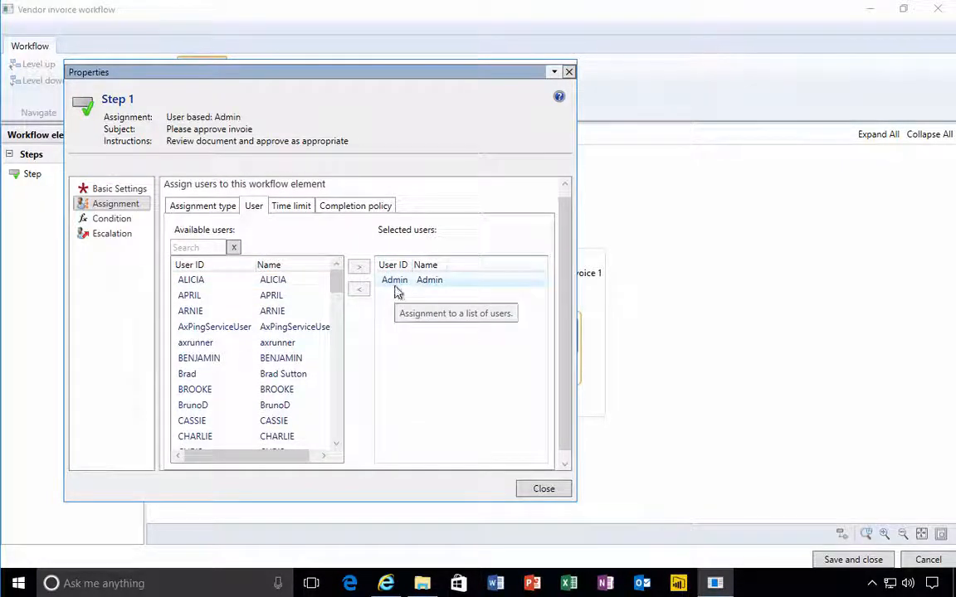
pyautogui.moveTo(202, 206)
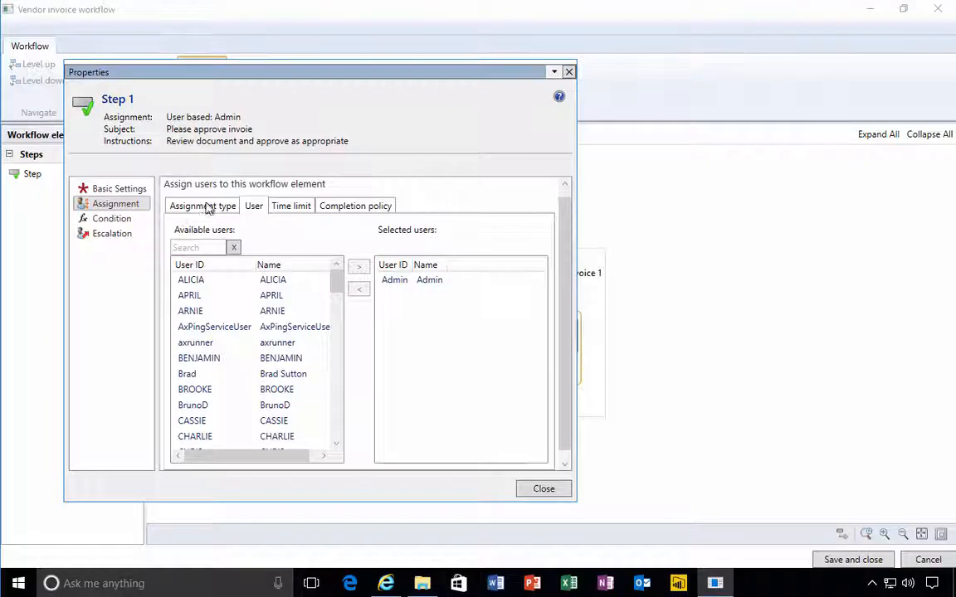
pyautogui.click(113, 219)
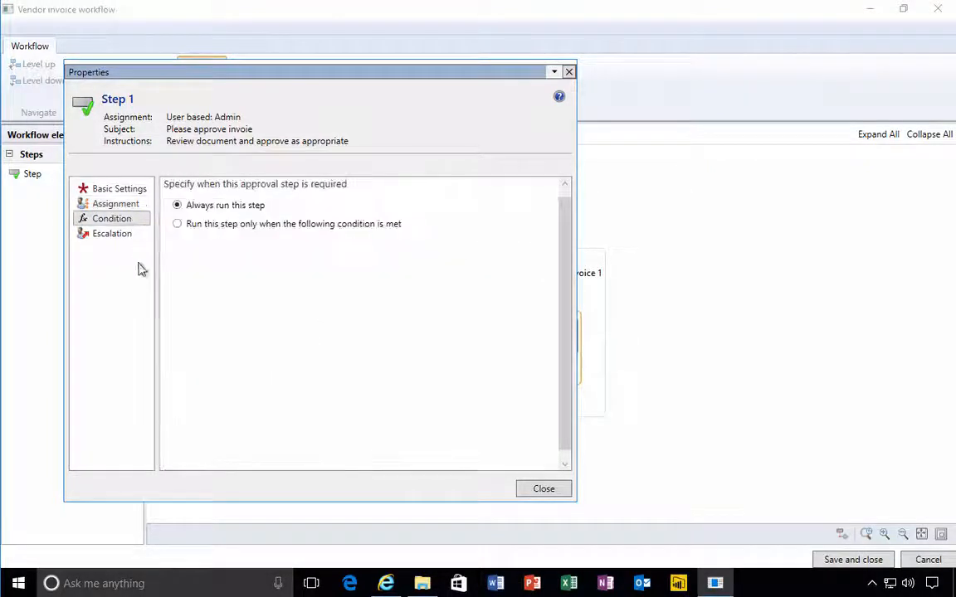
pyautogui.click(113, 232)
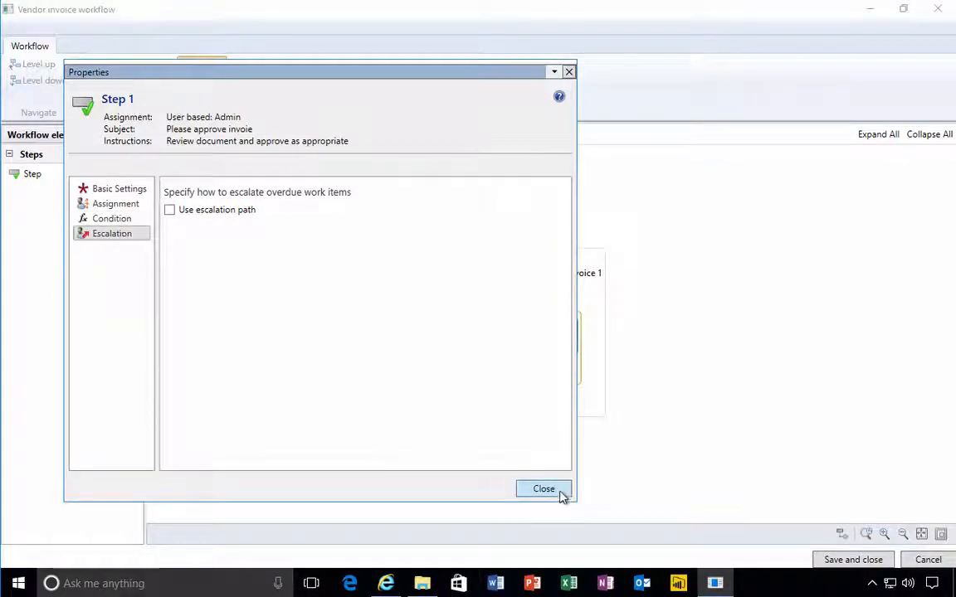
pyautogui.click(542, 488)
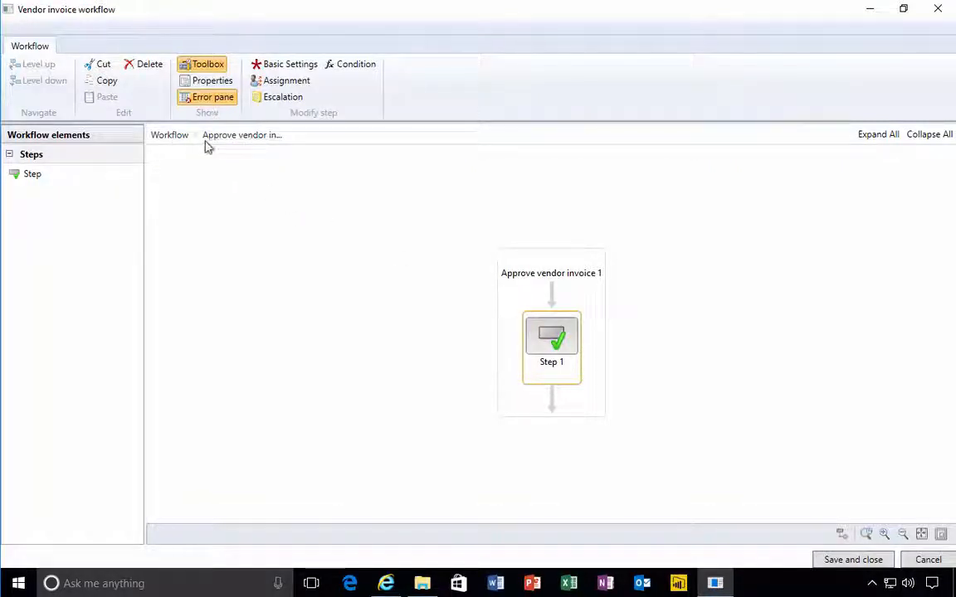
pyautogui.moveTo(239, 198)
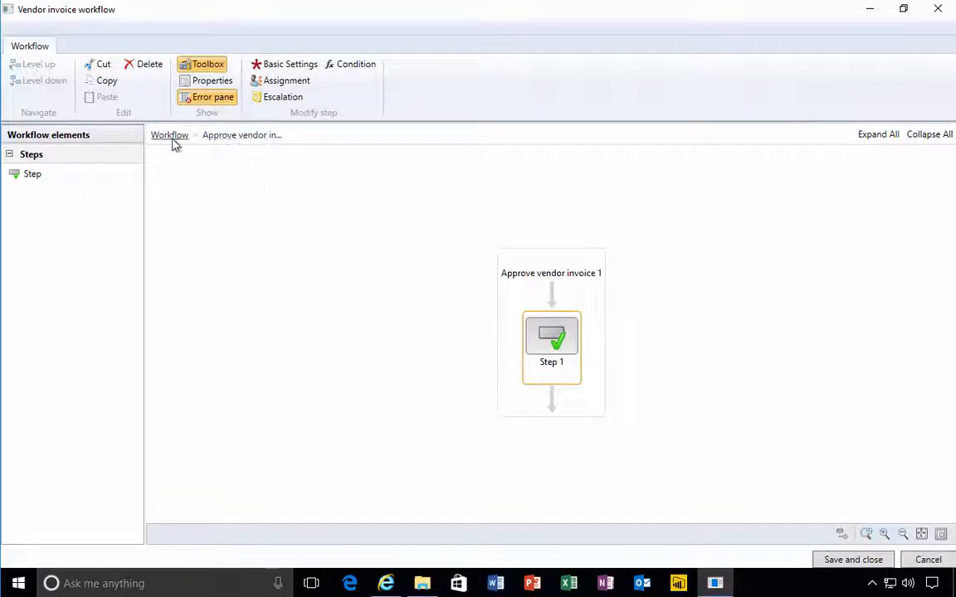
# Step: Return to the top-level Start–approval–End canvas and save and close the workflow
pyautogui.click(169, 135)
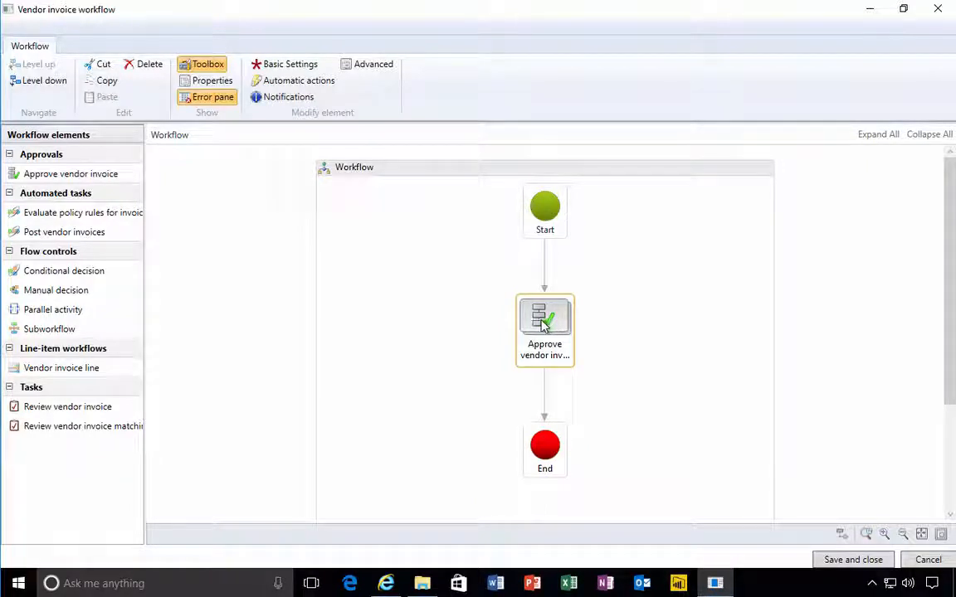
pyautogui.moveTo(561, 249)
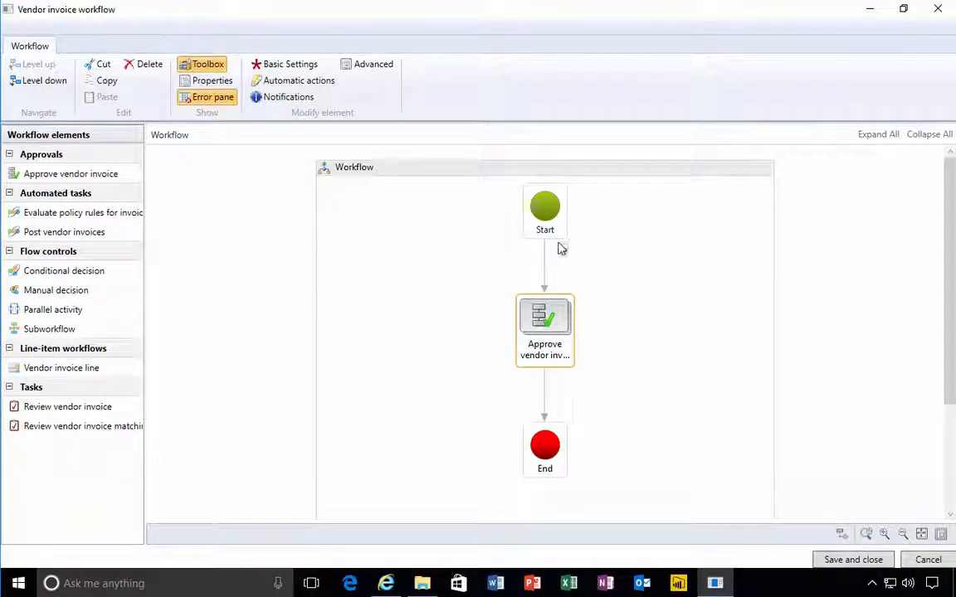
pyautogui.moveTo(557, 319)
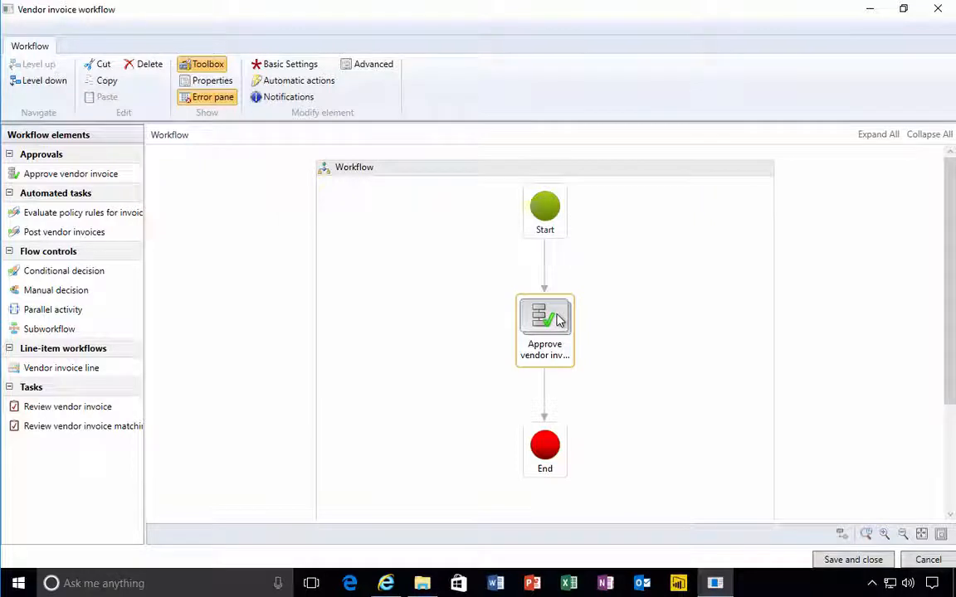
pyautogui.moveTo(551, 330)
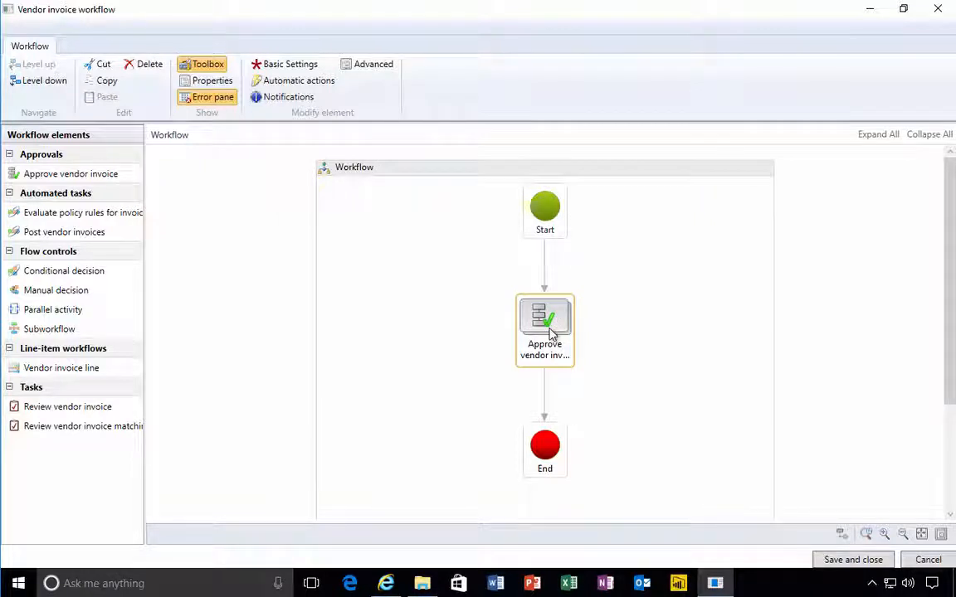
pyautogui.moveTo(551, 396)
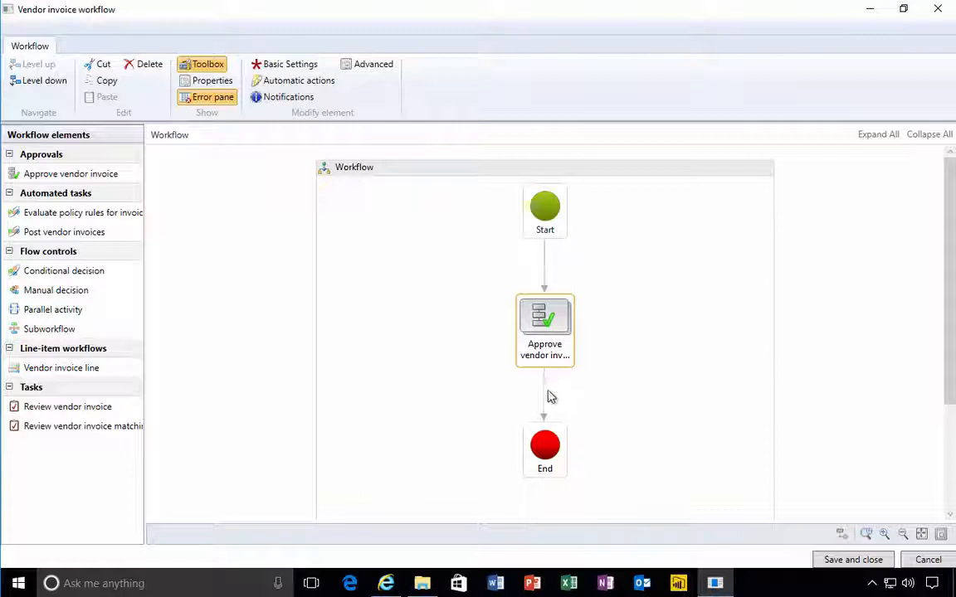
pyautogui.moveTo(839, 516)
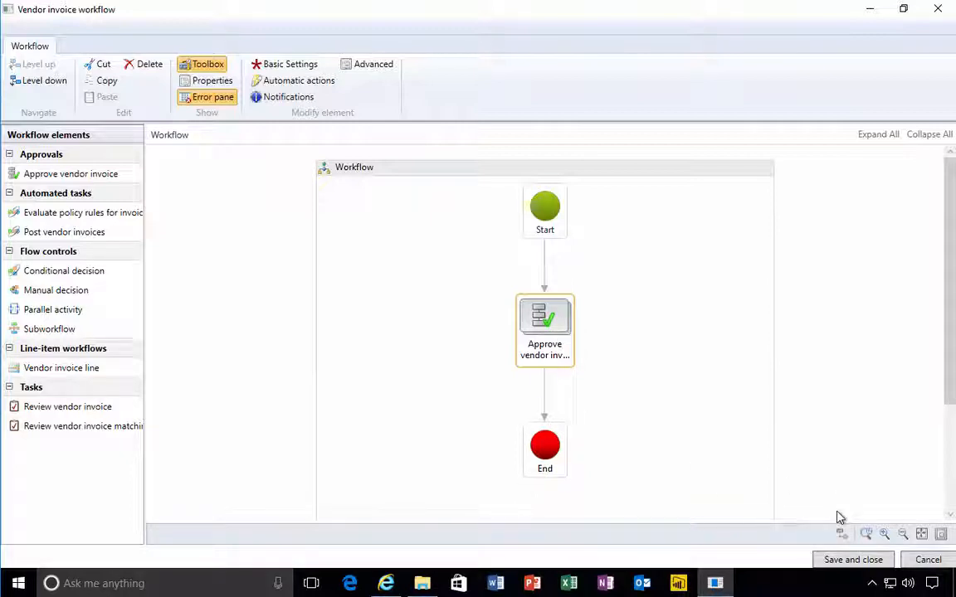
pyautogui.click(853, 559)
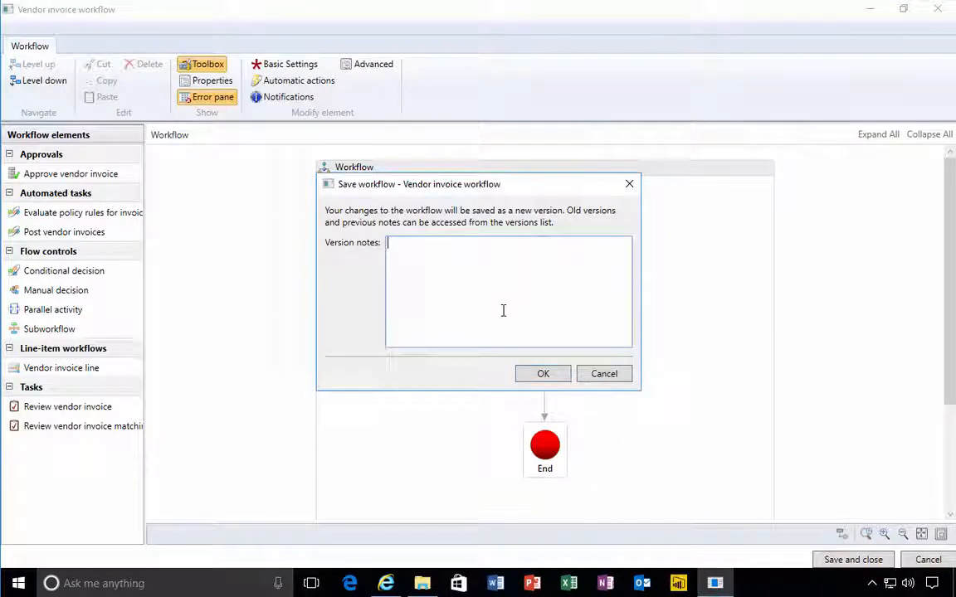
# Step: Save with version notes 'New approval setup' and activate the new version
pyautogui.write('New approval')
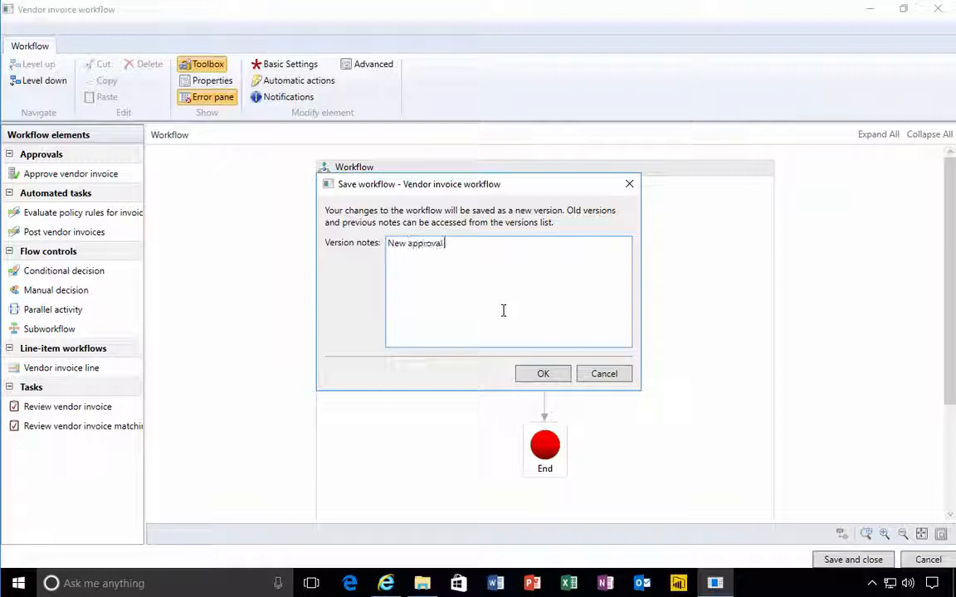
pyautogui.write('setup')
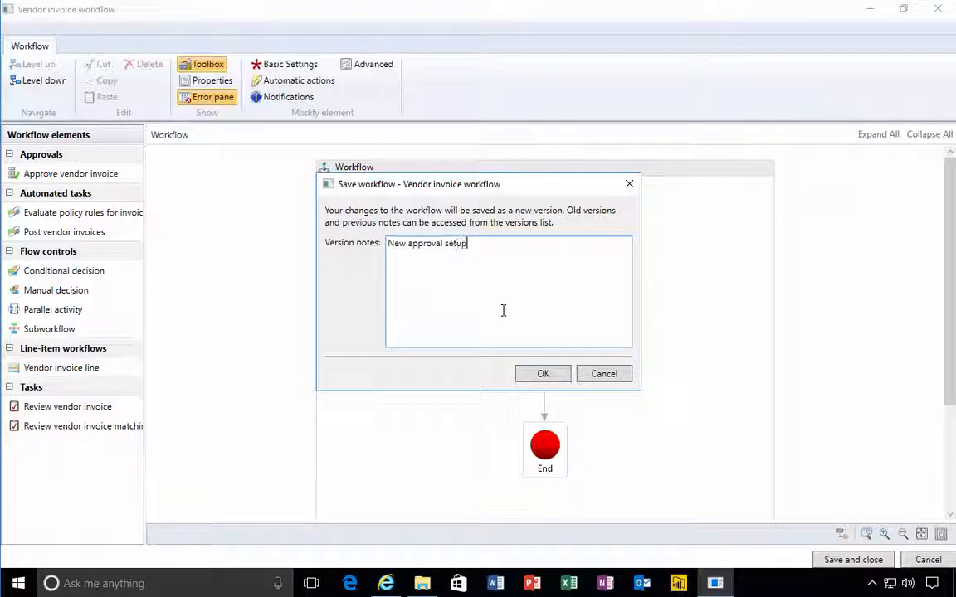
pyautogui.click(543, 373)
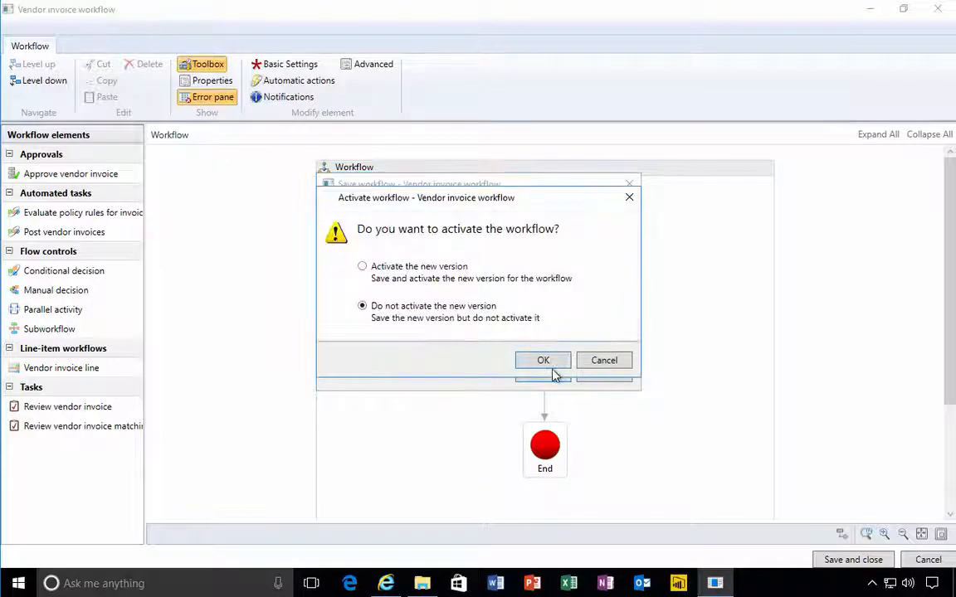
pyautogui.moveTo(372, 285)
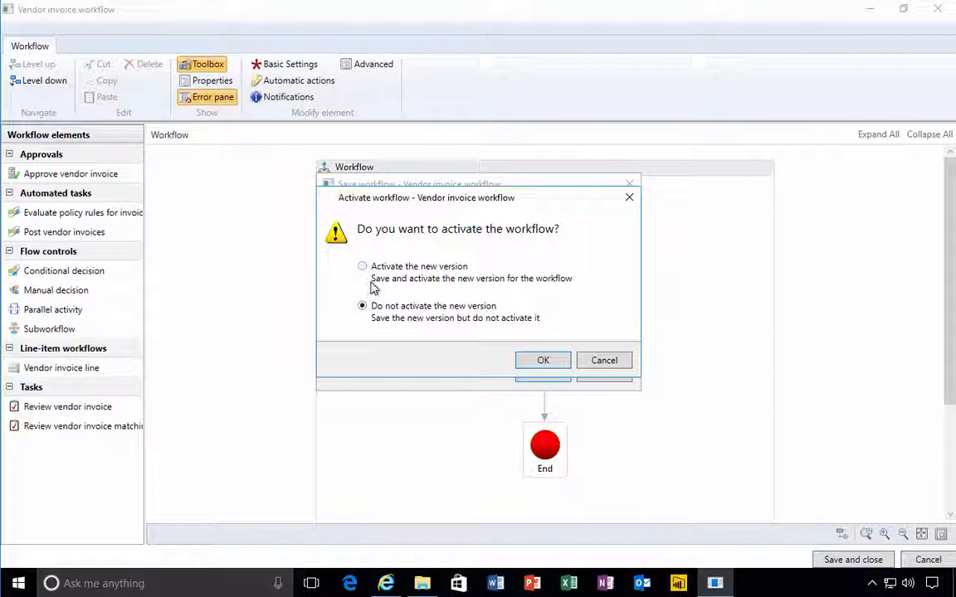
pyautogui.click(361, 265)
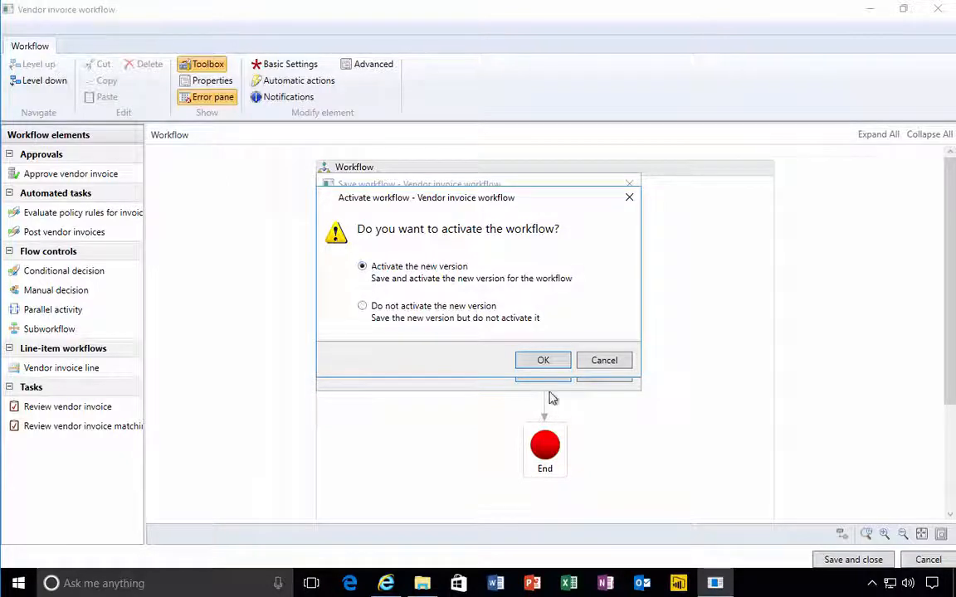
pyautogui.click(543, 360)
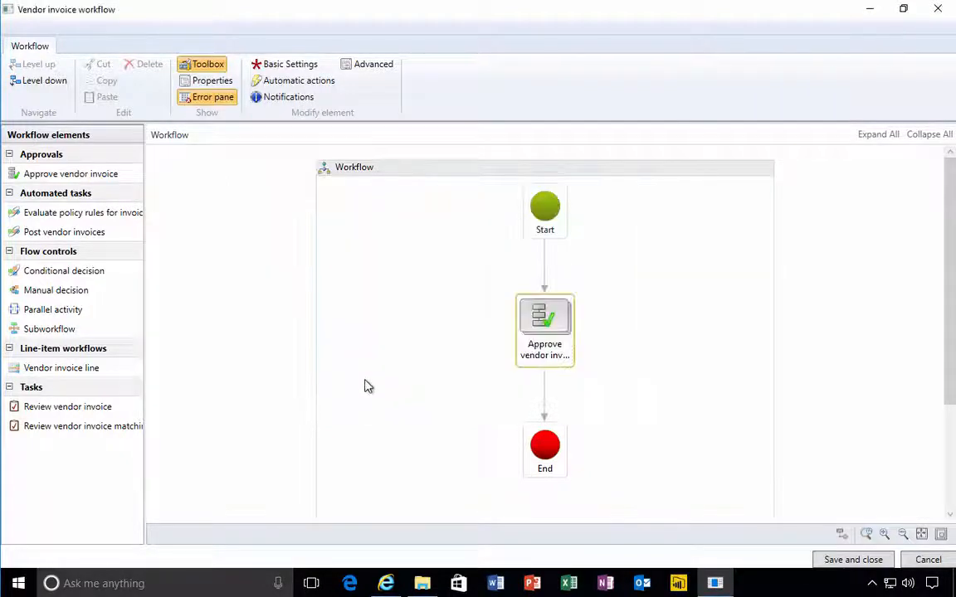
pyautogui.moveTo(388, 401)
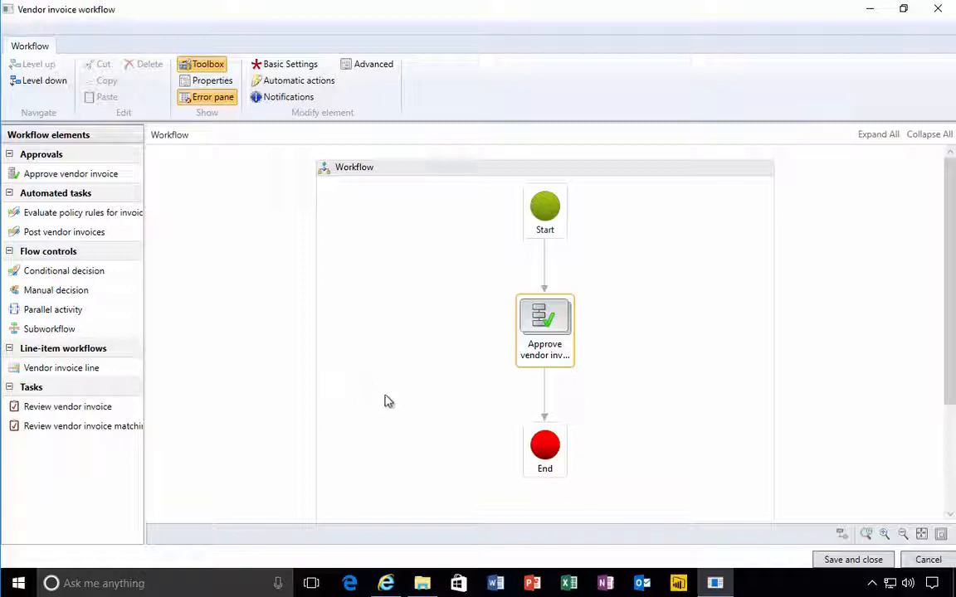
pyautogui.moveTo(431, 348)
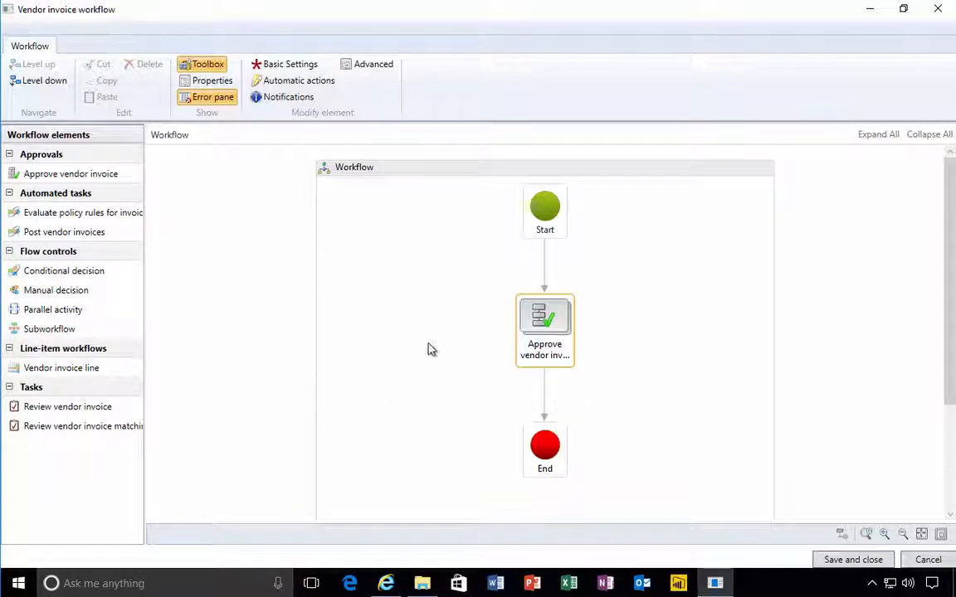
pyautogui.moveTo(577, 509)
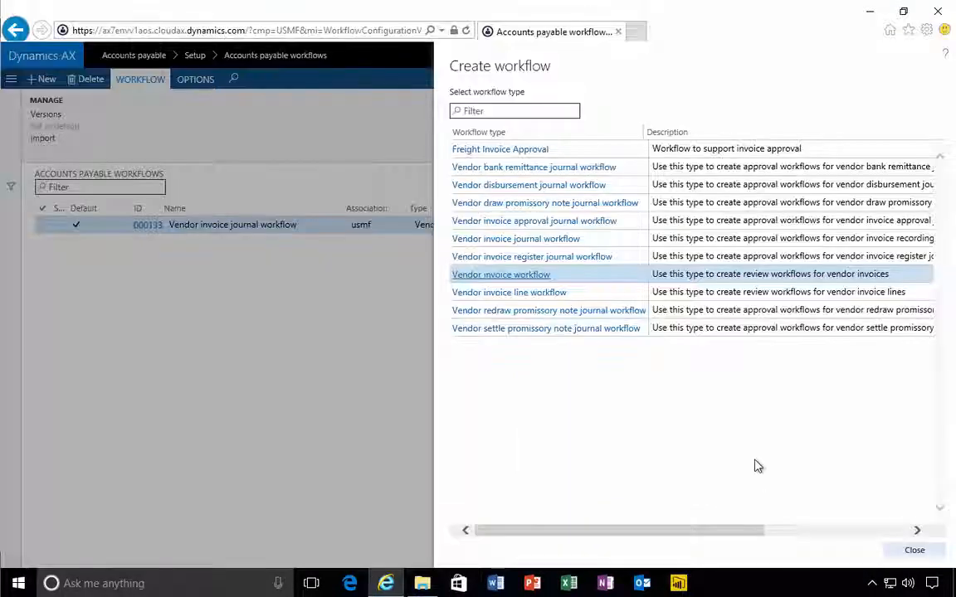
pyautogui.moveTo(913, 549)
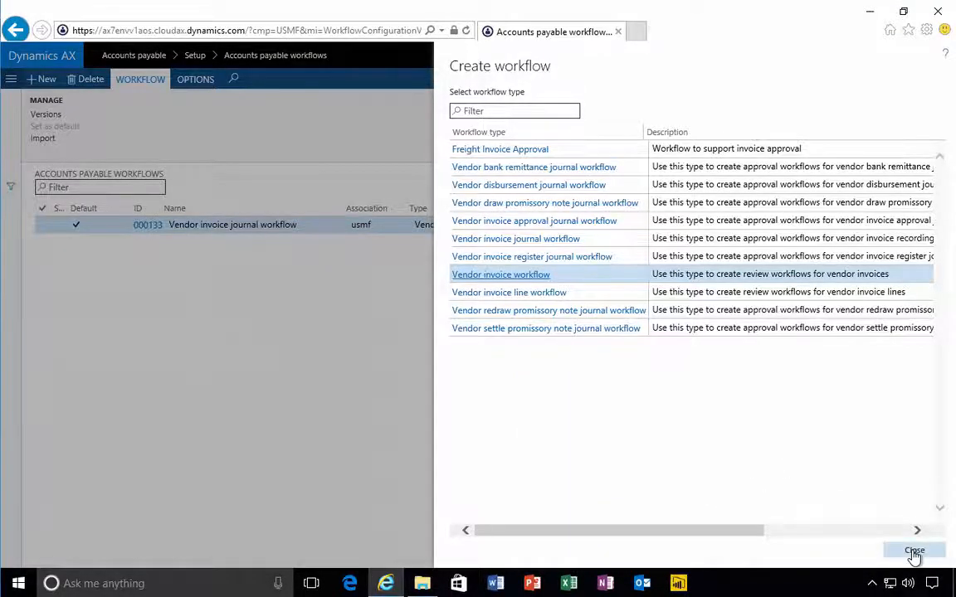
# Step: Dismiss the workflow type chooser to reveal Vendor invoice workflow 000174 in the list
pyautogui.click(914, 551)
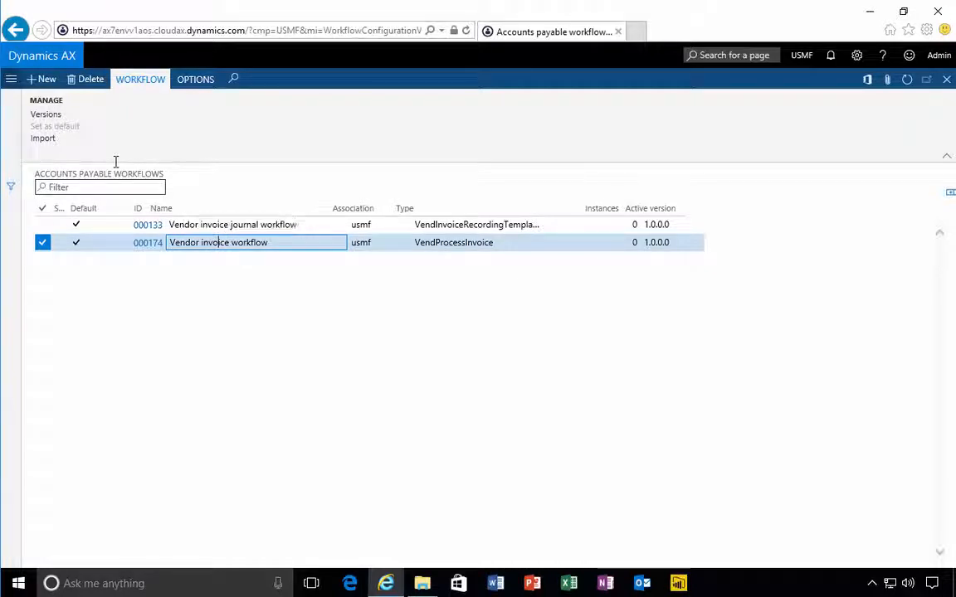
pyautogui.moveTo(43, 117)
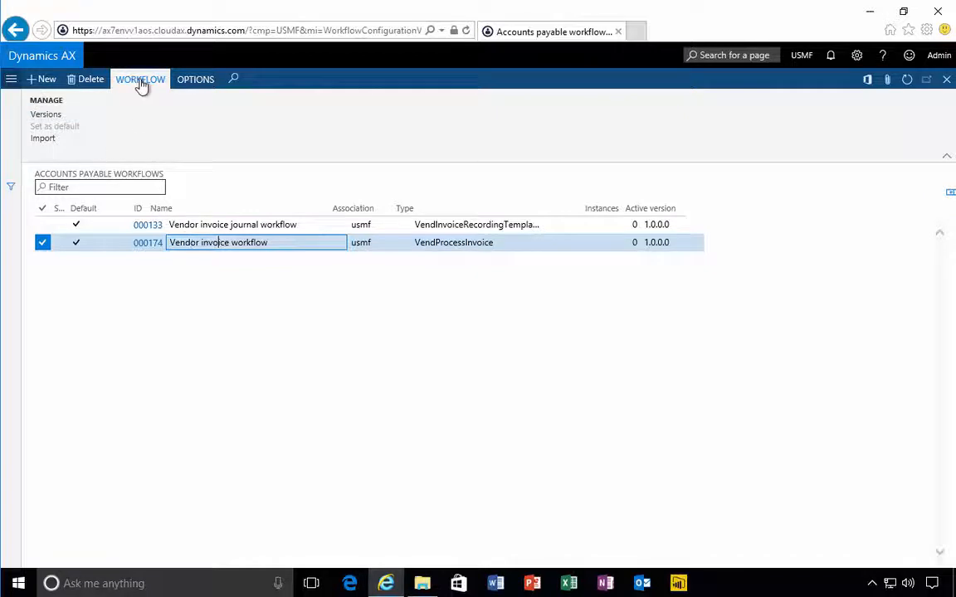
# Step: Review workflow 000174's versions (active 1.0.0.0 by Admin), then bring up the navigation pane
pyautogui.click(44, 113)
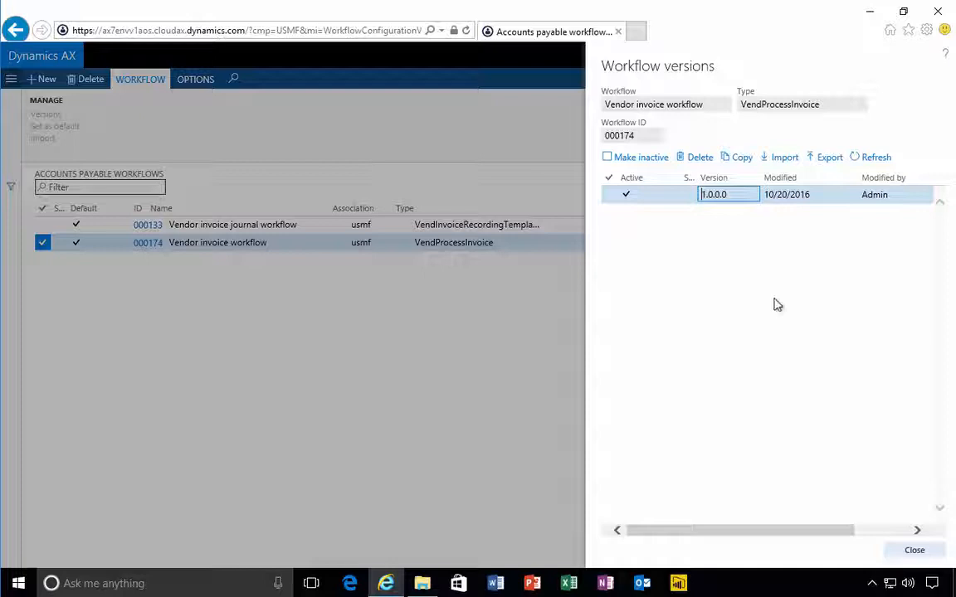
pyautogui.moveTo(693, 232)
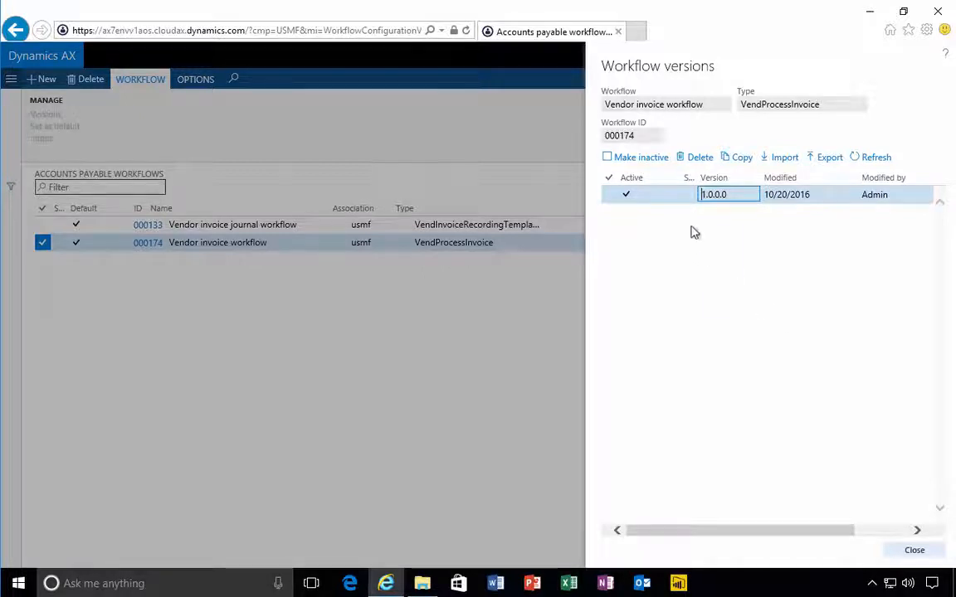
pyautogui.moveTo(640, 215)
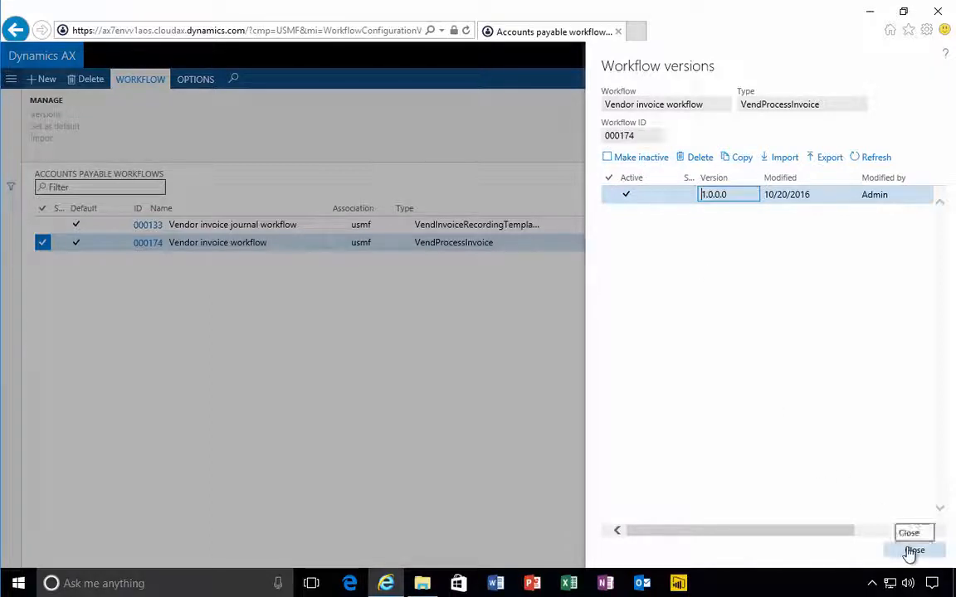
pyautogui.click(913, 551)
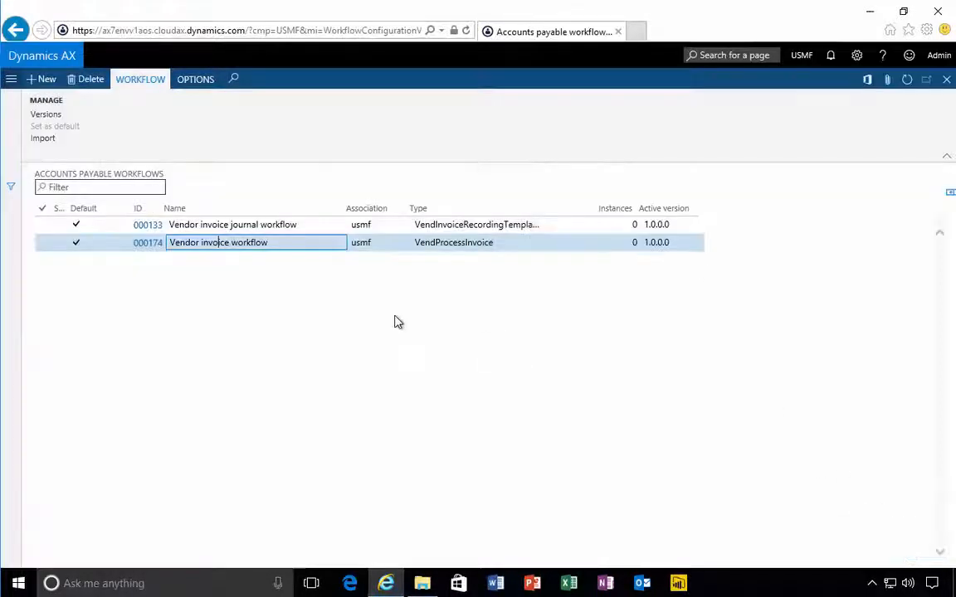
pyautogui.moveTo(48, 136)
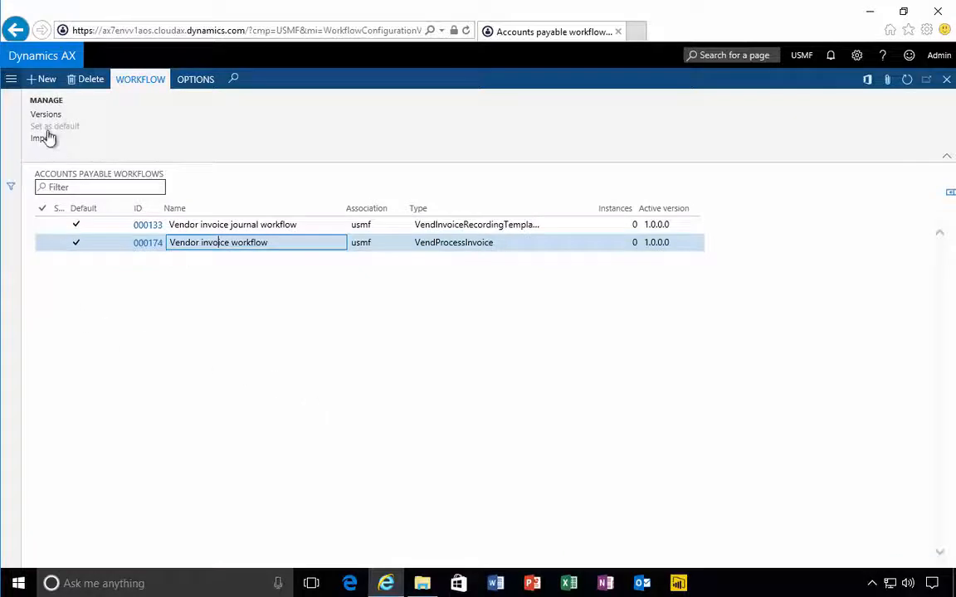
pyautogui.click(10, 80)
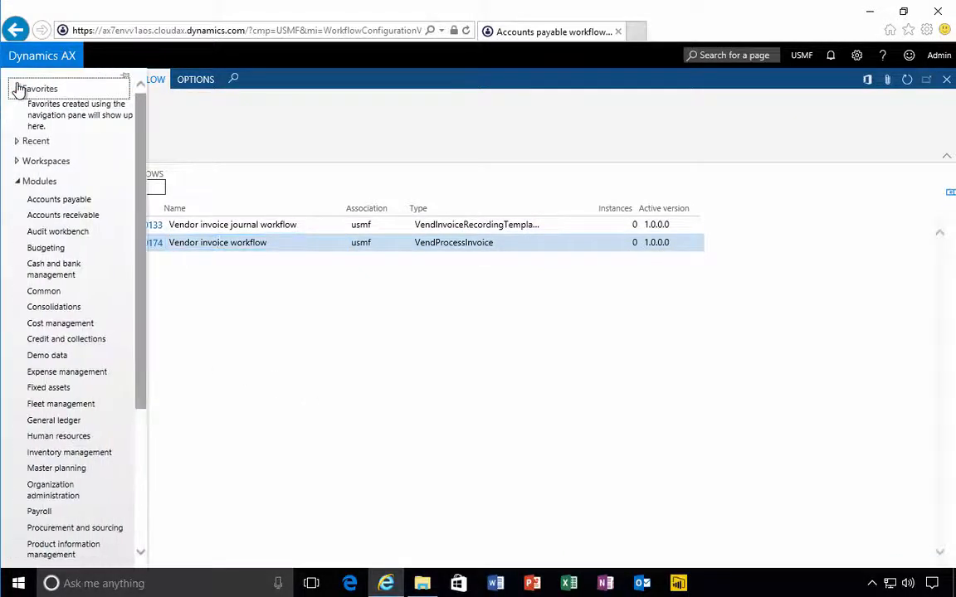
# Step: Reach Pending vendor invoices through the Accounts payable module, listing IOU1234 for X100
pyautogui.click(58, 199)
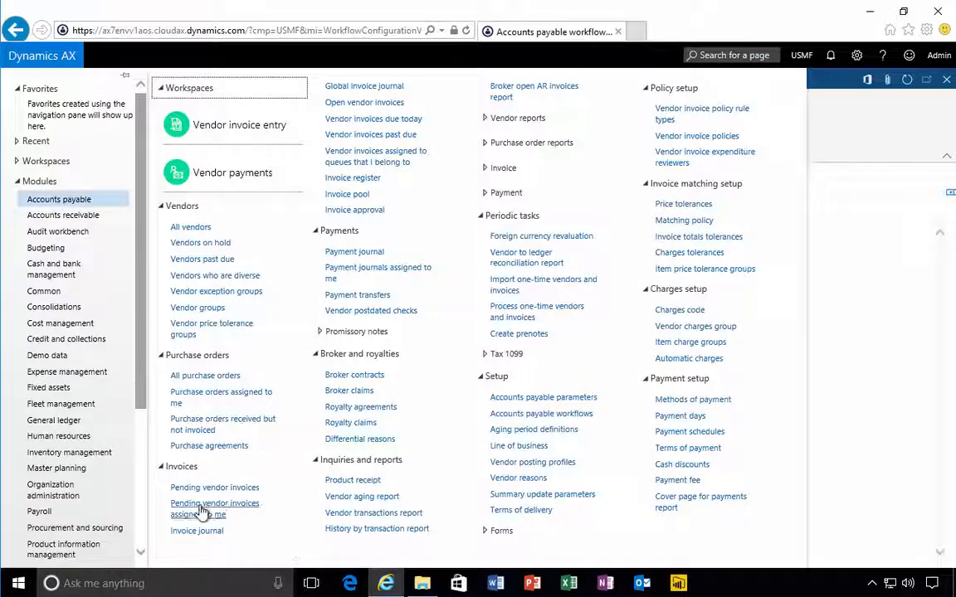
pyautogui.moveTo(282, 497)
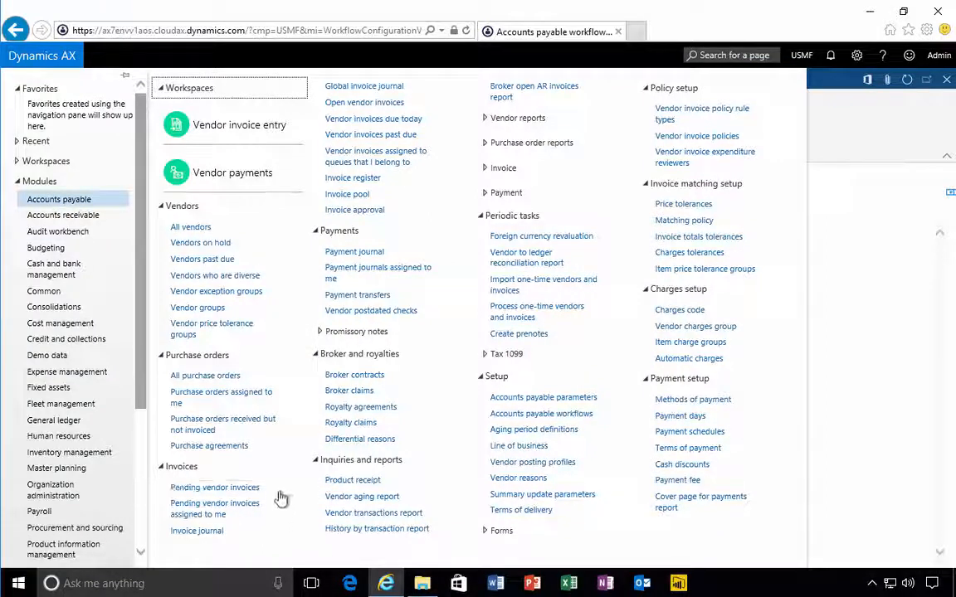
pyautogui.moveTo(286, 494)
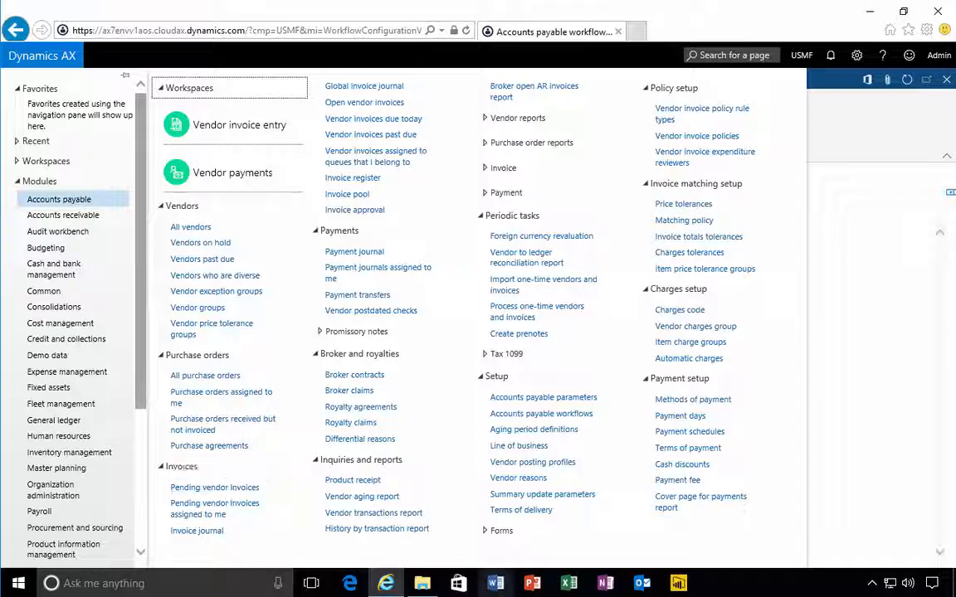
pyautogui.moveTo(206, 497)
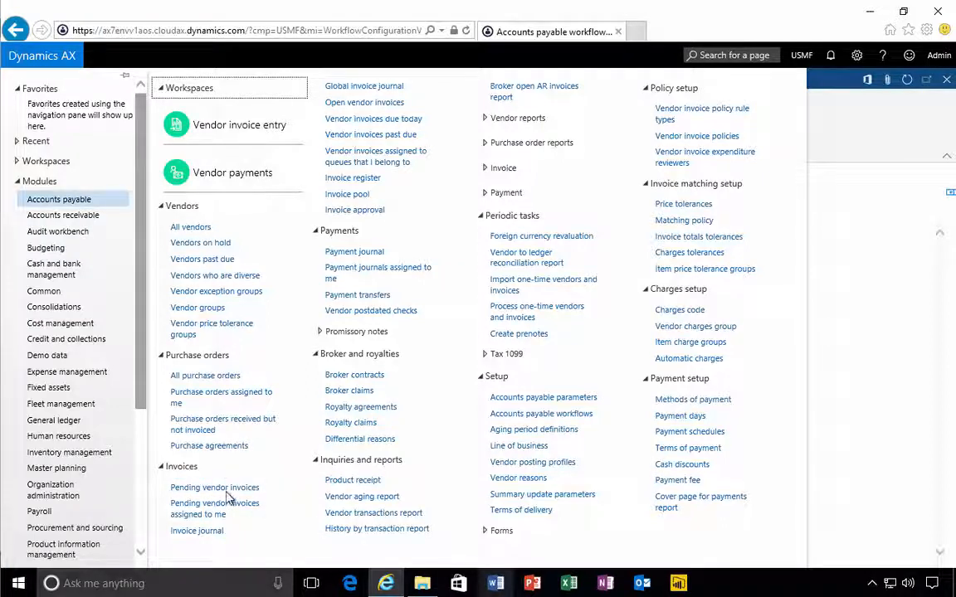
pyautogui.moveTo(229, 498)
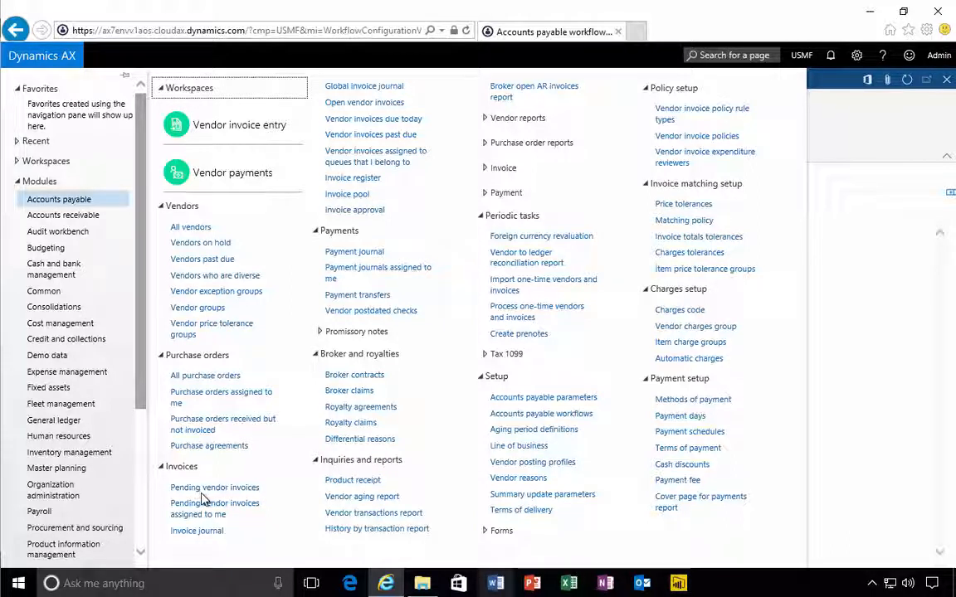
pyautogui.moveTo(229, 508)
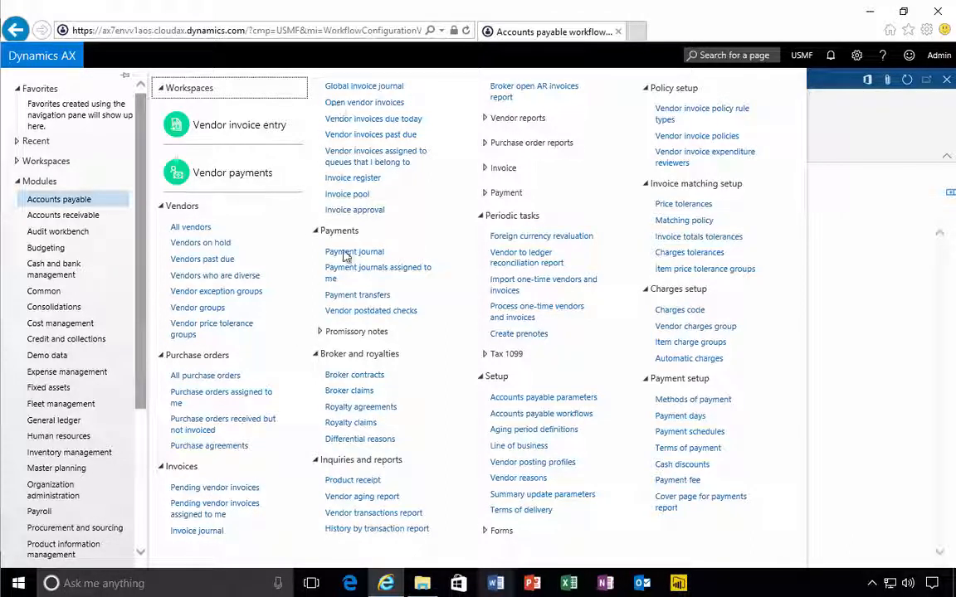
pyautogui.moveTo(177, 508)
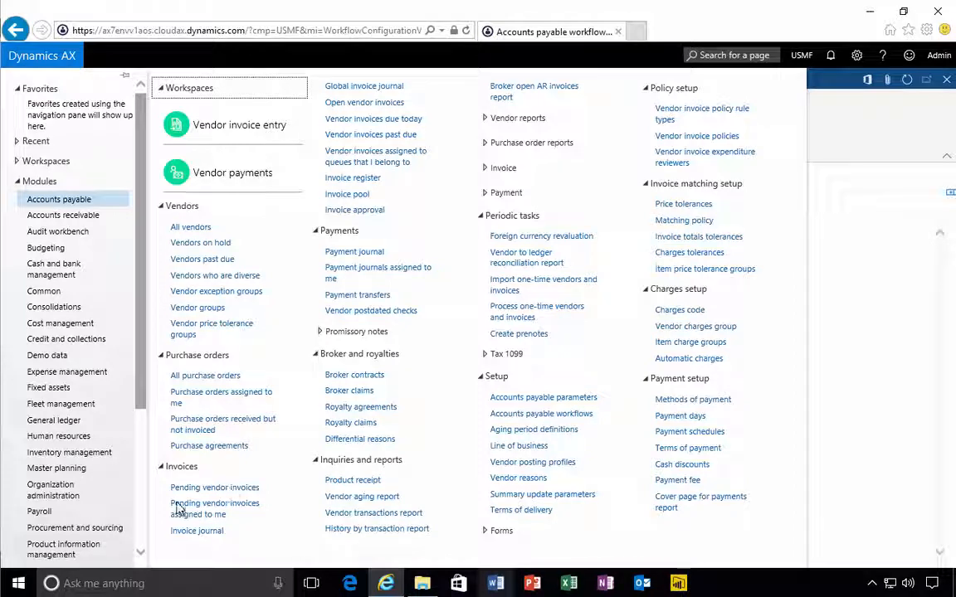
pyautogui.moveTo(199, 501)
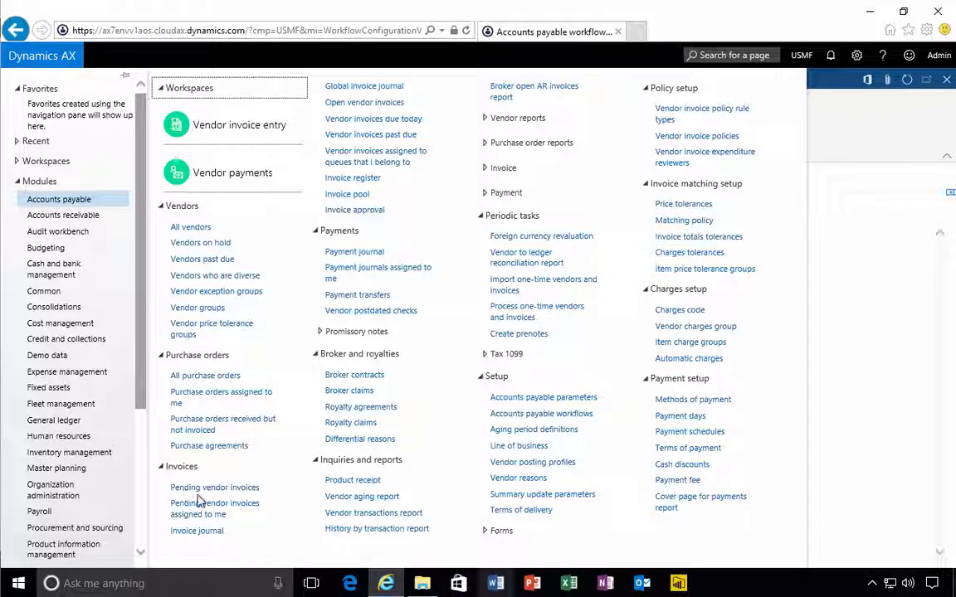
pyautogui.click(214, 488)
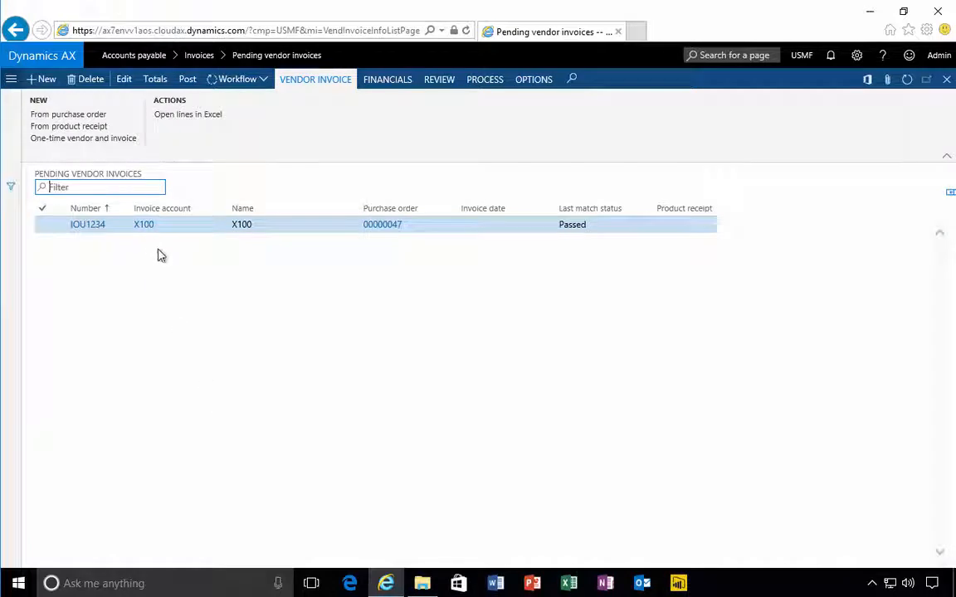
pyautogui.moveTo(165, 268)
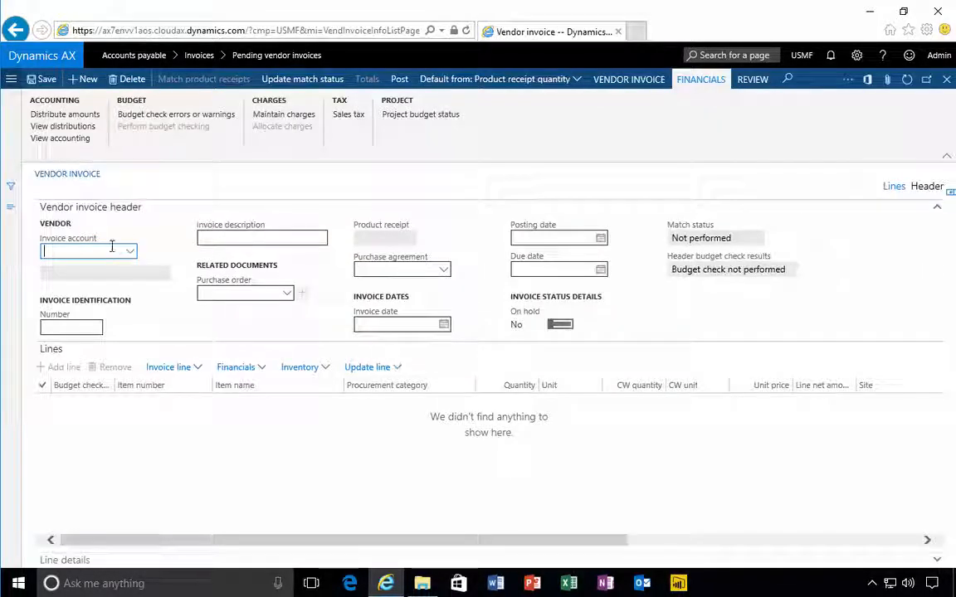
# Step: Create invoice IOU1234 for vendor X100 on purchase order 00000048, defaulting lines from ordered quantity
pyautogui.write('X100')
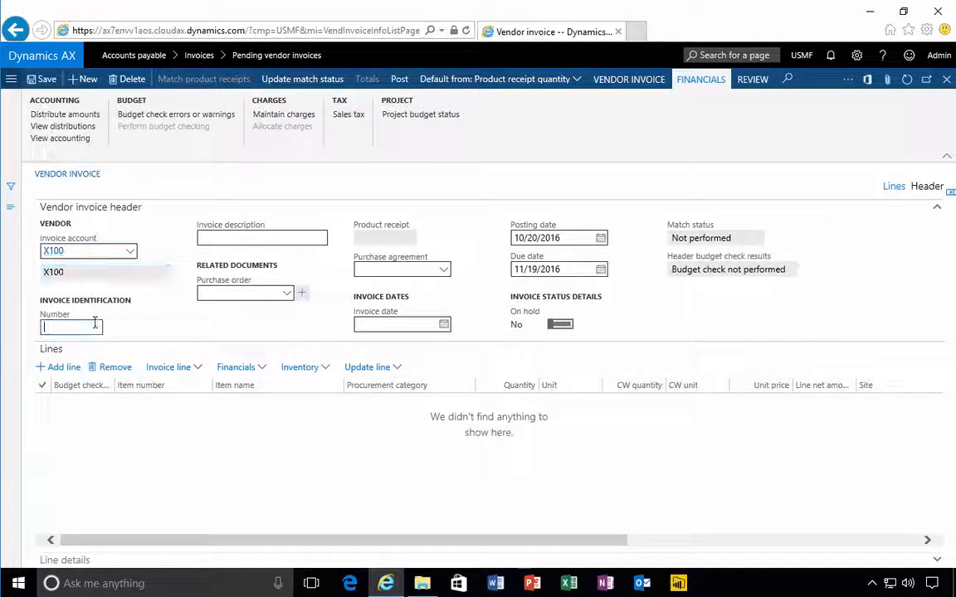
pyautogui.write('IOU1234')
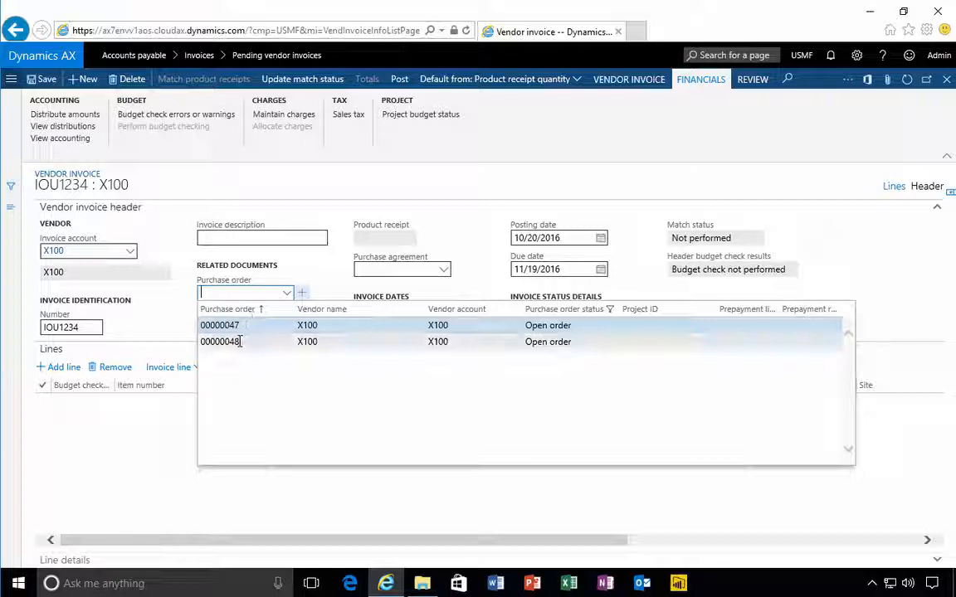
pyautogui.click(219, 342)
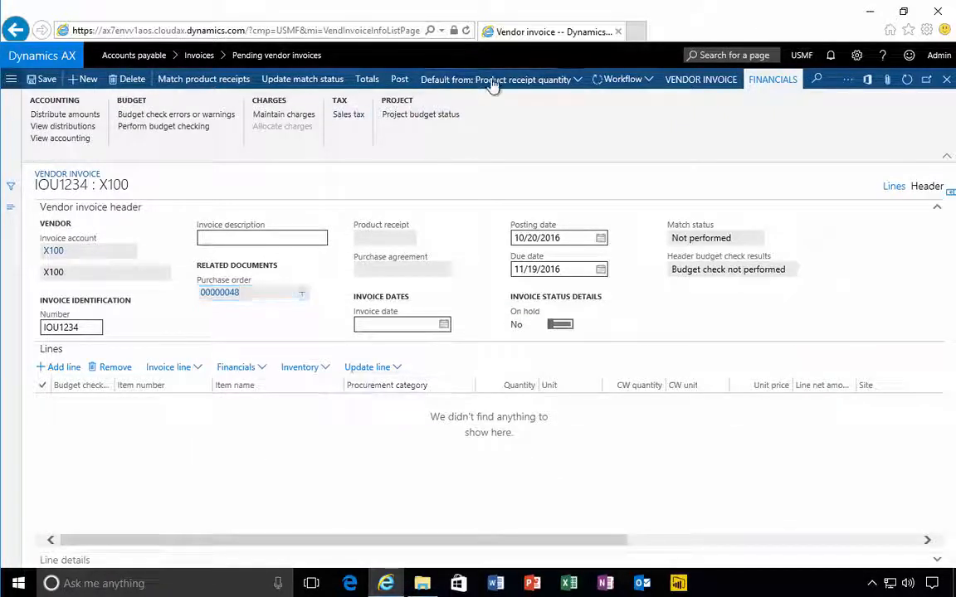
pyautogui.click(505, 80)
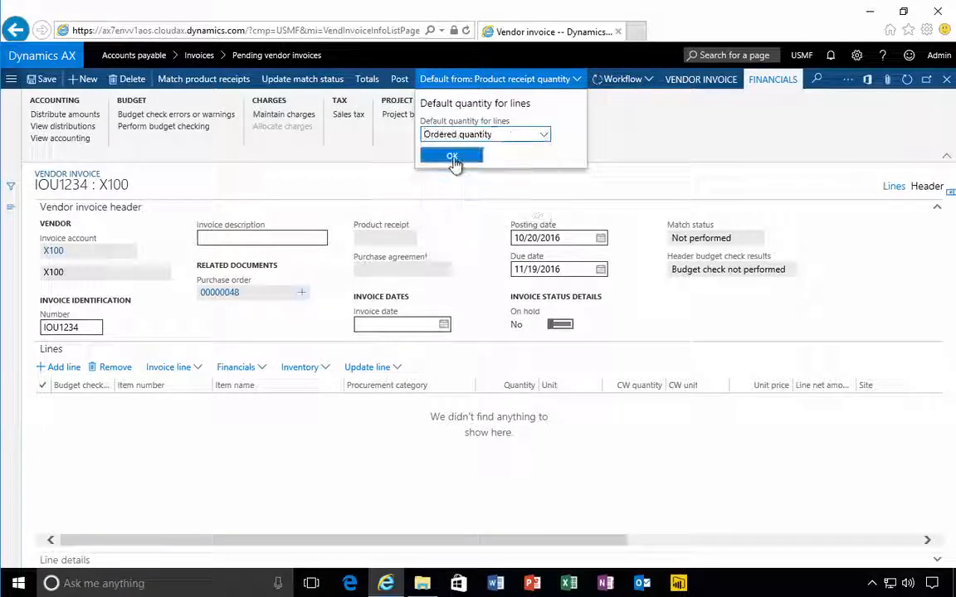
pyautogui.click(451, 156)
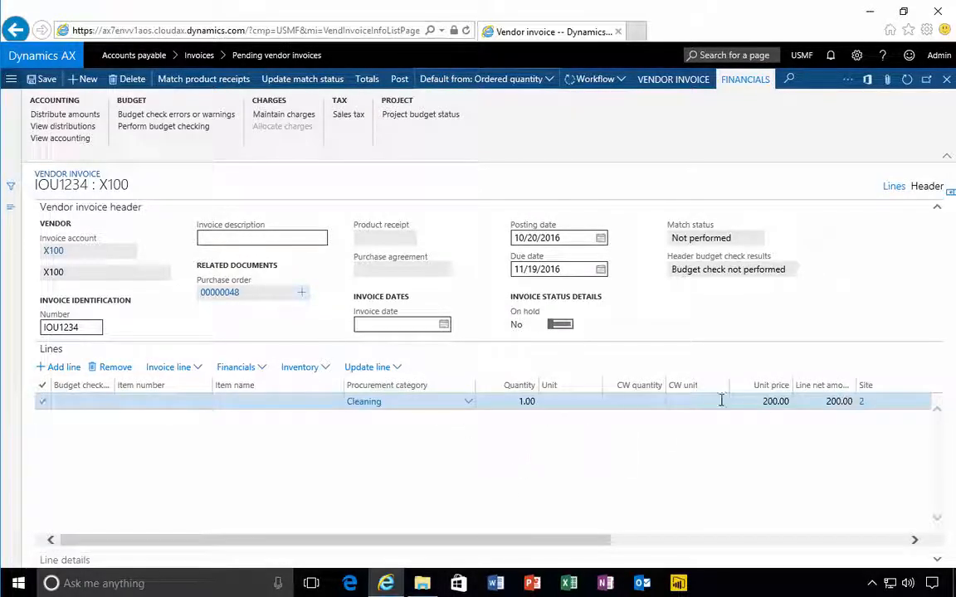
pyautogui.click(767, 400)
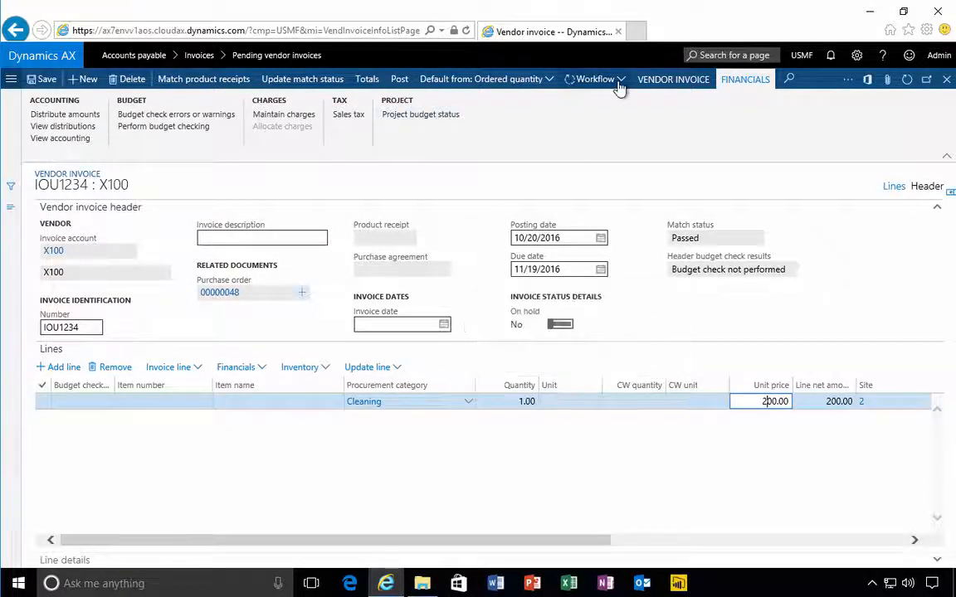
# Step: Submit invoice IOU1234 to workflow with comment 'Please approve' and return to the pending list
pyautogui.click(594, 80)
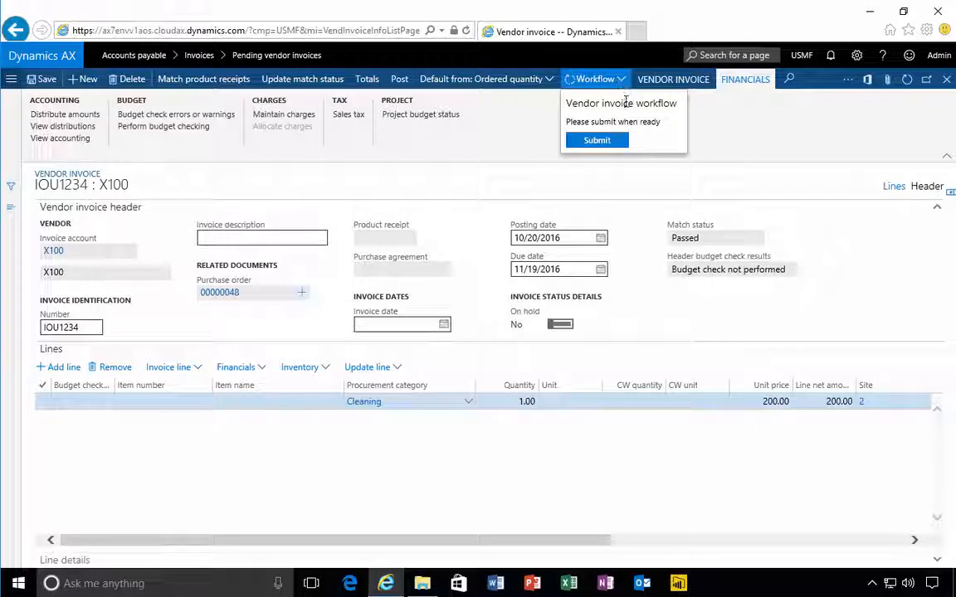
pyautogui.moveTo(637, 146)
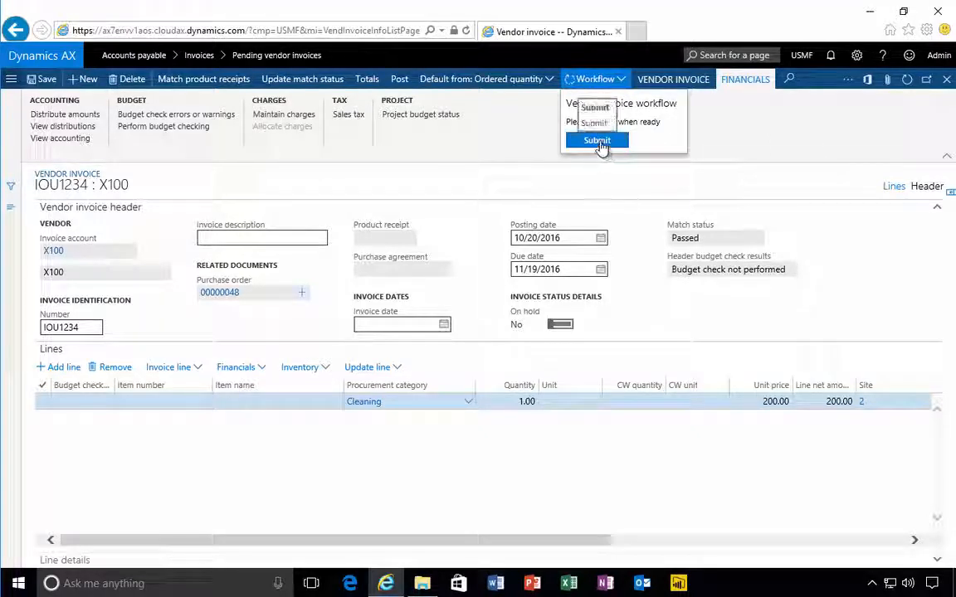
pyautogui.click(596, 140)
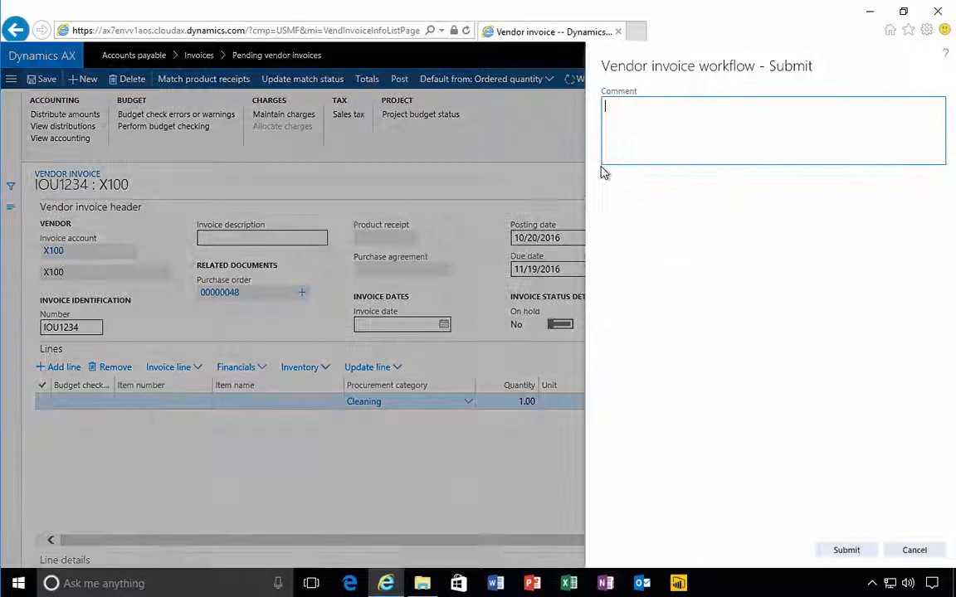
pyautogui.write('PLe')
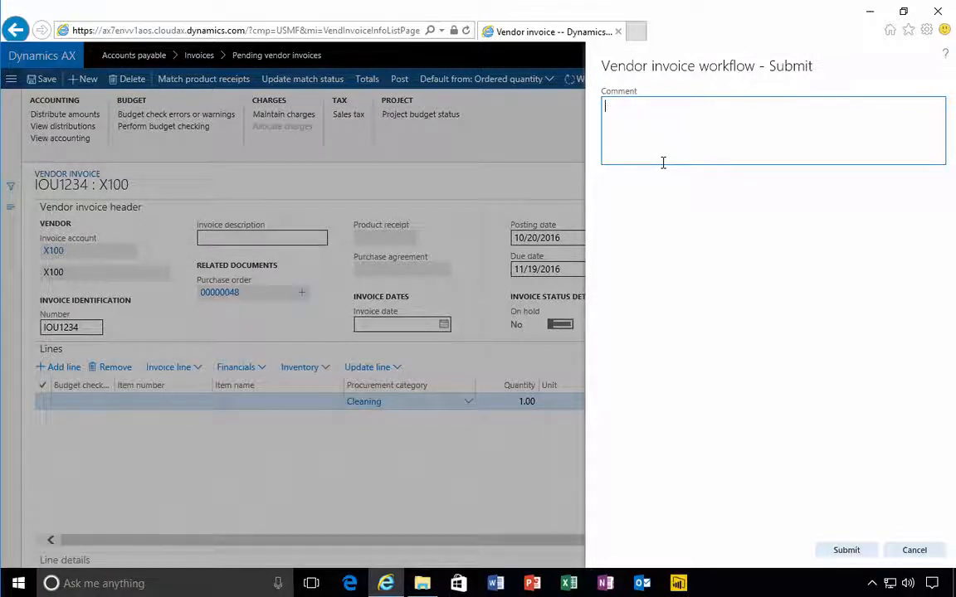
pyautogui.write('Please approve')
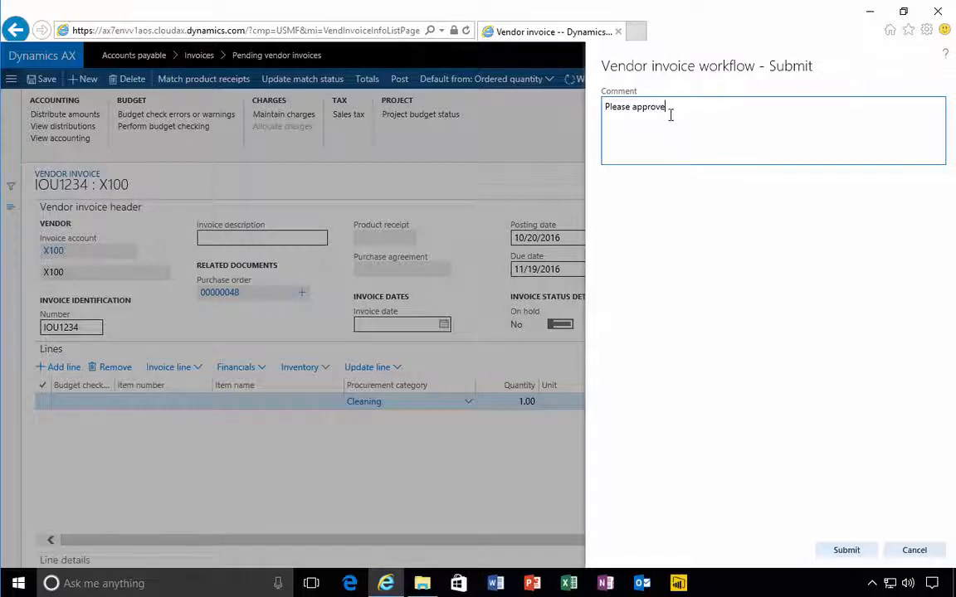
pyautogui.moveTo(744, 307)
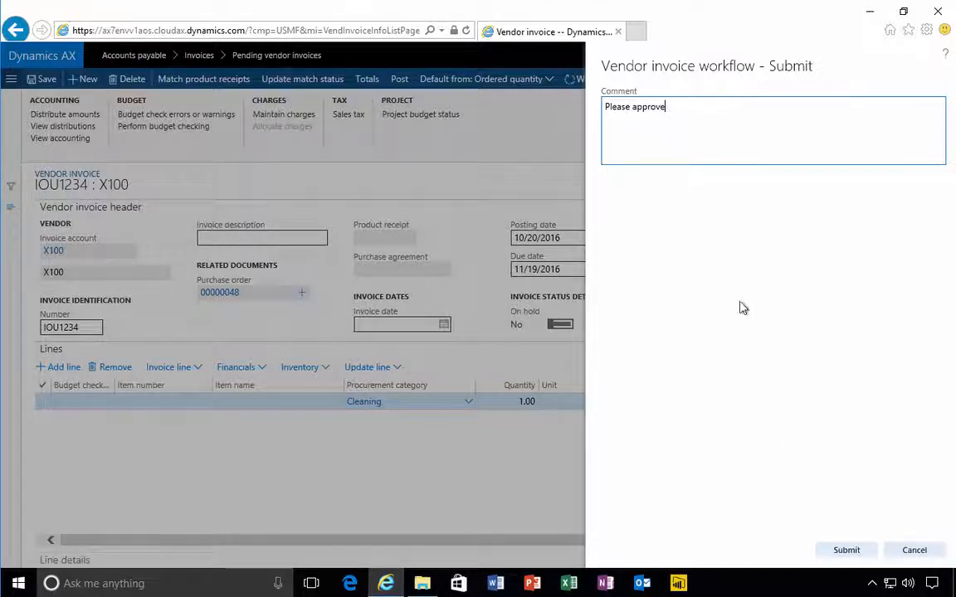
pyautogui.moveTo(844, 551)
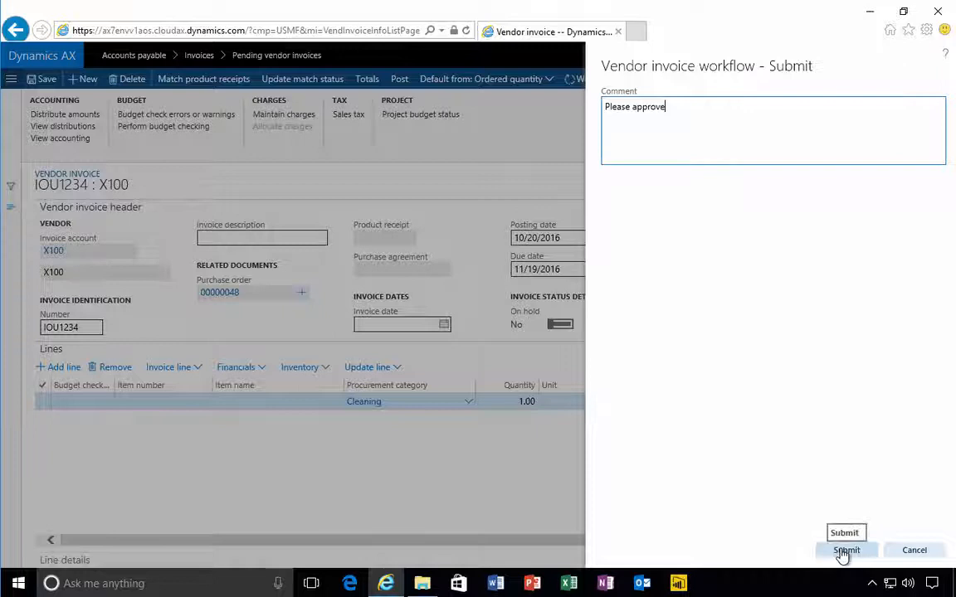
pyautogui.click(846, 551)
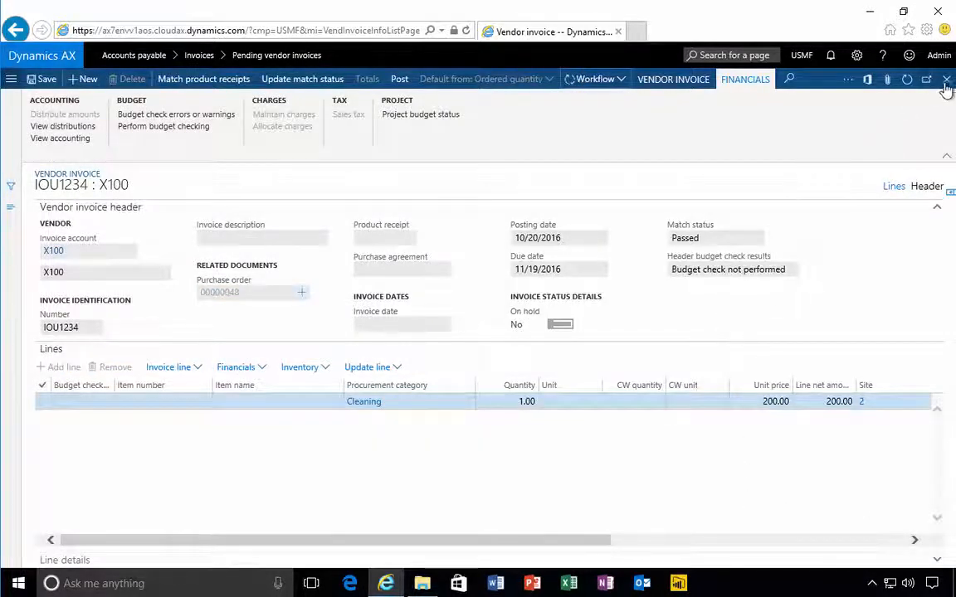
pyautogui.click(946, 80)
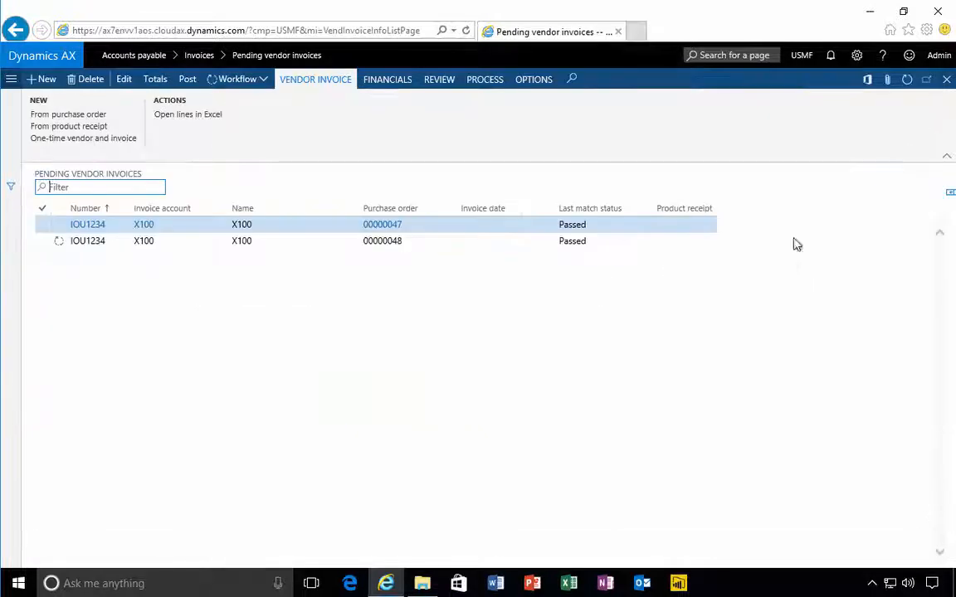
# Step: From the dashboard, reach Common > Work items and the work items assigned to me
pyautogui.click(13, 24)
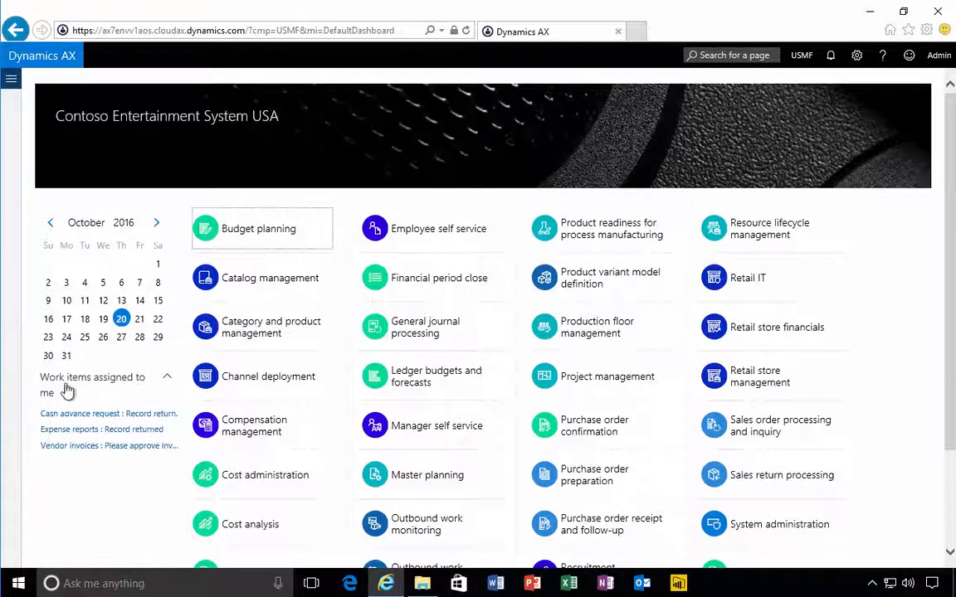
pyautogui.moveTo(115, 463)
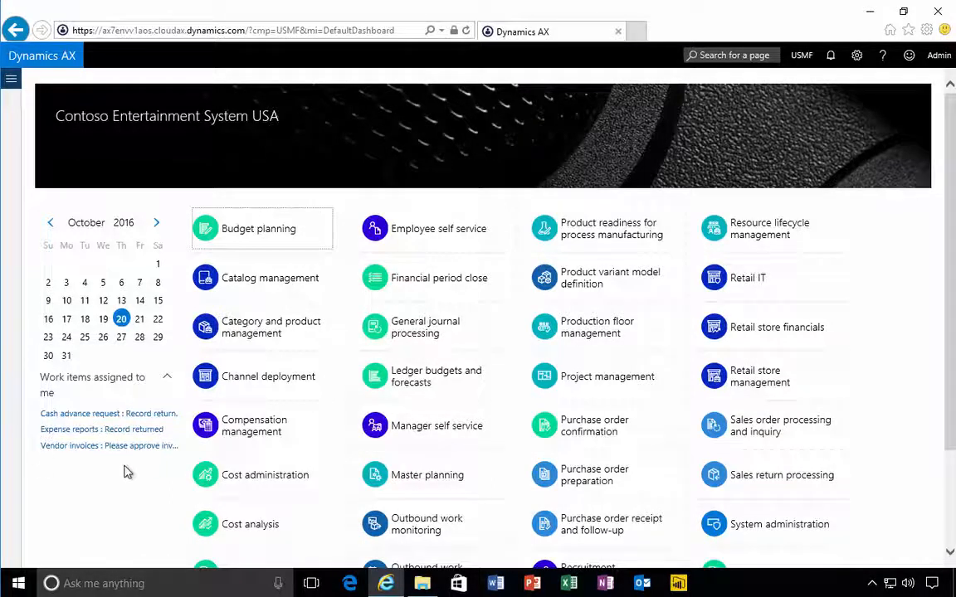
pyautogui.moveTo(115, 468)
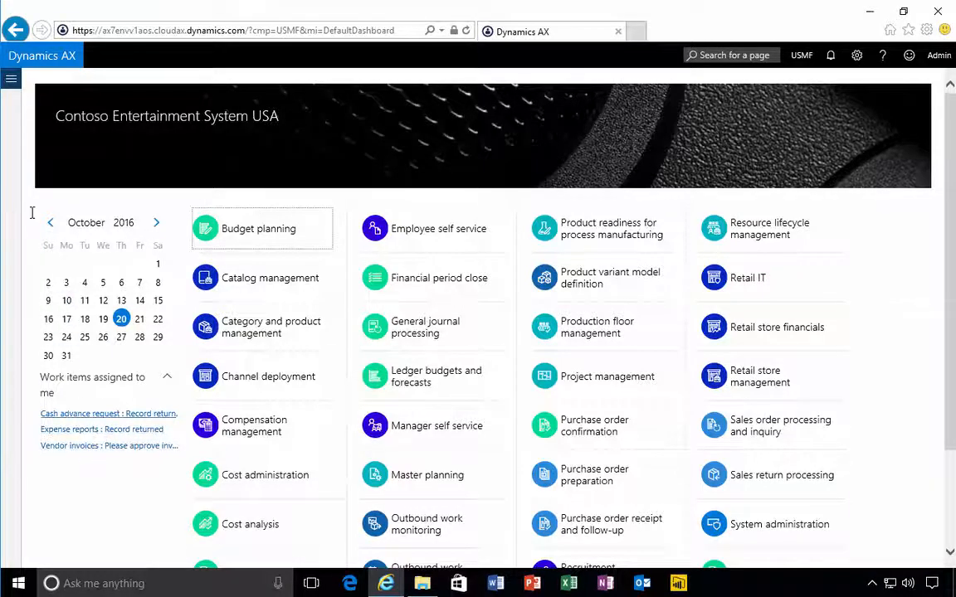
pyautogui.click(10, 79)
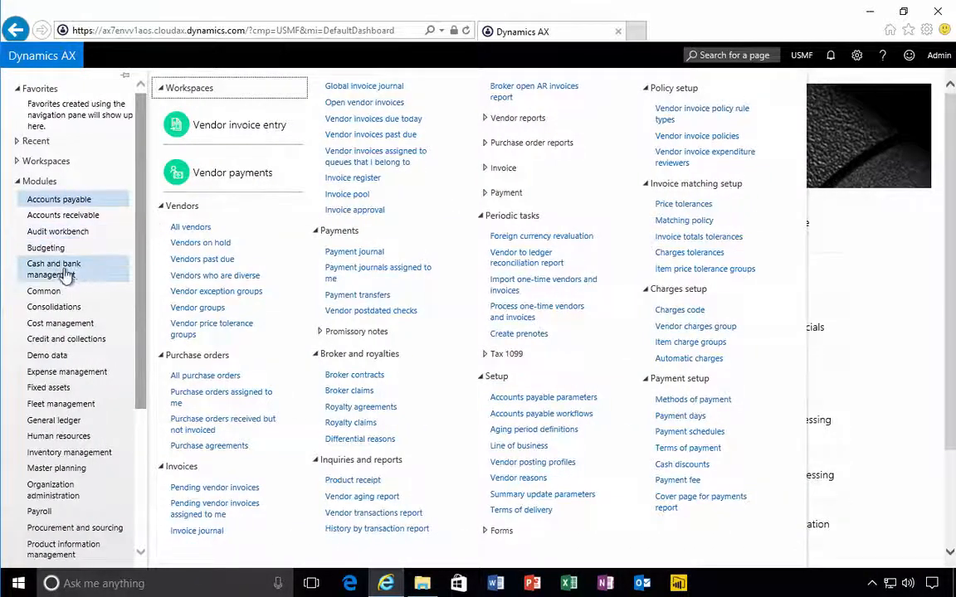
pyautogui.moveTo(44, 293)
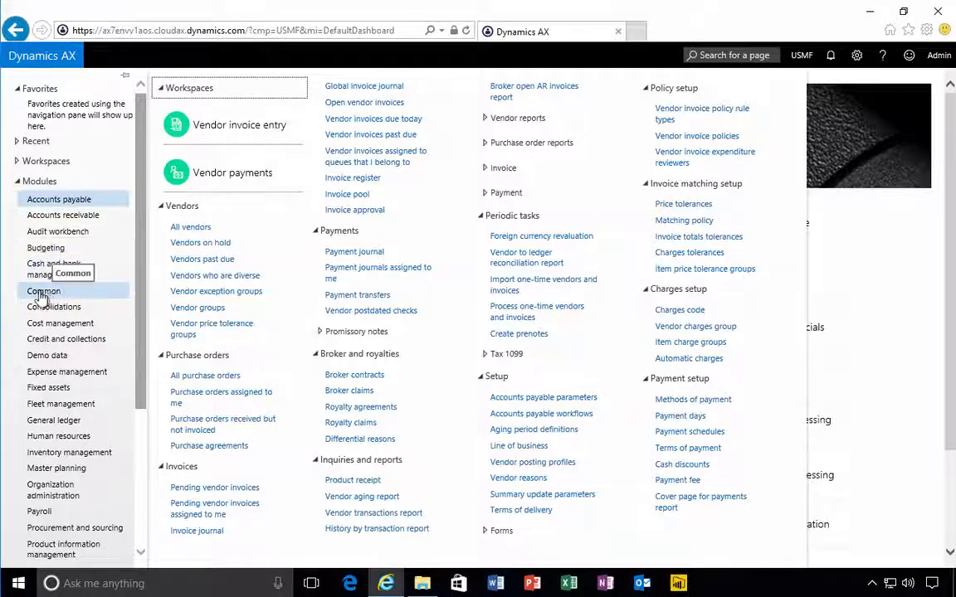
pyautogui.click(43, 292)
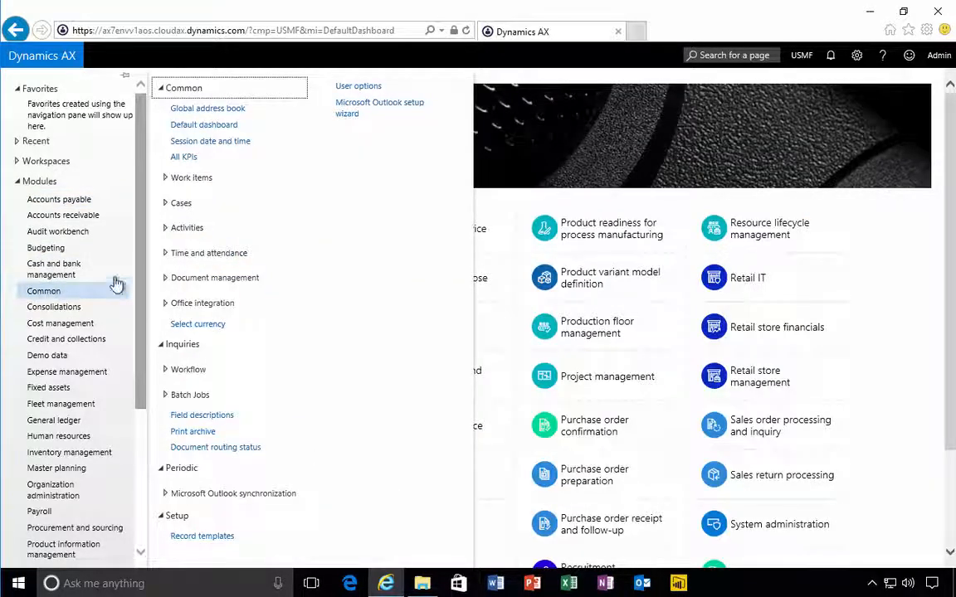
pyautogui.click(189, 175)
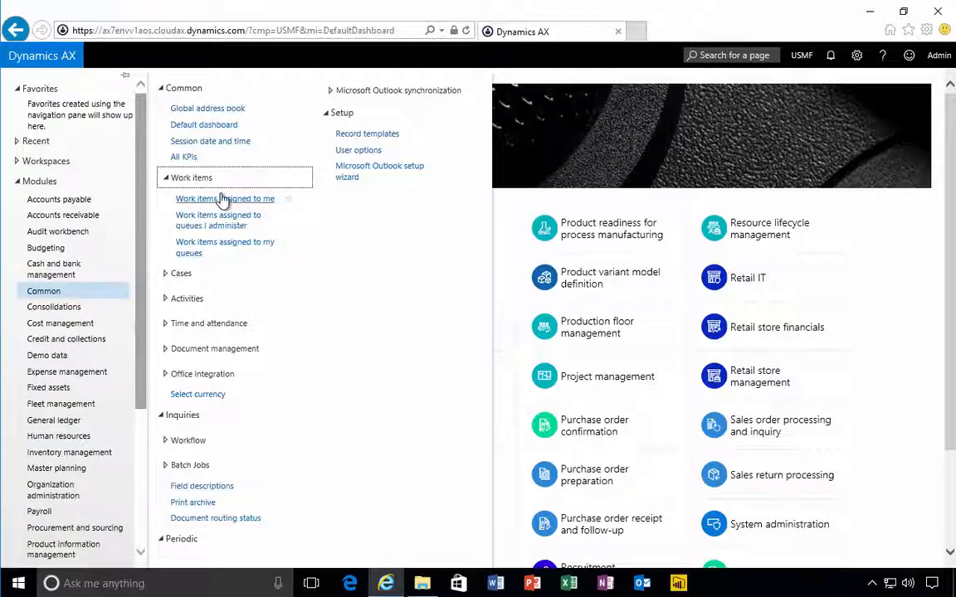
pyautogui.click(224, 200)
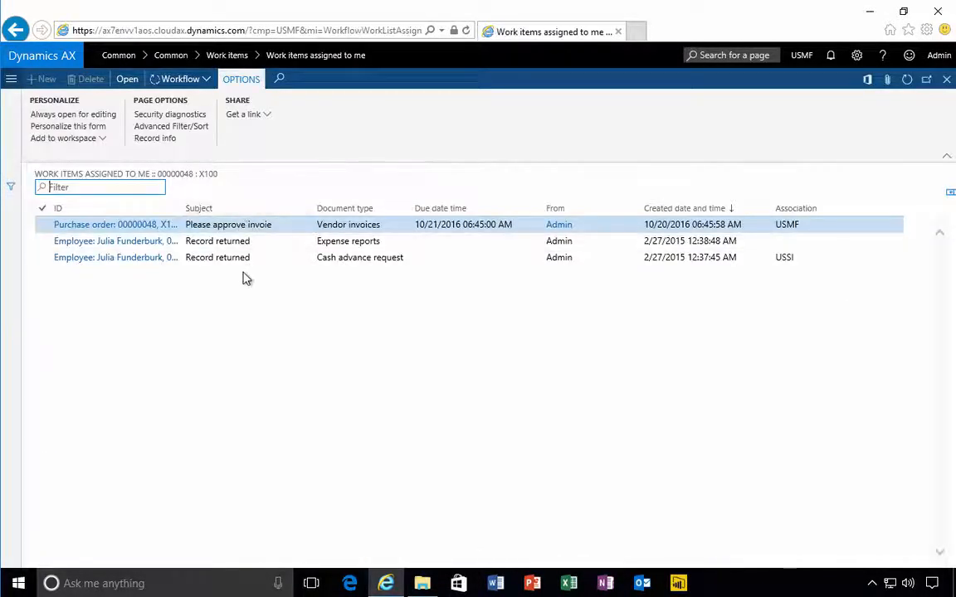
# Step: Approve the purchase order 00000048 vendor invoice work item with comment 'Approved'
pyautogui.click(42, 224)
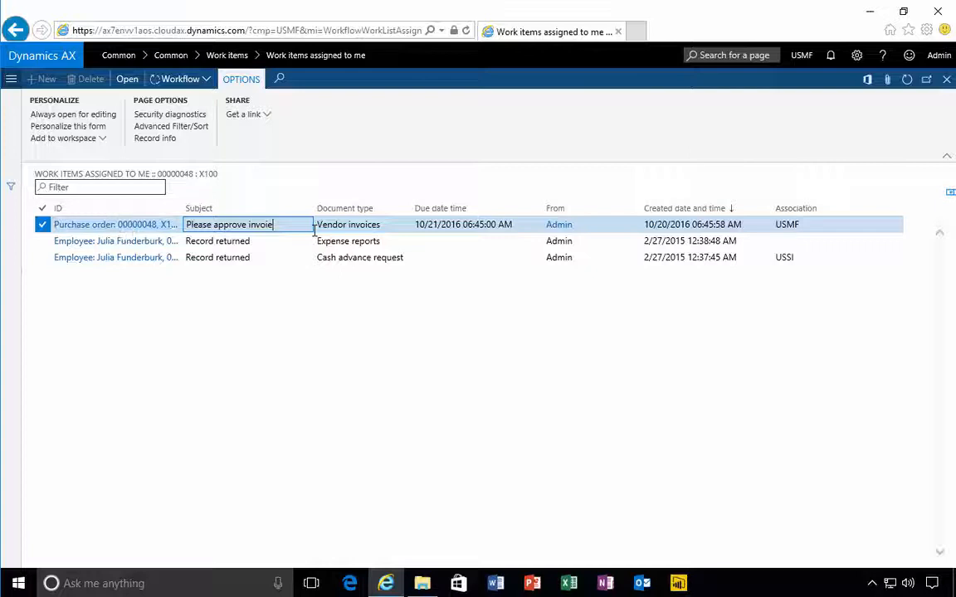
pyautogui.click(346, 224)
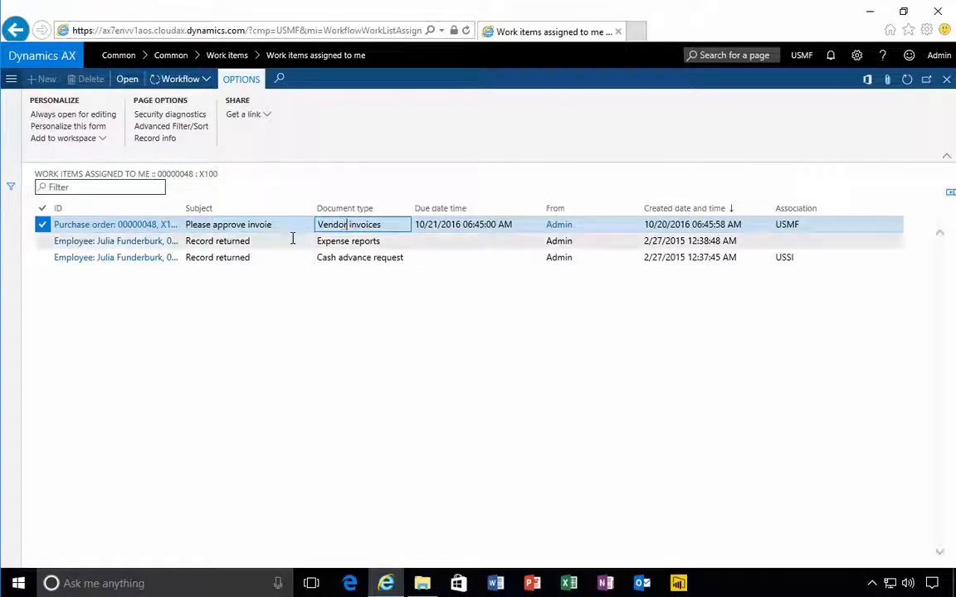
pyautogui.moveTo(217, 91)
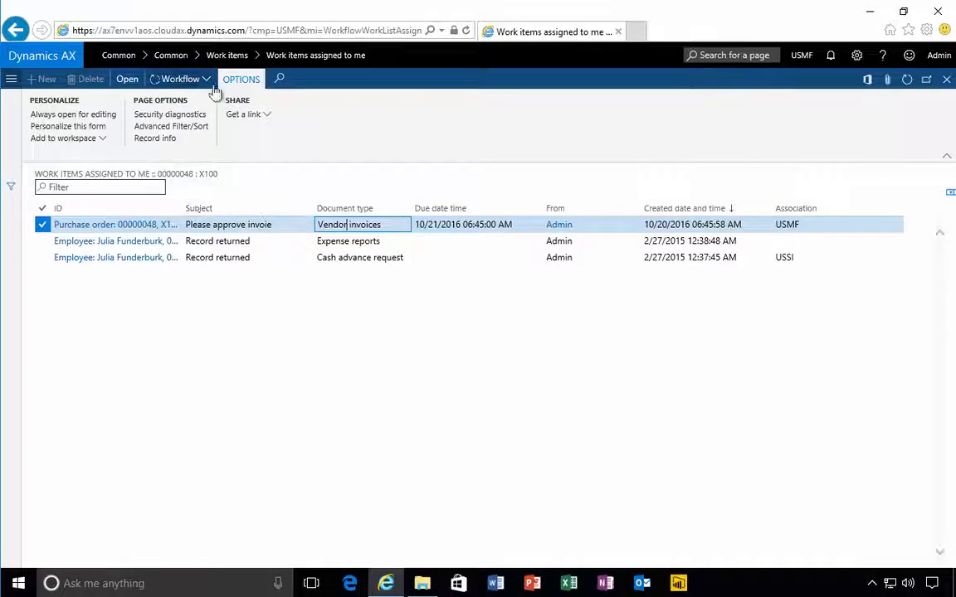
pyautogui.click(179, 80)
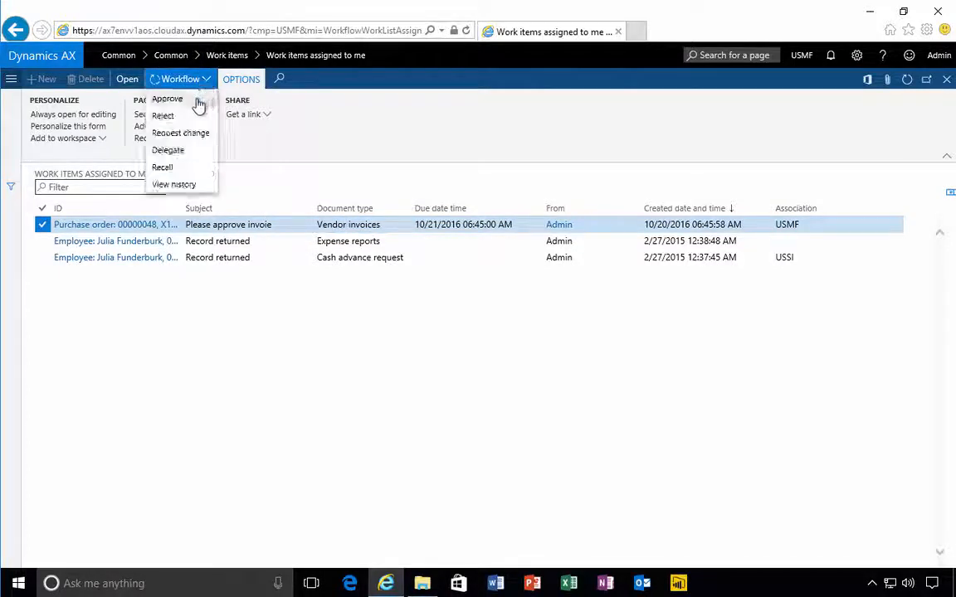
pyautogui.moveTo(203, 132)
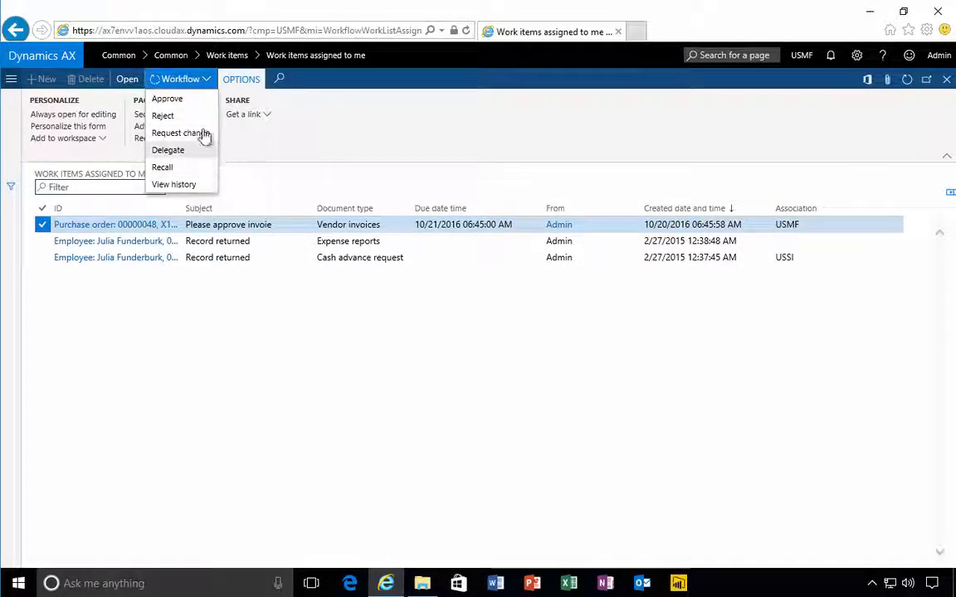
pyautogui.moveTo(208, 189)
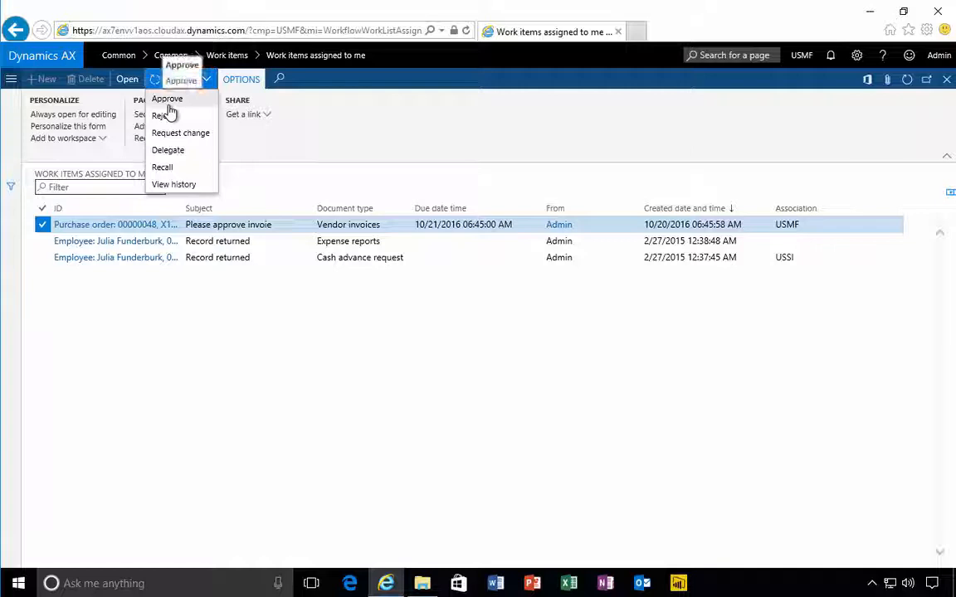
pyautogui.click(164, 99)
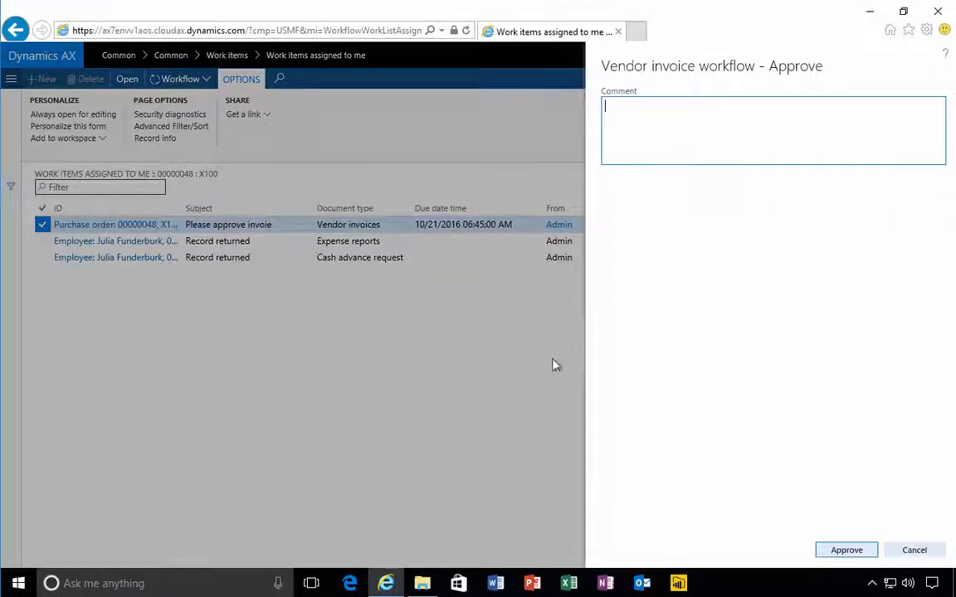
pyautogui.write('Approved')
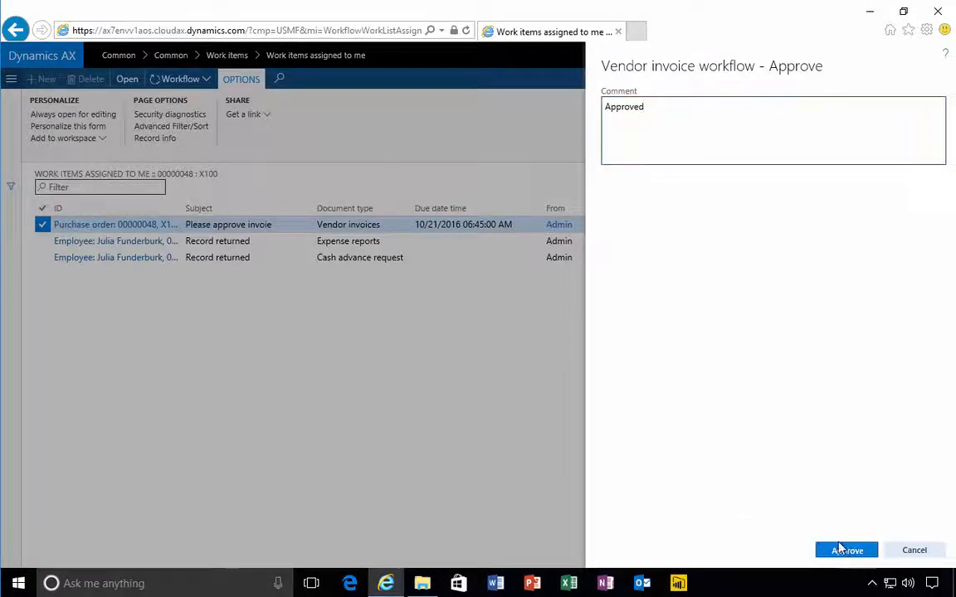
pyautogui.click(846, 549)
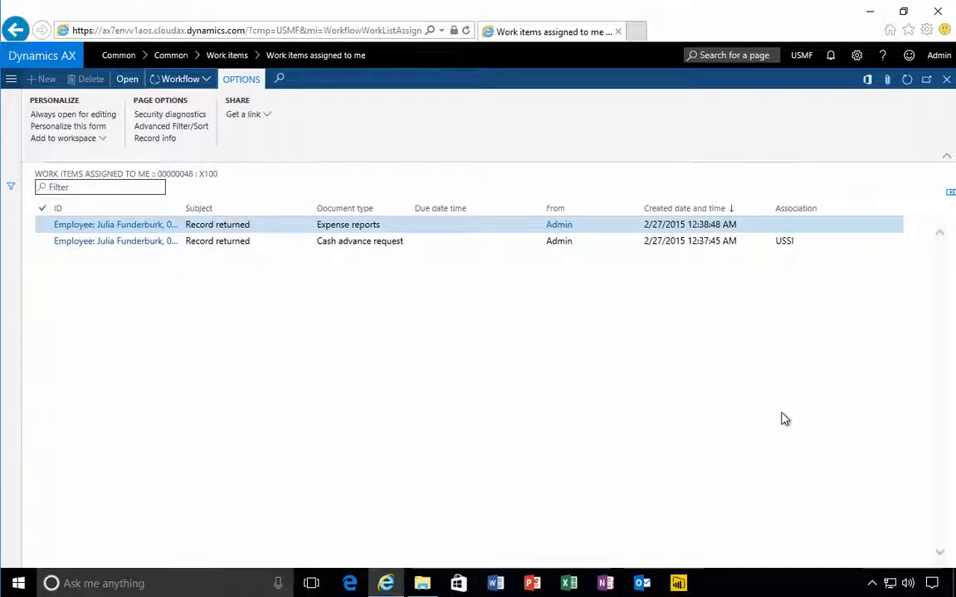
pyautogui.moveTo(362, 398)
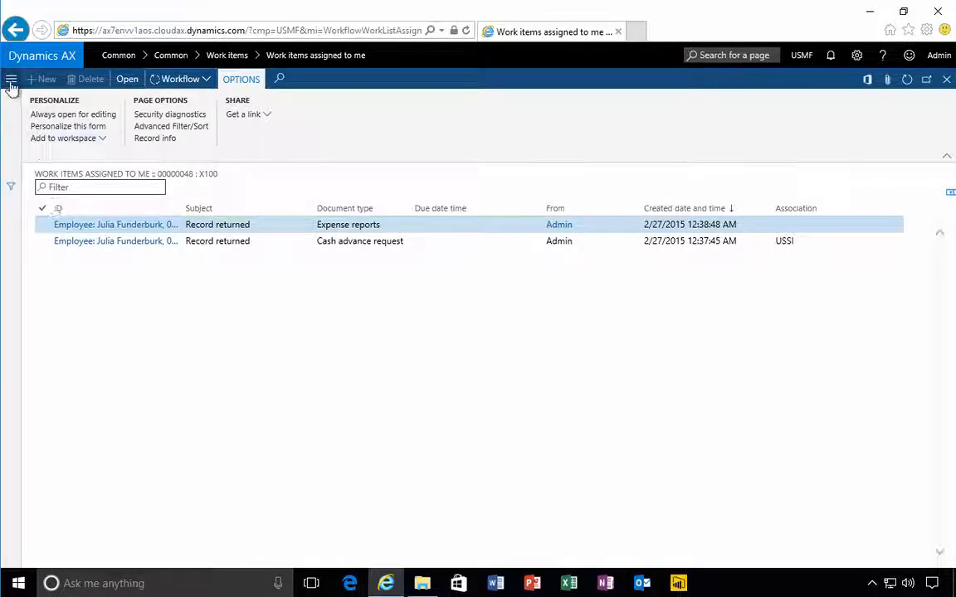
# Step: Return to Accounts payable Pending vendor invoices and select the IOU1234 row for purchase order 00000048
pyautogui.click(15, 80)
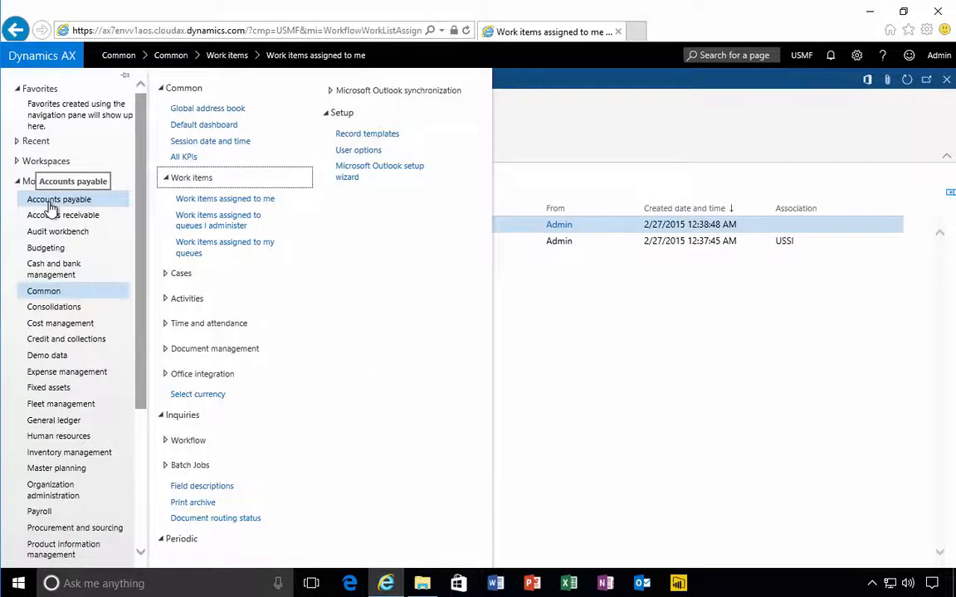
pyautogui.click(58, 199)
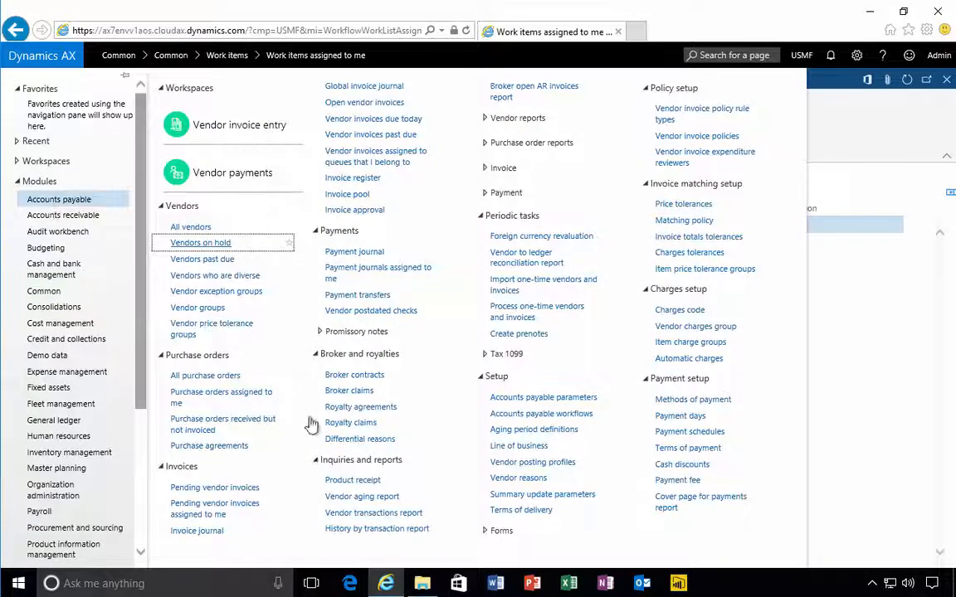
pyautogui.click(214, 488)
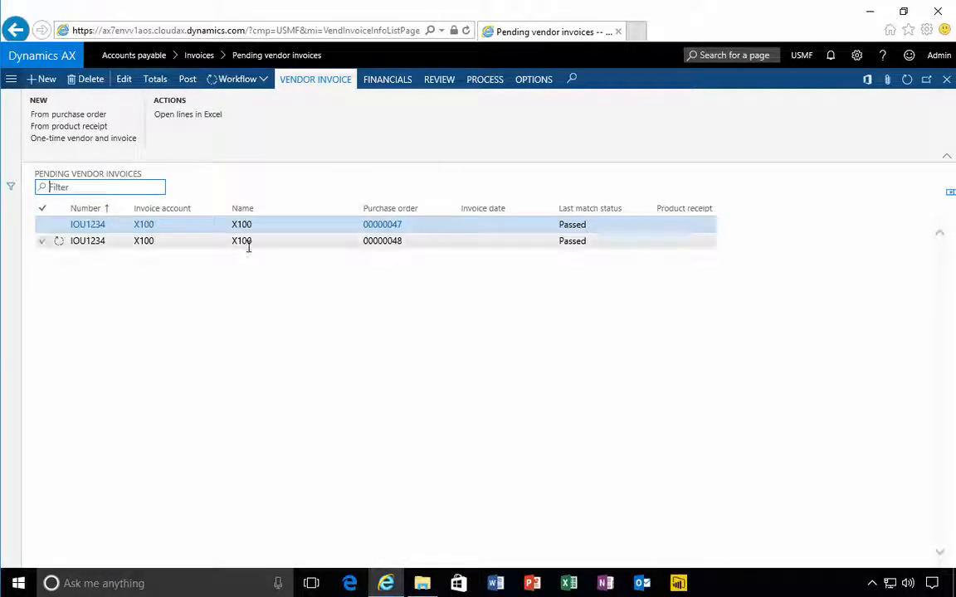
pyautogui.click(41, 226)
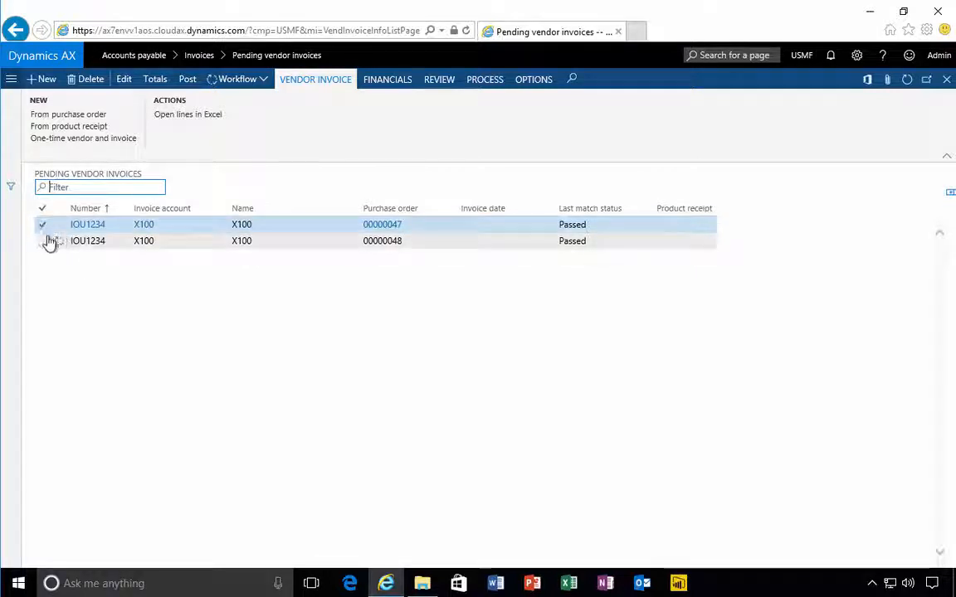
pyautogui.click(42, 241)
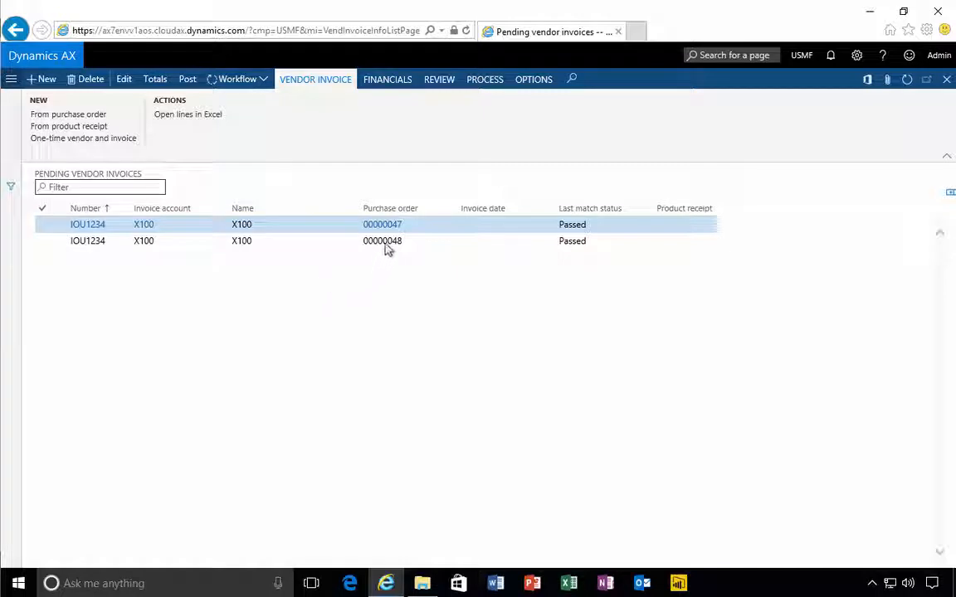
pyautogui.click(382, 240)
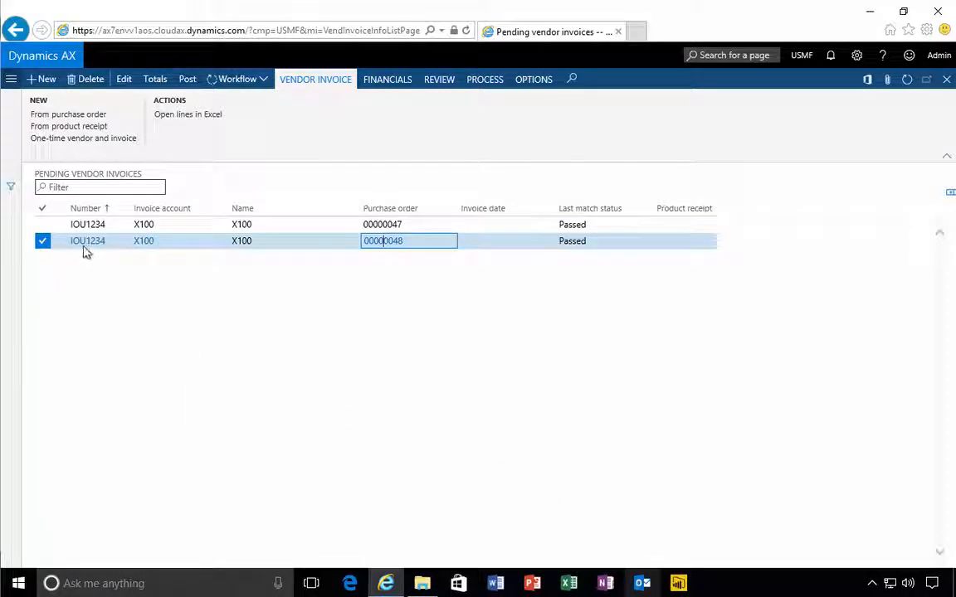
pyautogui.moveTo(86, 236)
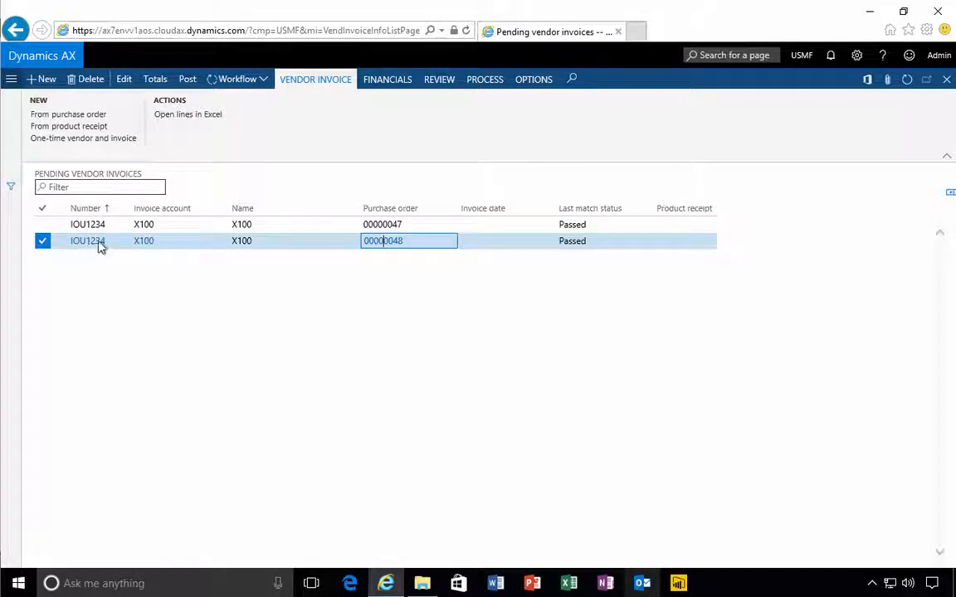
pyautogui.moveTo(176, 313)
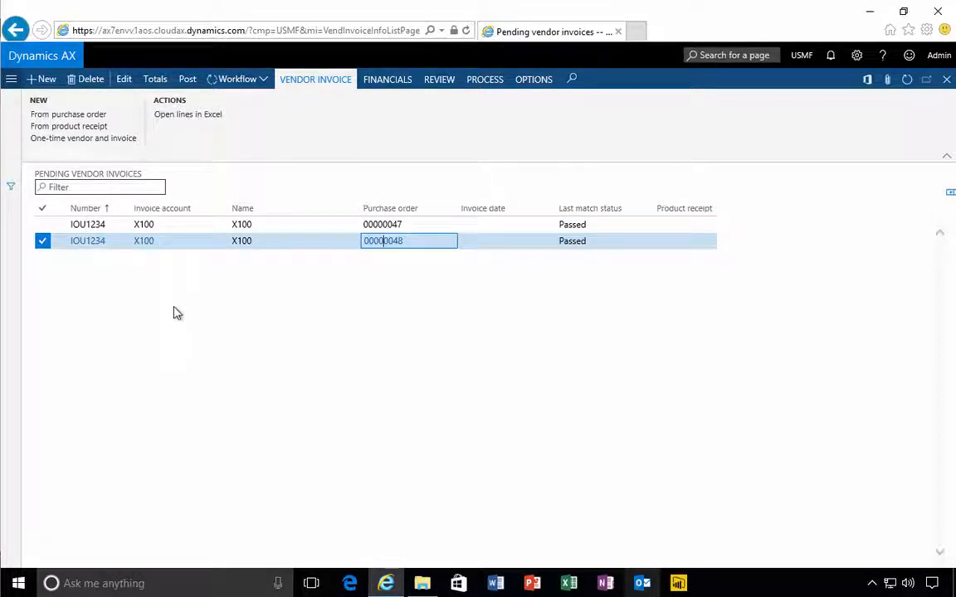
pyautogui.moveTo(140, 289)
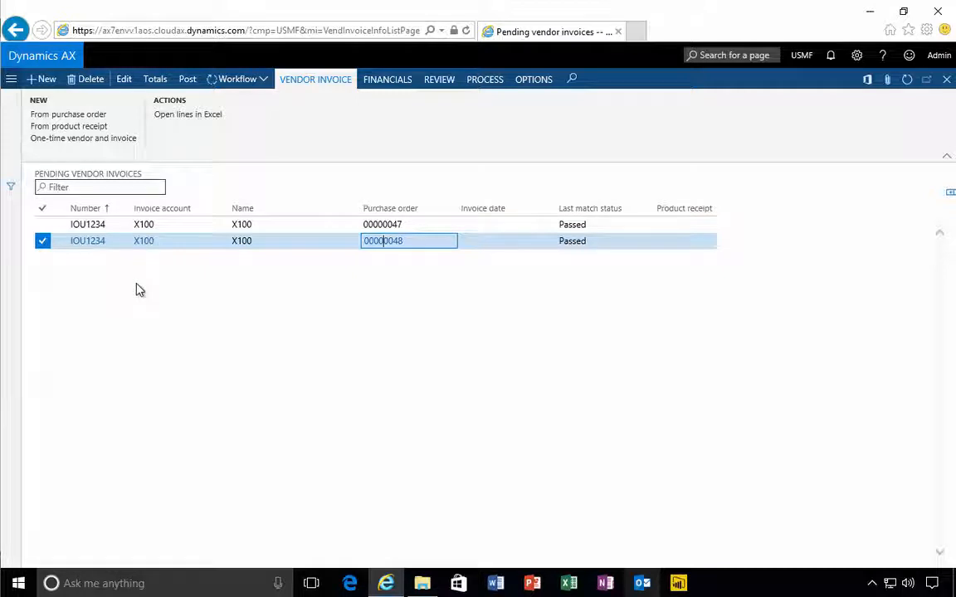
pyautogui.moveTo(208, 135)
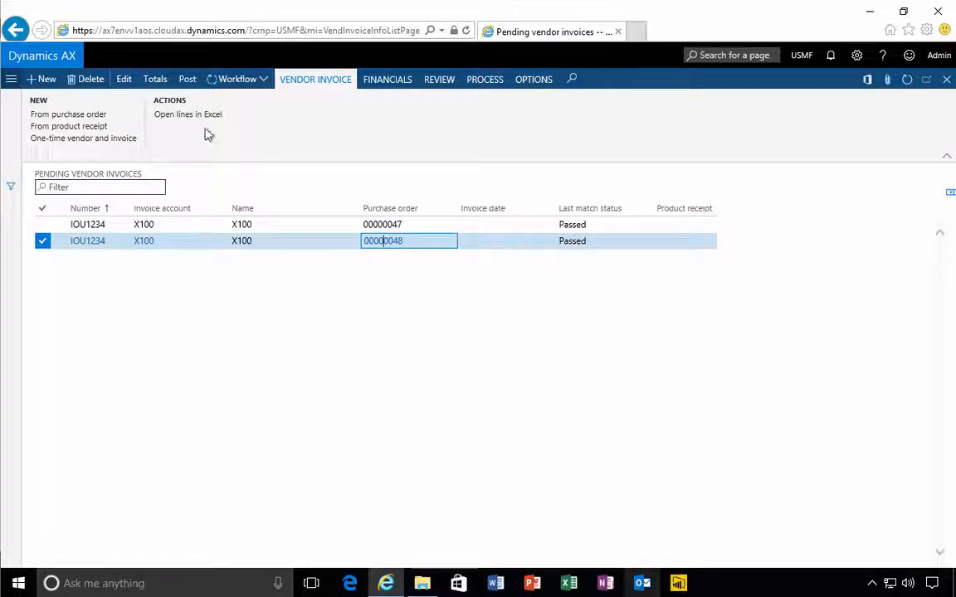
pyautogui.moveTo(189, 83)
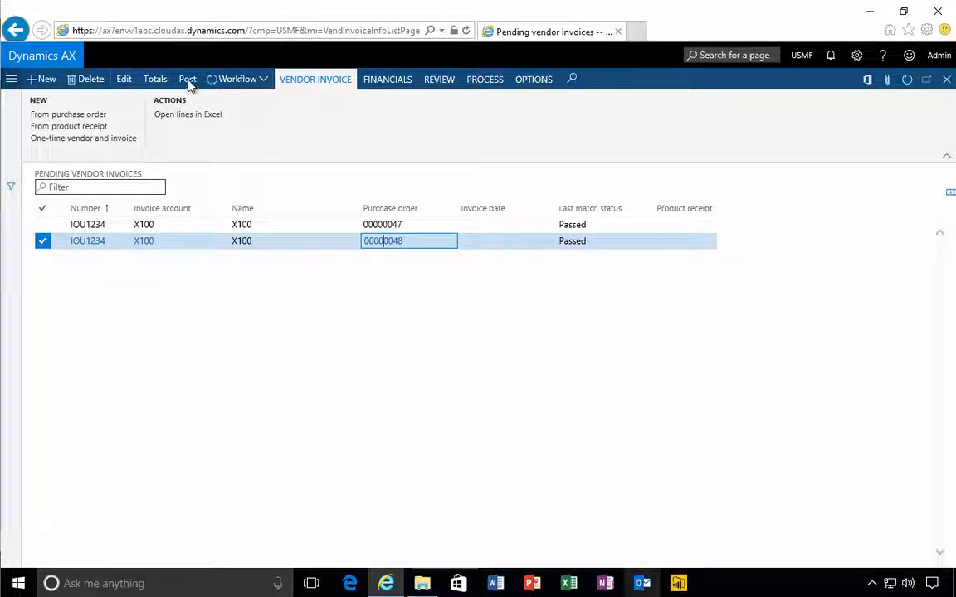
# Step: Post invoice IOU1234 for purchase order 00000048, leaving only the 00000047 invoice pending
pyautogui.click(187, 79)
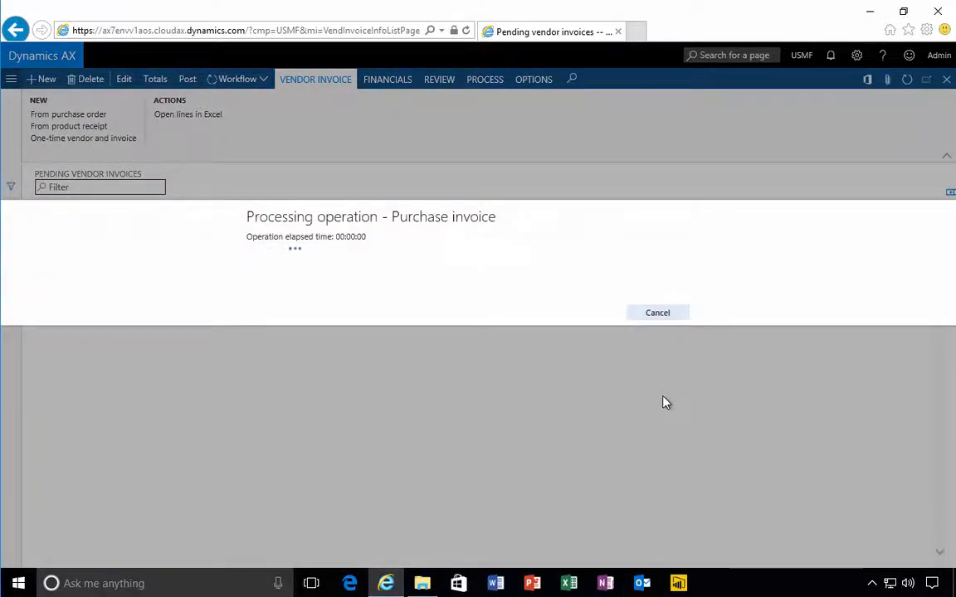
pyautogui.moveTo(289, 302)
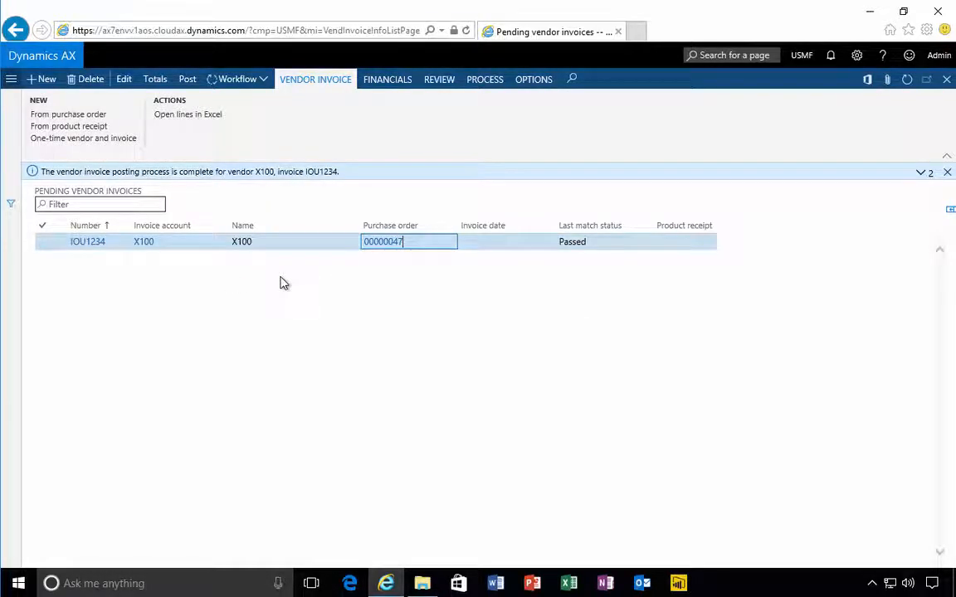
pyautogui.moveTo(369, 303)
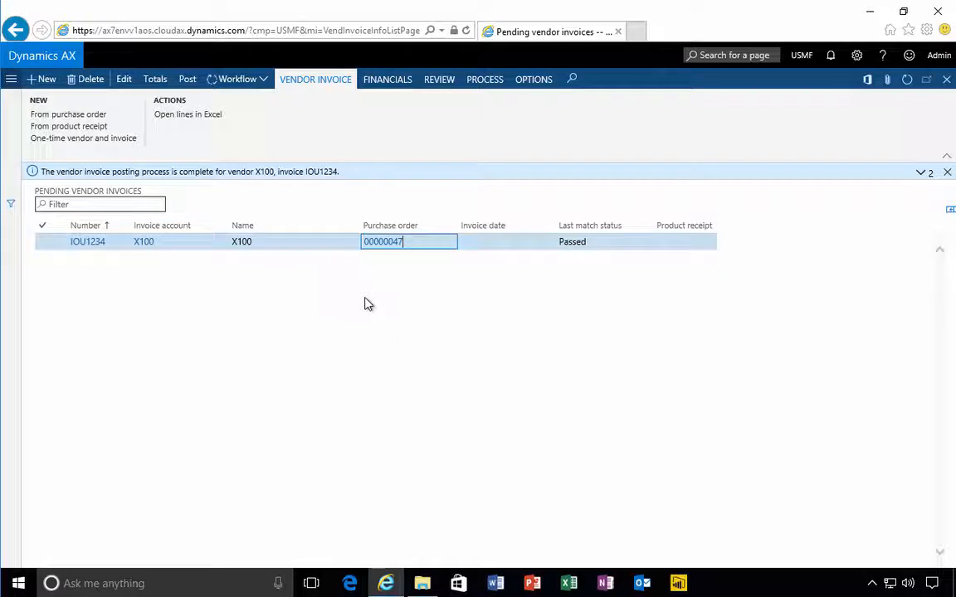
pyautogui.moveTo(609, 439)
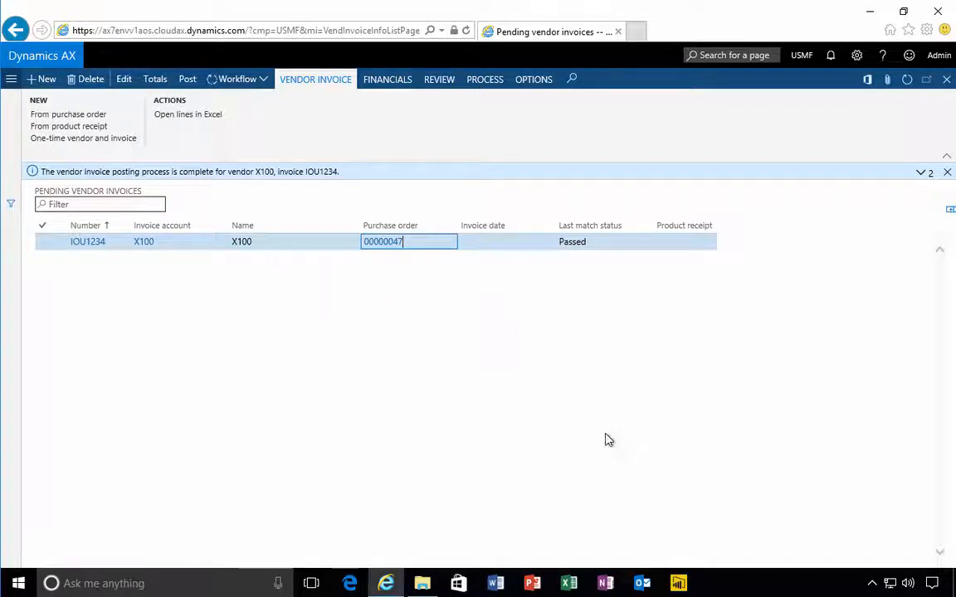
pyautogui.moveTo(352, 378)
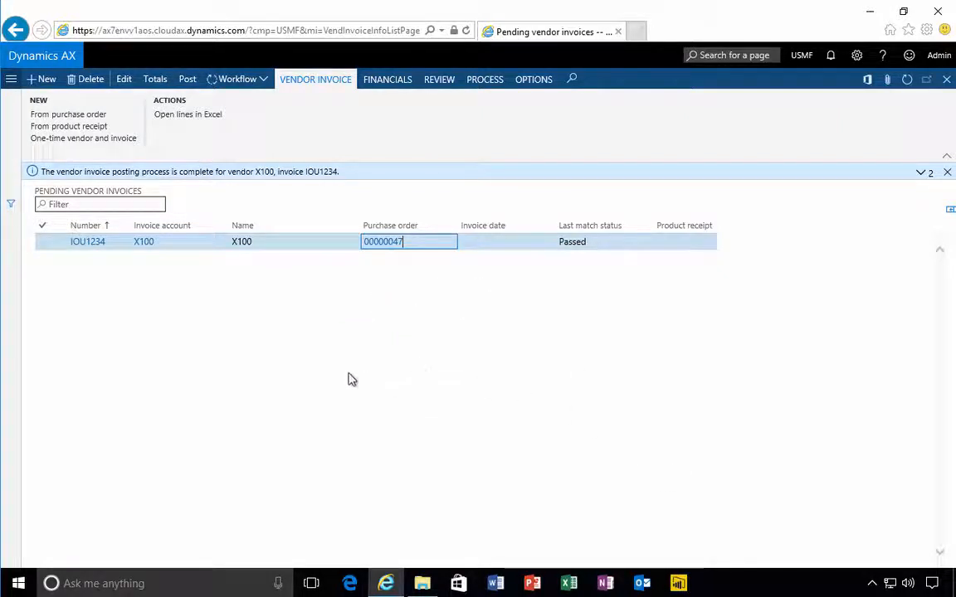